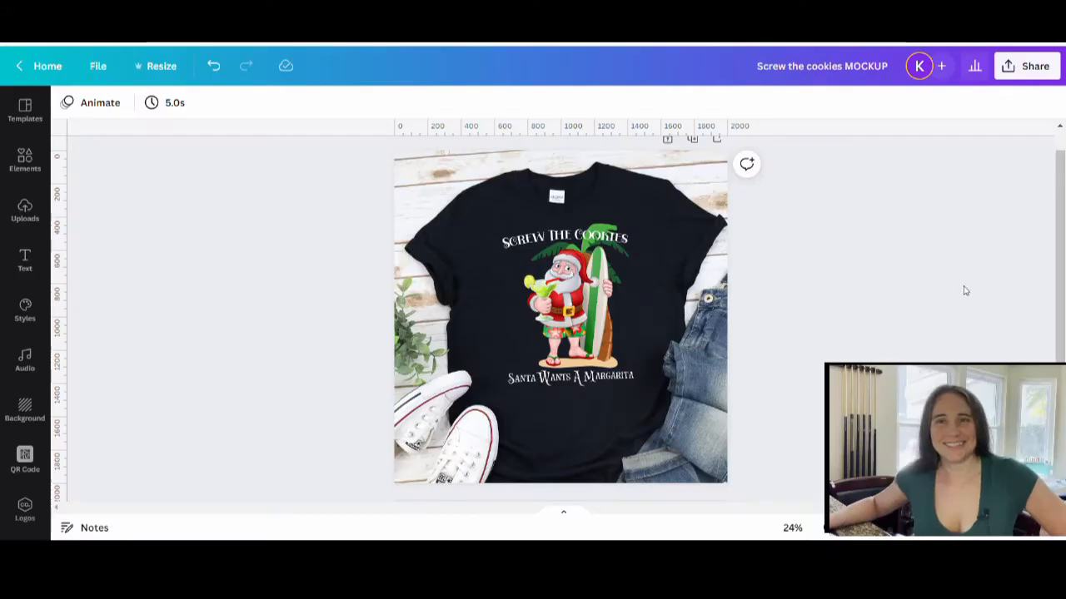
{"action": "mouse_move", "coordinate": [930, 303]}
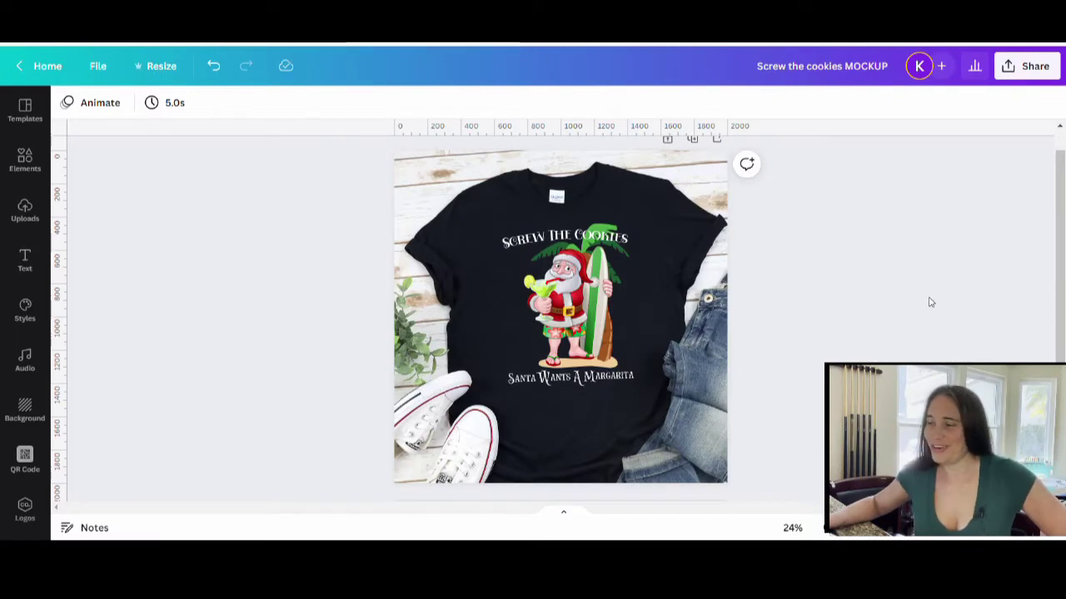
{"action": "mouse_move", "coordinate": [806, 313]}
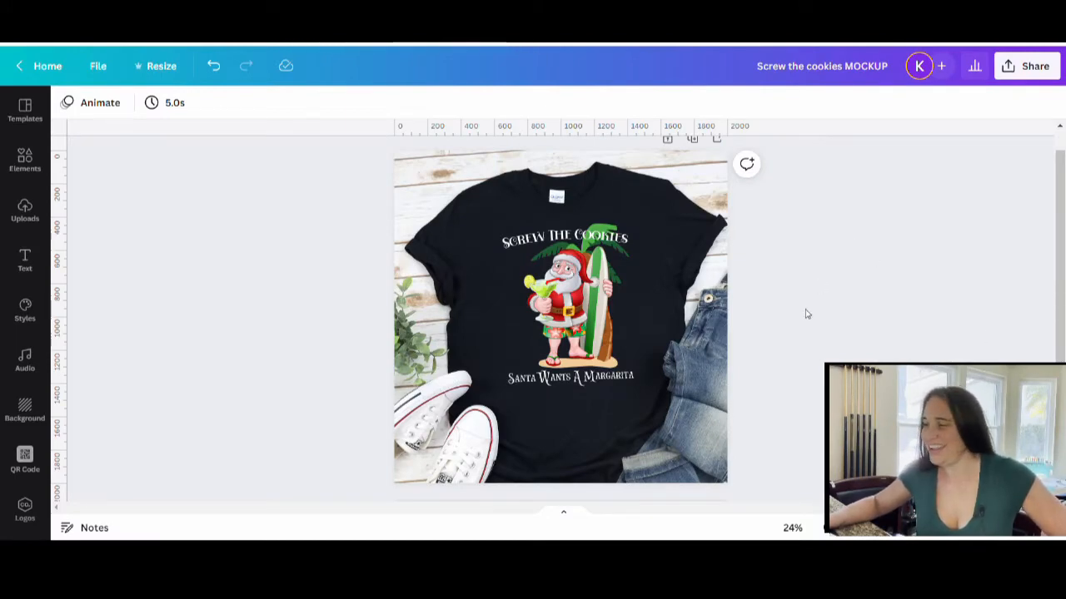
{"action": "mouse_move", "coordinate": [794, 258]}
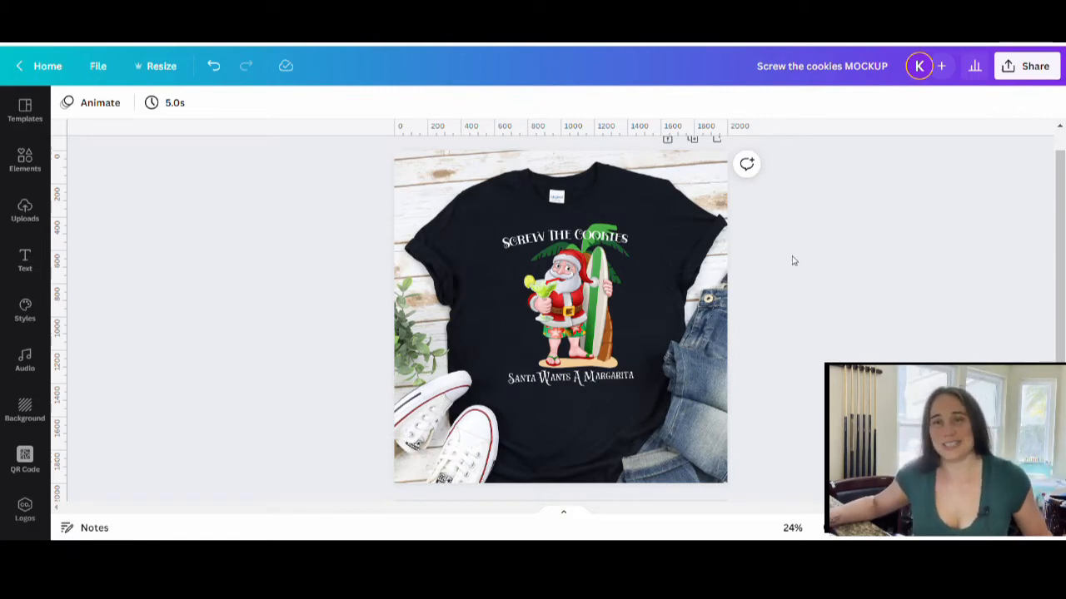
{"action": "mouse_move", "coordinate": [712, 163]}
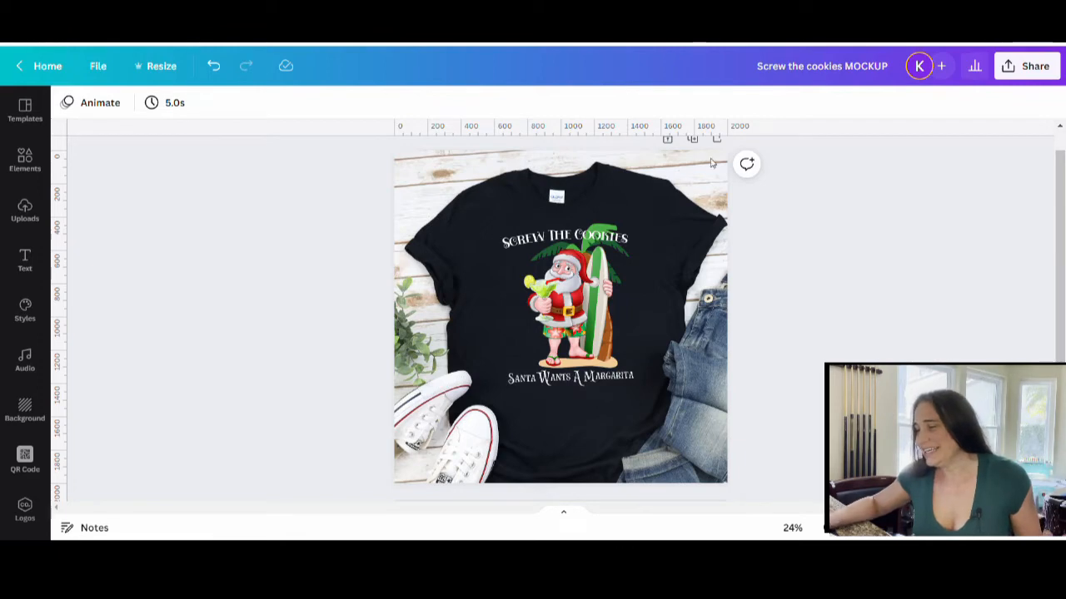
- Inspect the shirt mockup photo and the Santa design printed on it
{"action": "left_click", "coordinate": [559, 316]}
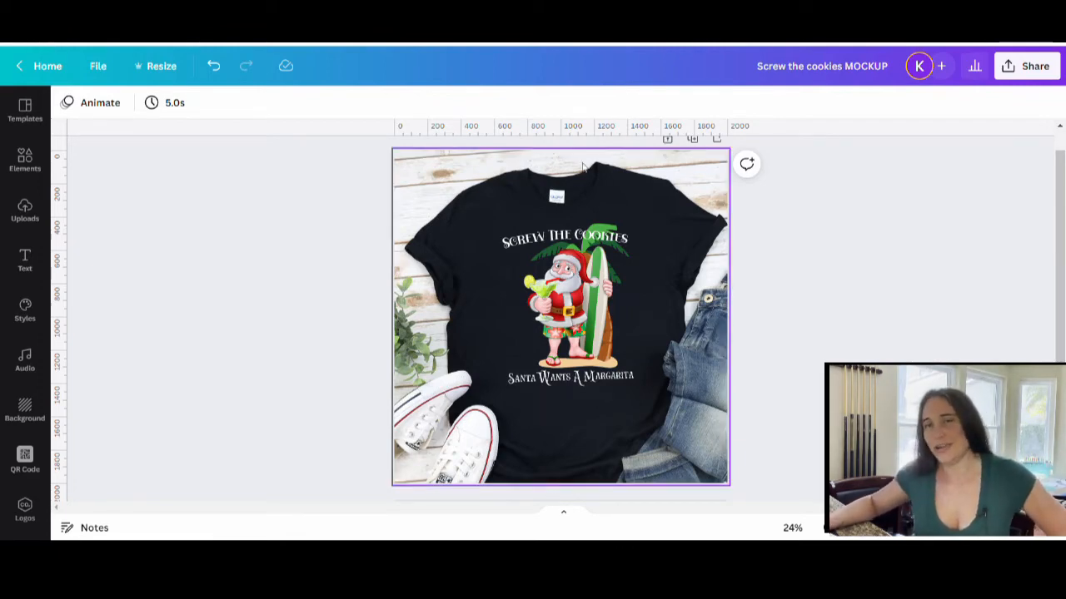
{"action": "left_click", "coordinate": [569, 308]}
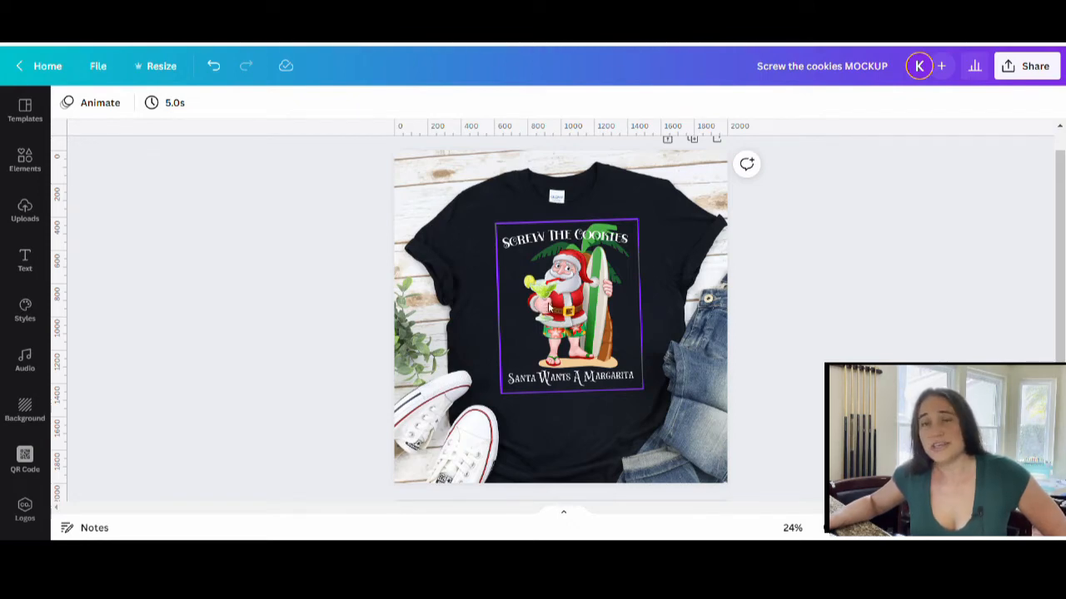
{"action": "mouse_move", "coordinate": [602, 297]}
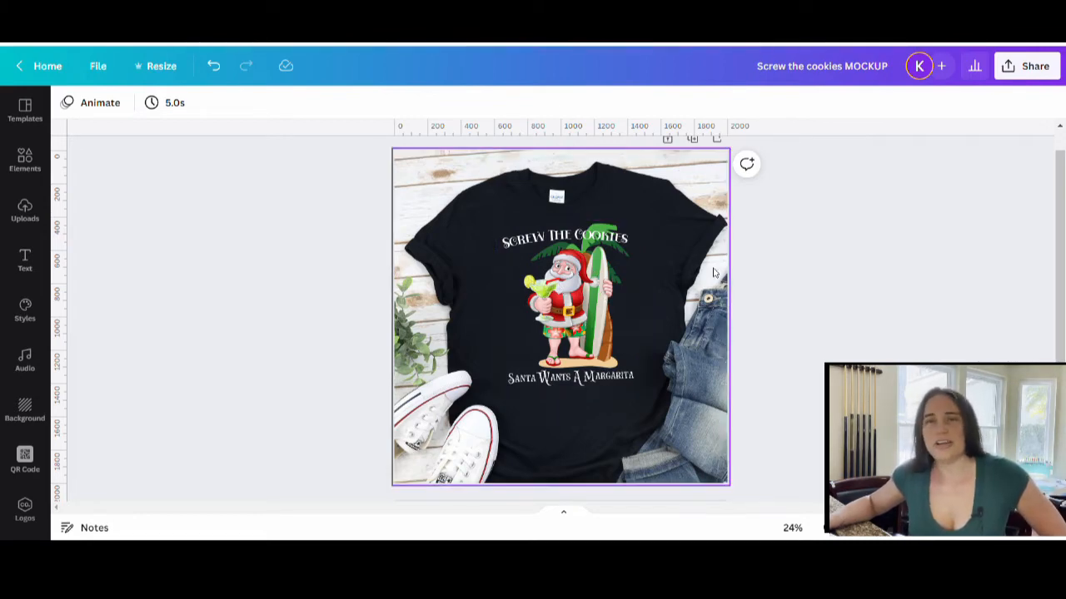
{"action": "mouse_move", "coordinate": [699, 197]}
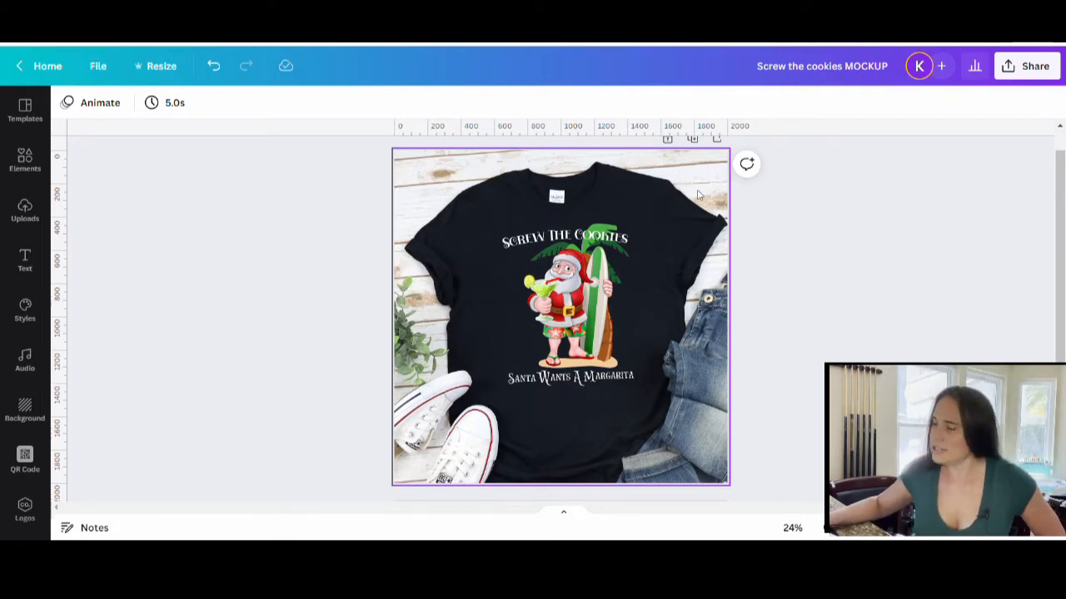
{"action": "left_click", "coordinate": [813, 350]}
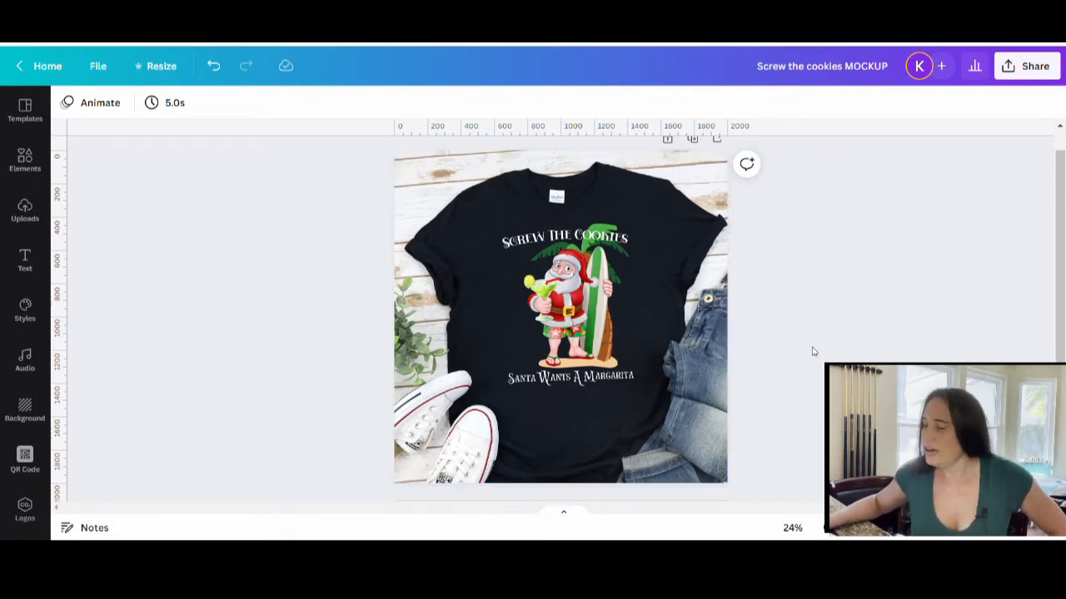
{"action": "left_click", "coordinate": [566, 308]}
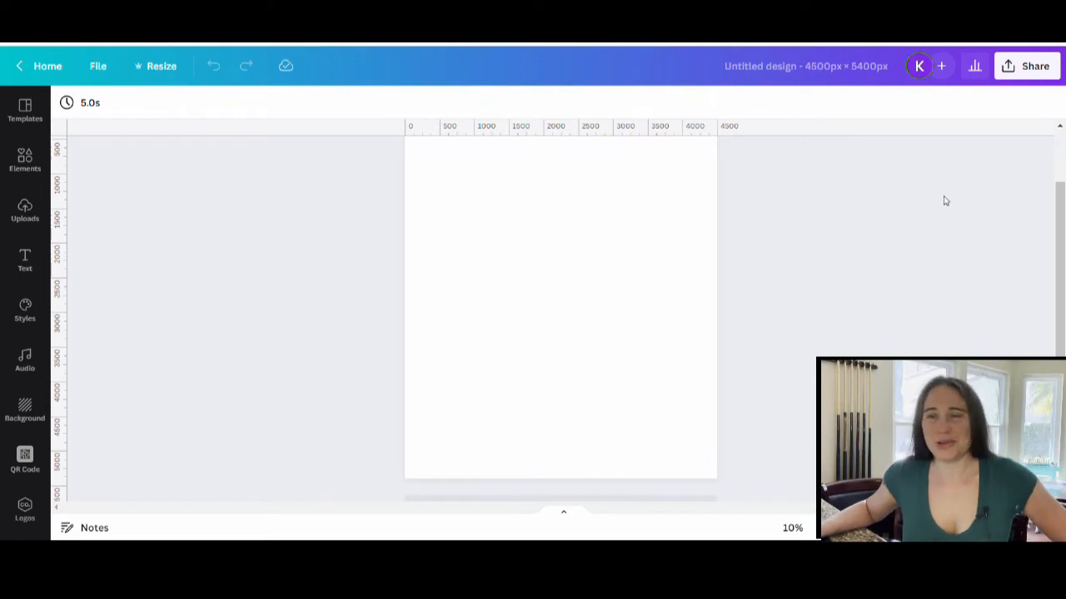
{"action": "mouse_move", "coordinate": [927, 273]}
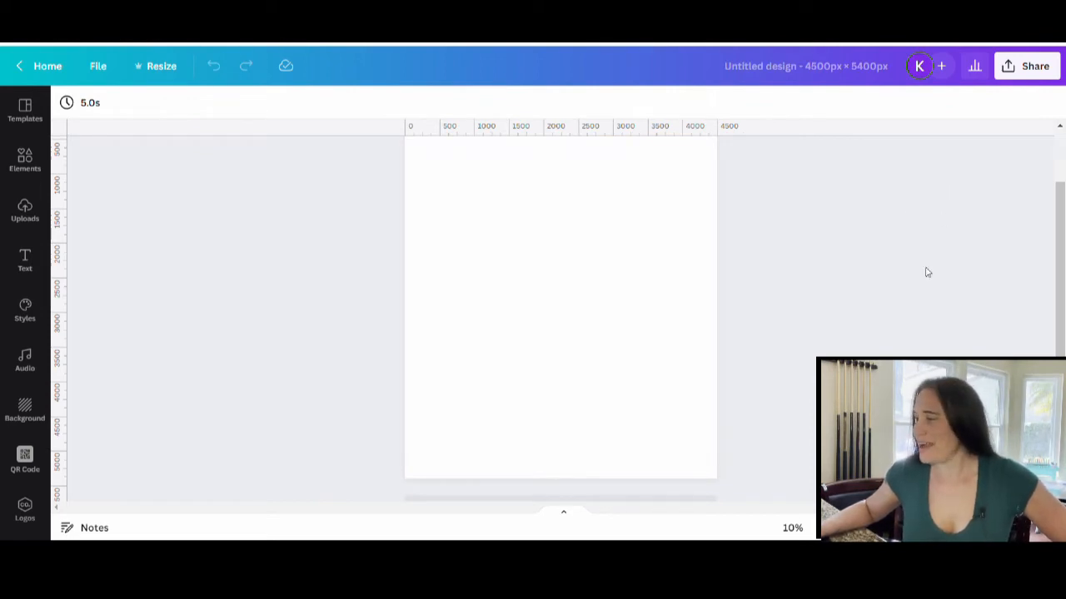
{"action": "mouse_move", "coordinate": [921, 313]}
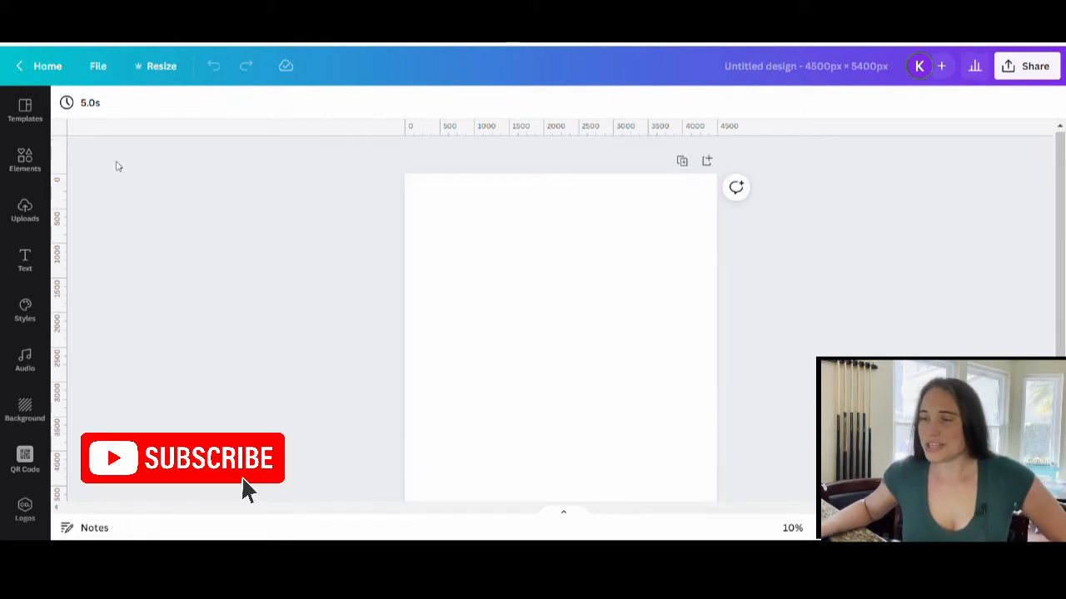
- Fill the blank page's background with solid black from the default colours
{"action": "left_click", "coordinate": [513, 253]}
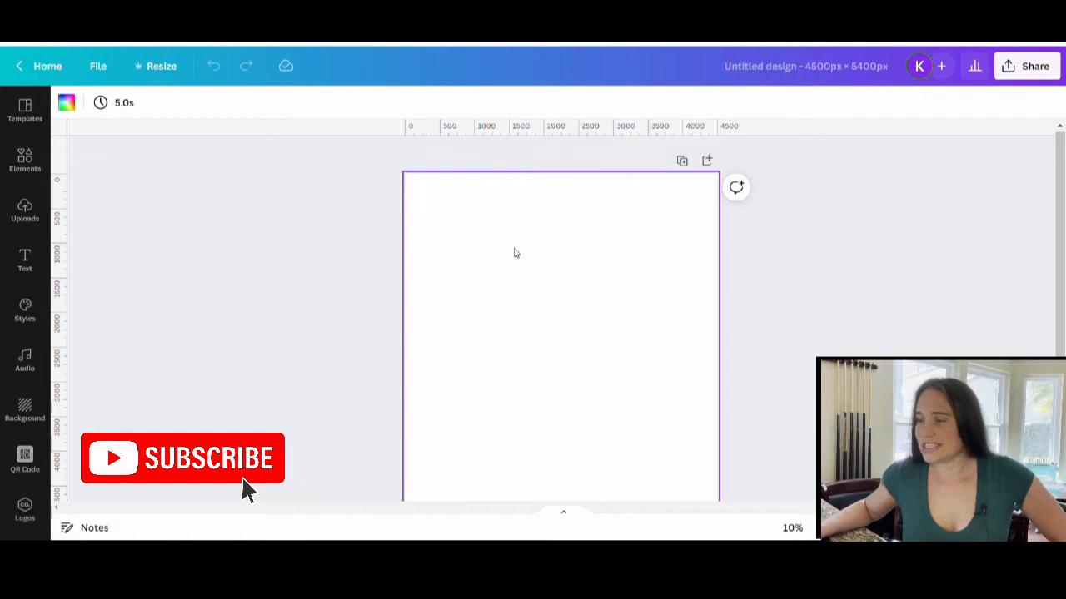
{"action": "mouse_move", "coordinate": [66, 103]}
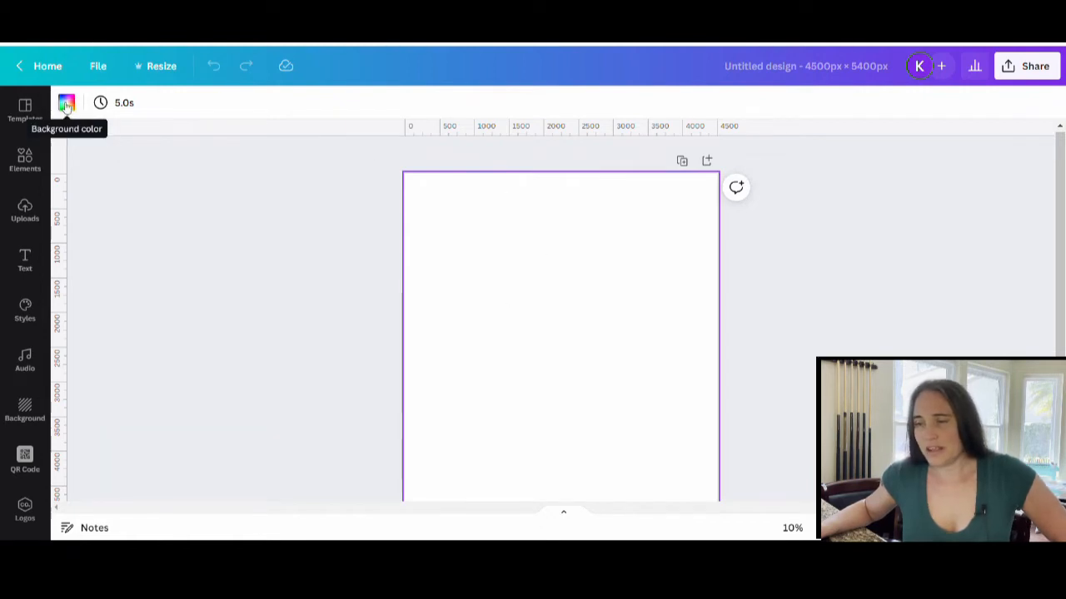
{"action": "left_click", "coordinate": [67, 103]}
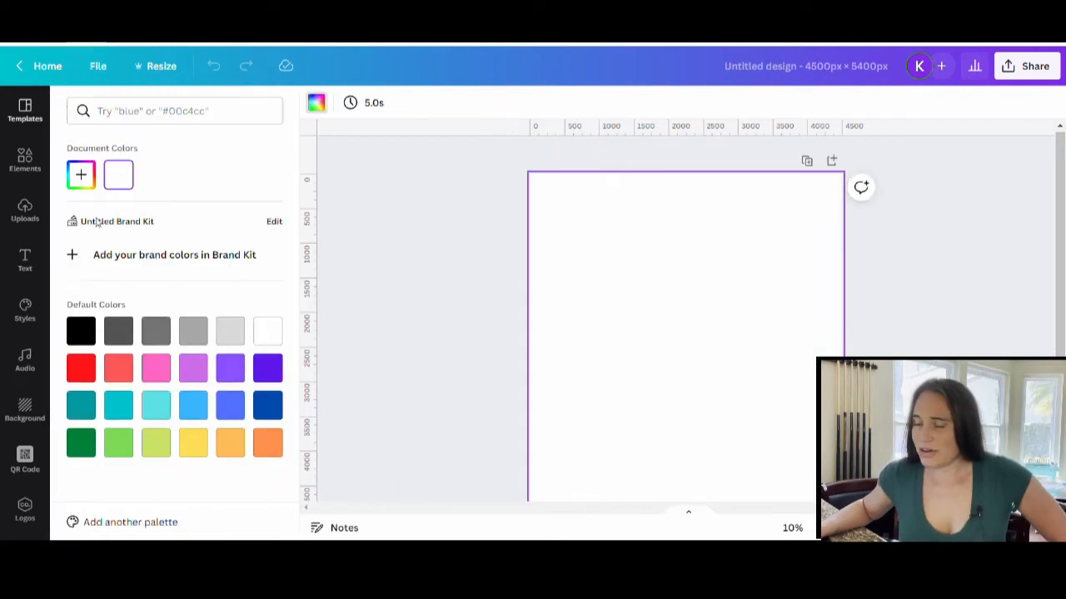
{"action": "left_click", "coordinate": [79, 329]}
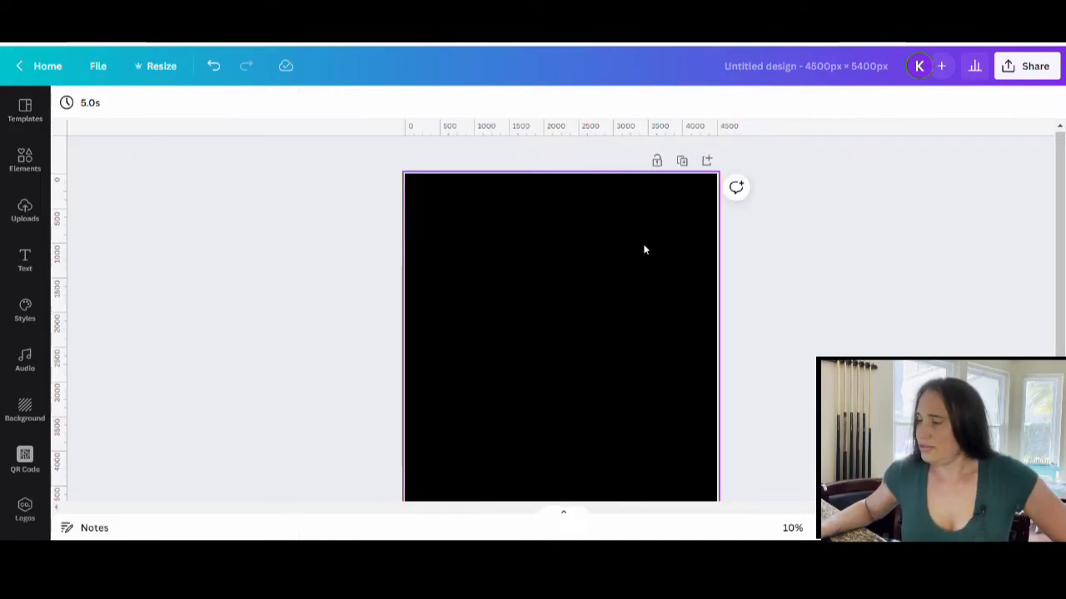
{"action": "mouse_move", "coordinate": [602, 368]}
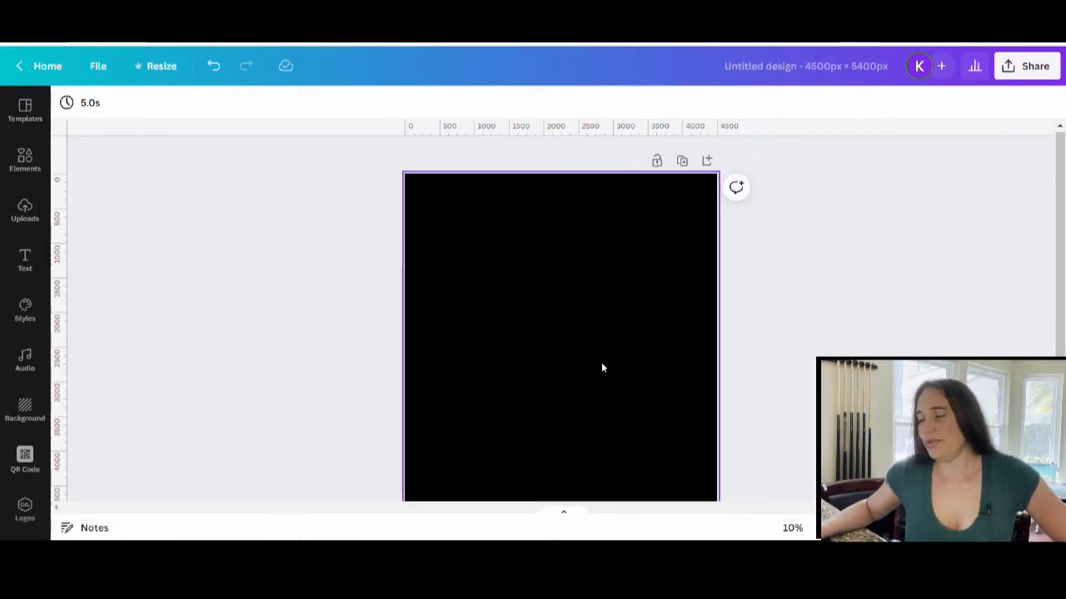
{"action": "mouse_move", "coordinate": [473, 390]}
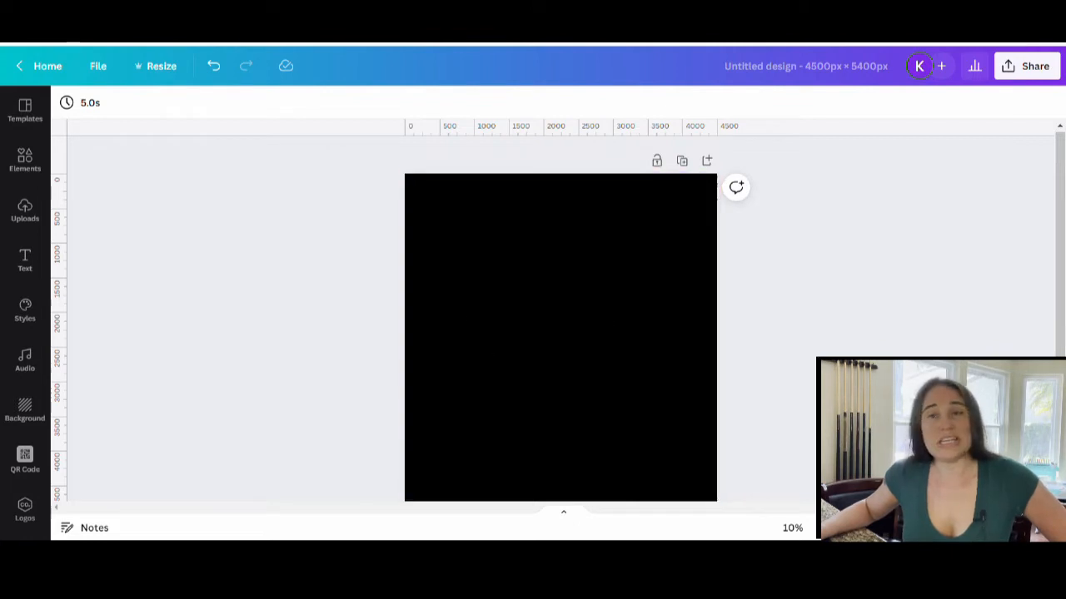
{"action": "left_click", "coordinate": [462, 400]}
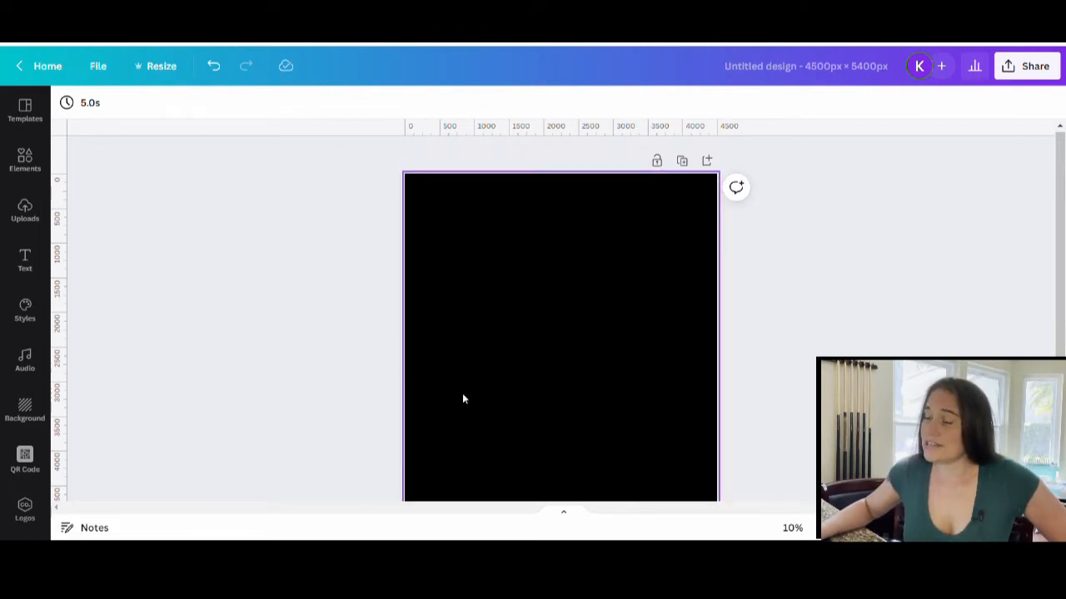
{"action": "mouse_move", "coordinate": [614, 393]}
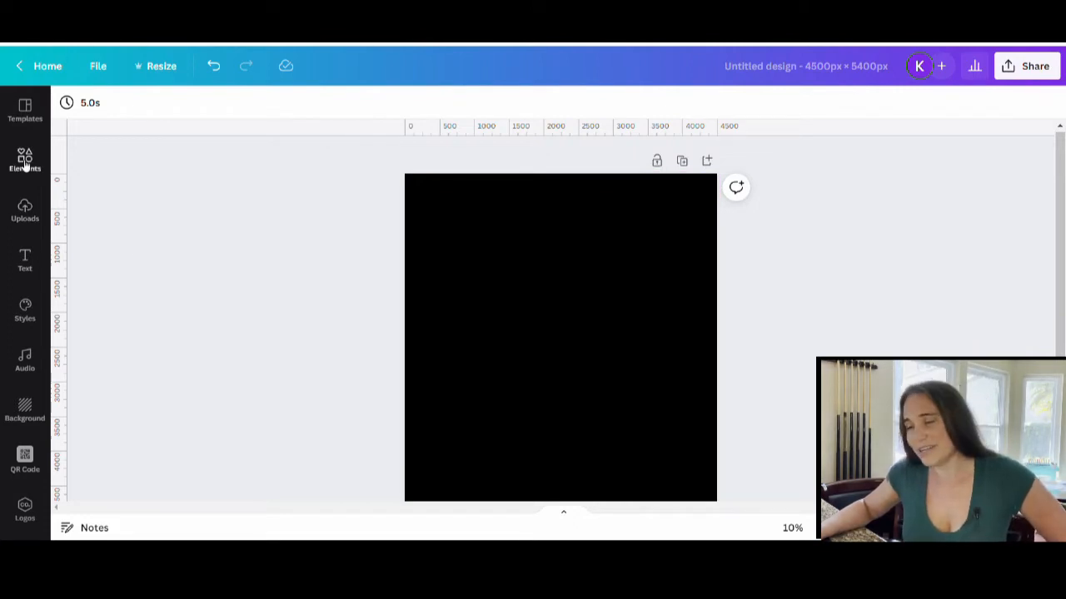
- Add the Santa-with-surfboard graphic from the 'santa surfing' search and enlarge it to fill the page
{"action": "left_click", "coordinate": [25, 158]}
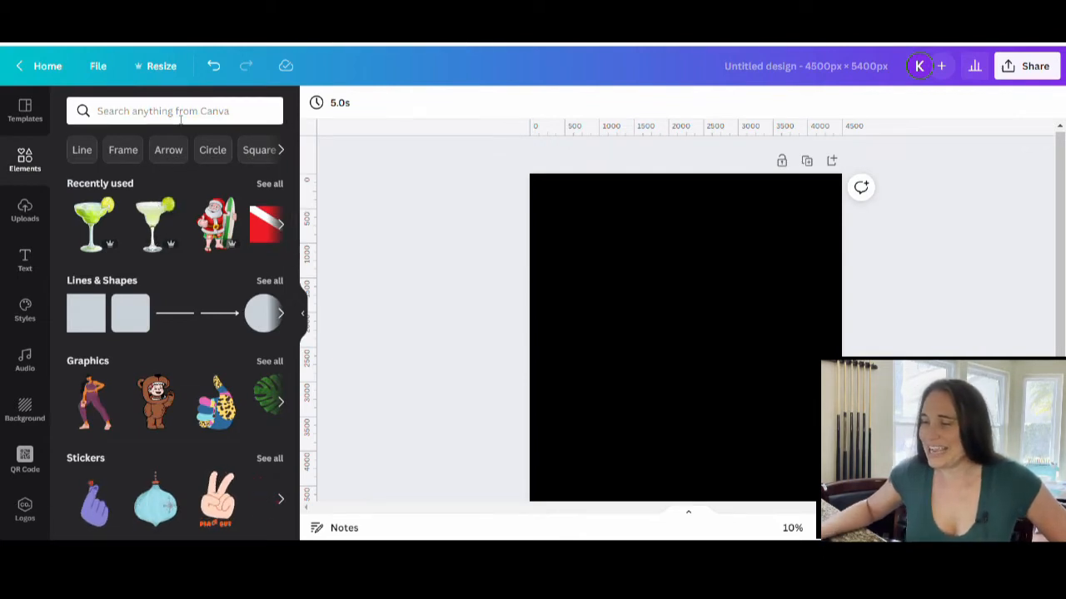
{"action": "left_click", "coordinate": [173, 110]}
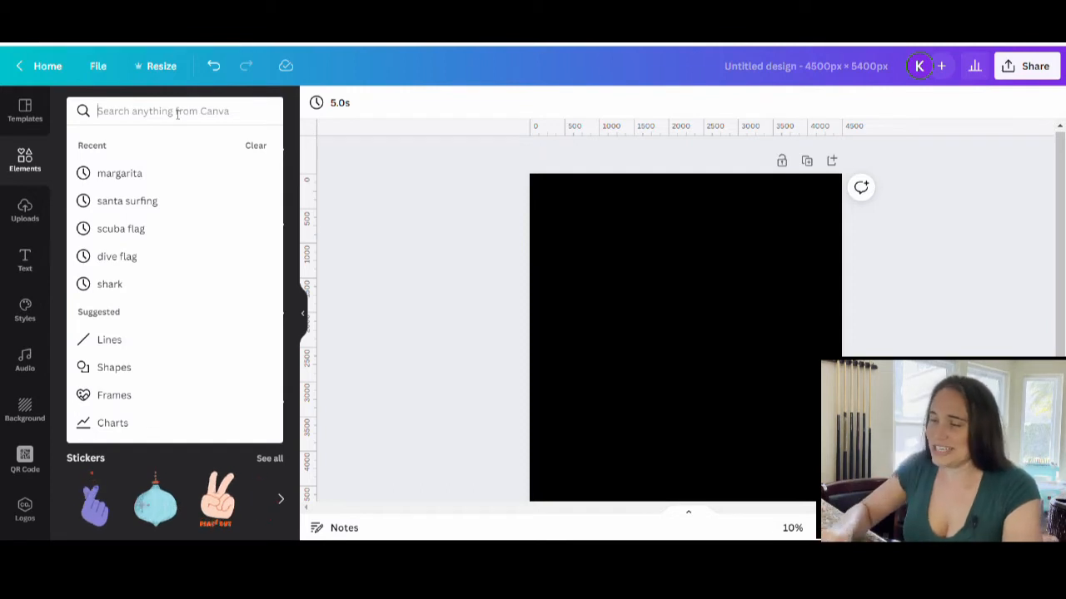
{"action": "mouse_move", "coordinate": [126, 200]}
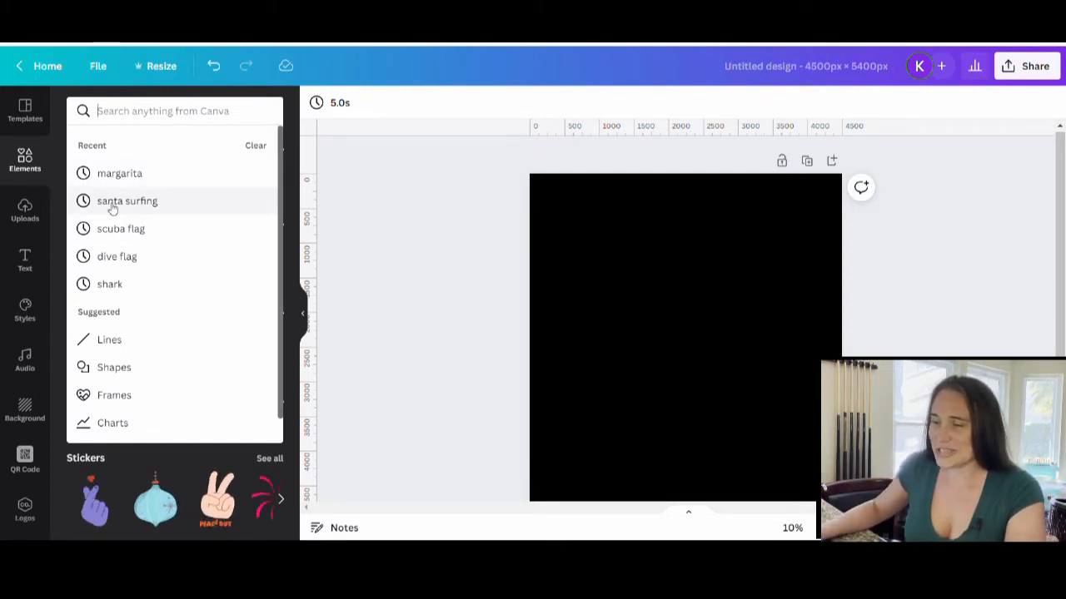
{"action": "left_click", "coordinate": [126, 199]}
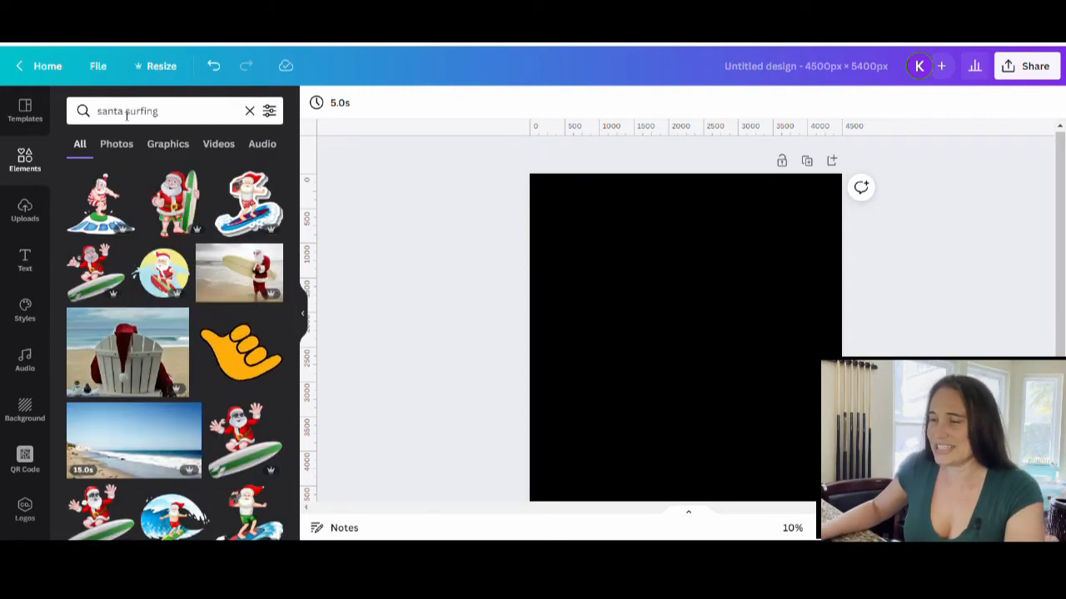
{"action": "scroll", "scroll_direction": "down", "scroll_amount": 3}
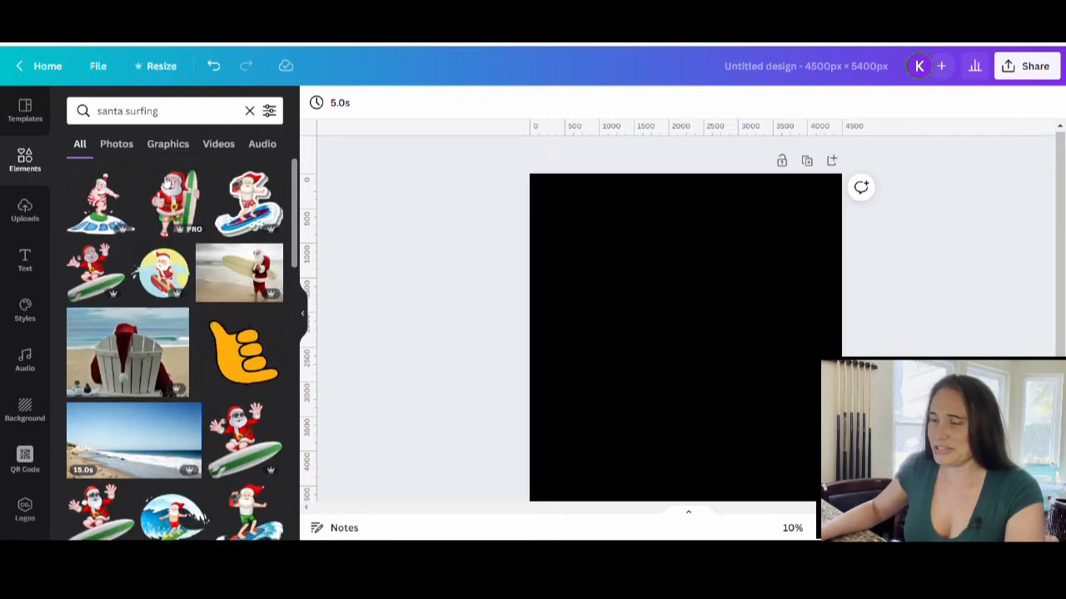
{"action": "left_click", "coordinate": [176, 203]}
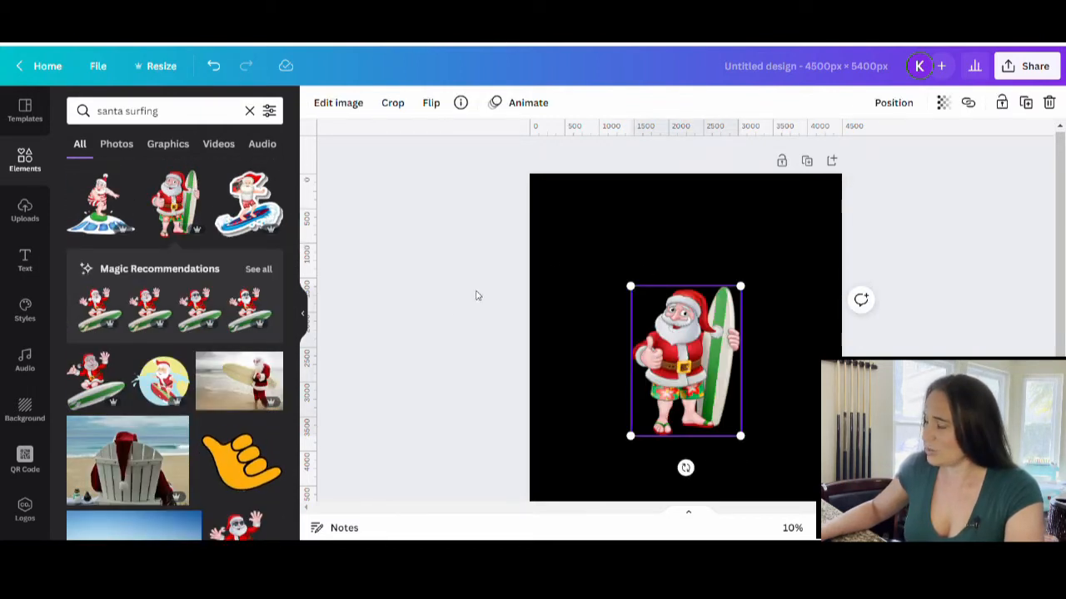
{"action": "mouse_move", "coordinate": [626, 289]}
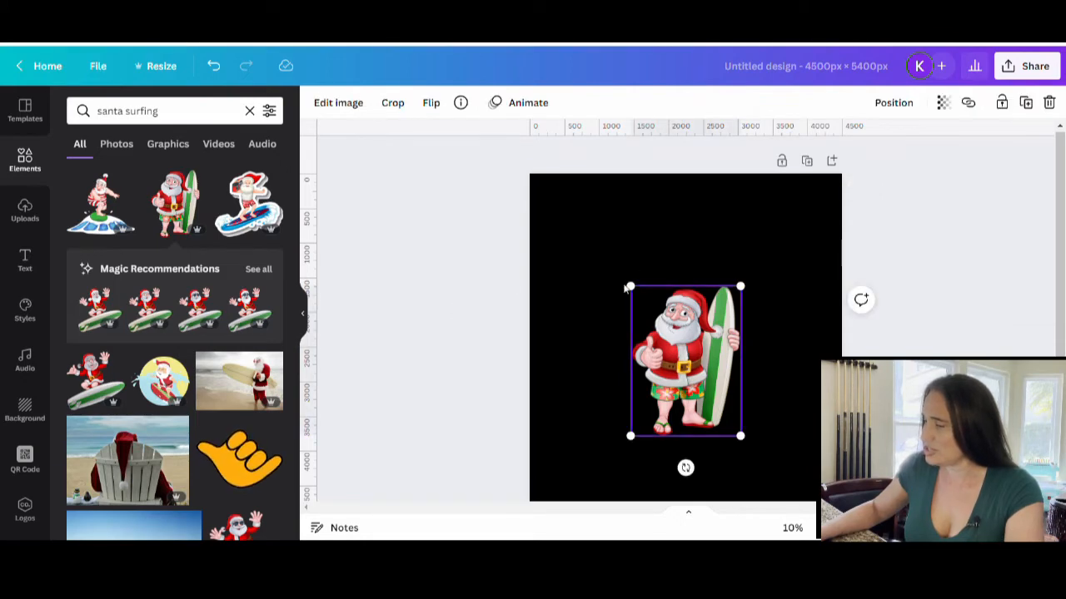
{"action": "left_click_drag", "start_coordinate": [630, 286], "coordinate": [593, 233]}
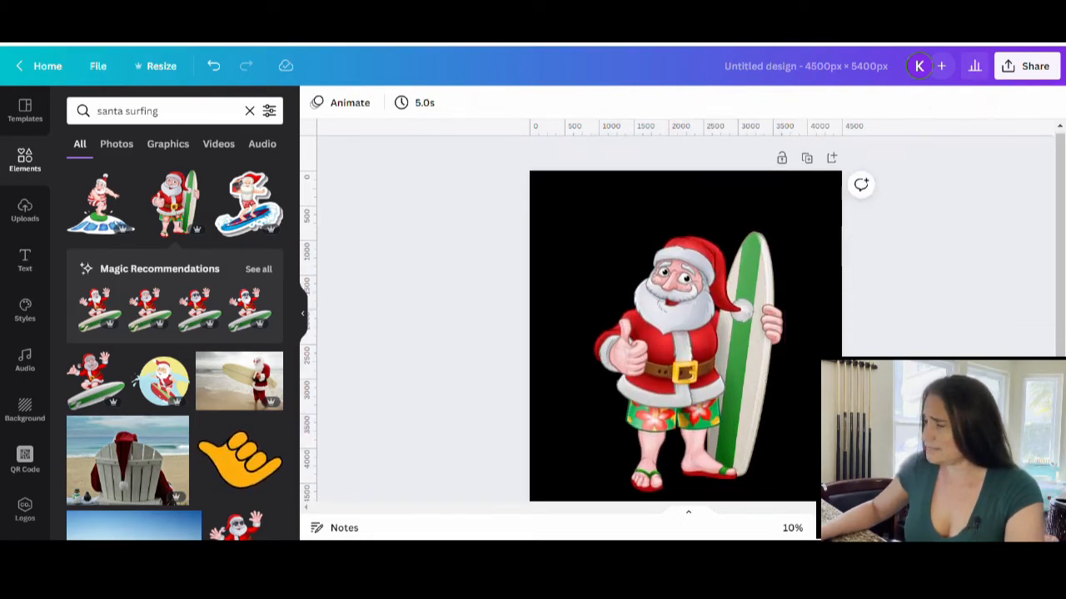
{"action": "left_click", "coordinate": [685, 333]}
{"action": "type", "text": "m"}
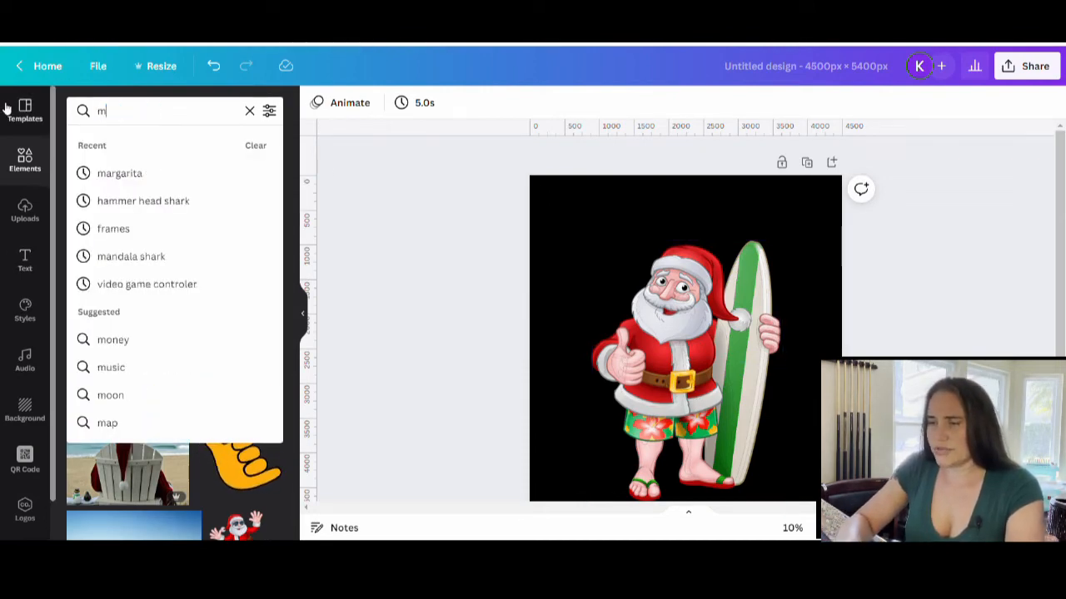
- Add a margarita glass graphic and move it onto Santa's raised hand
{"action": "left_click", "coordinate": [120, 173]}
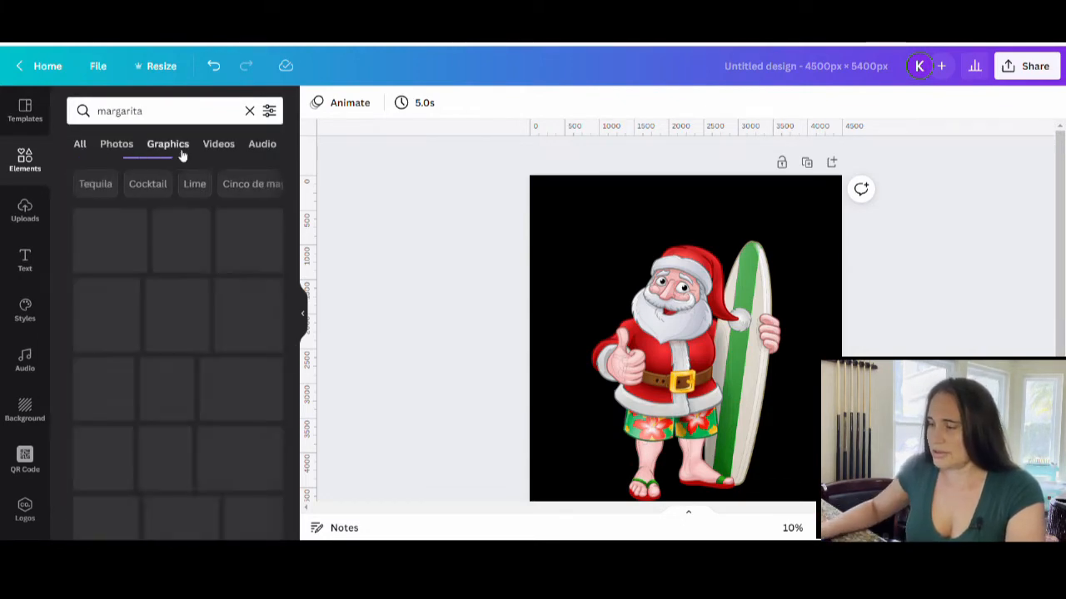
{"action": "left_click", "coordinate": [167, 143]}
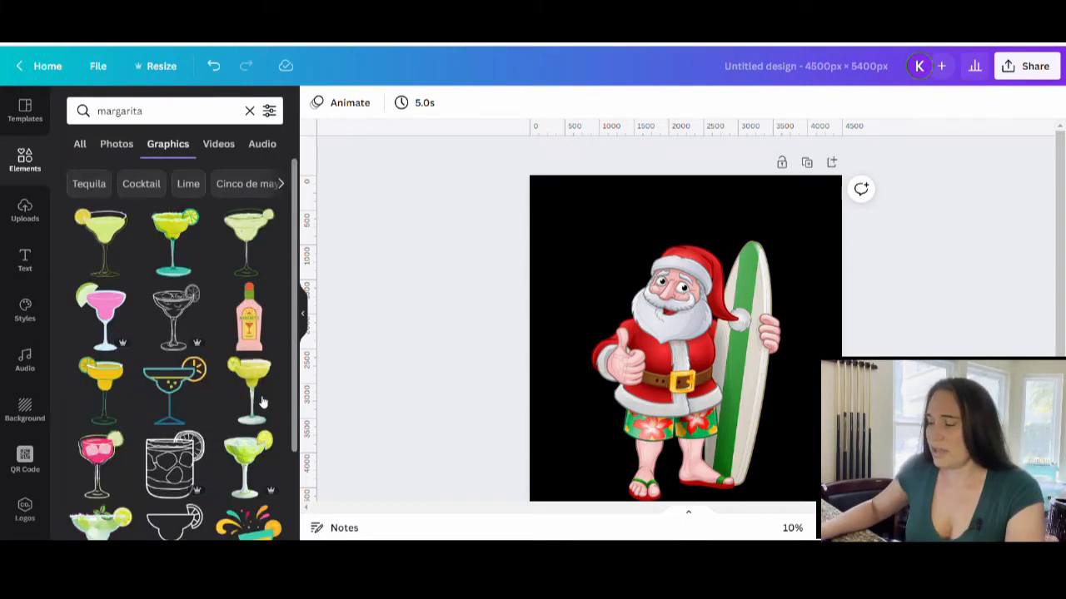
{"action": "left_click", "coordinate": [682, 375]}
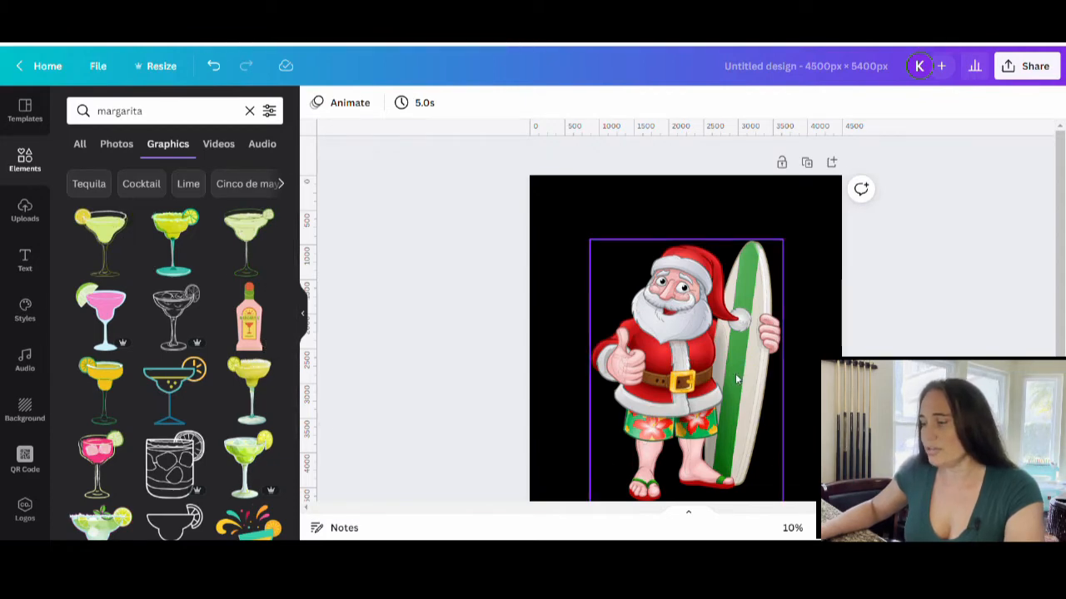
{"action": "left_click", "coordinate": [353, 203]}
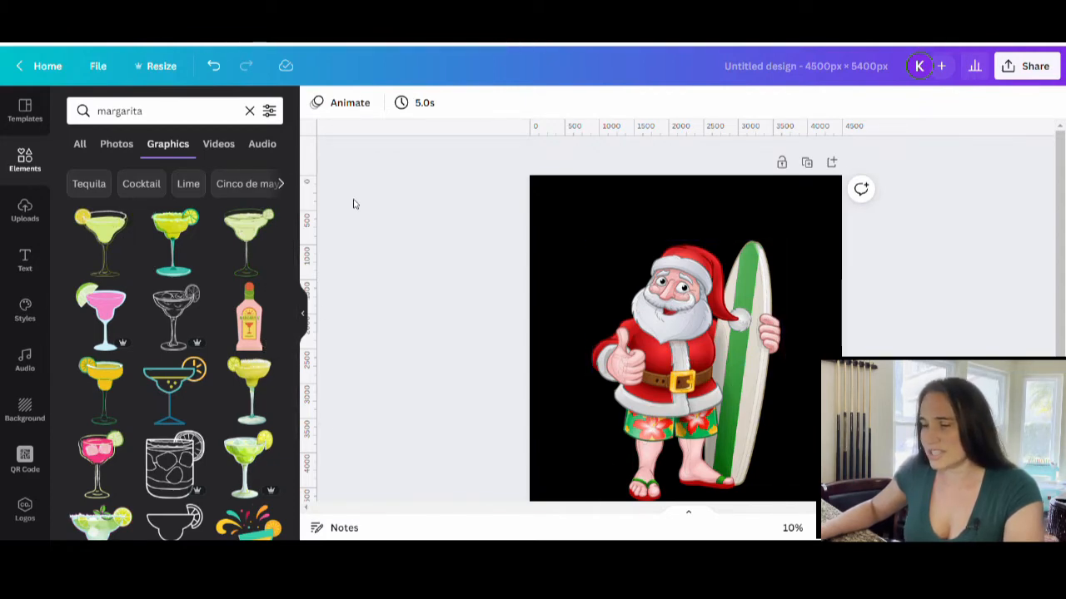
{"action": "mouse_move", "coordinate": [199, 300]}
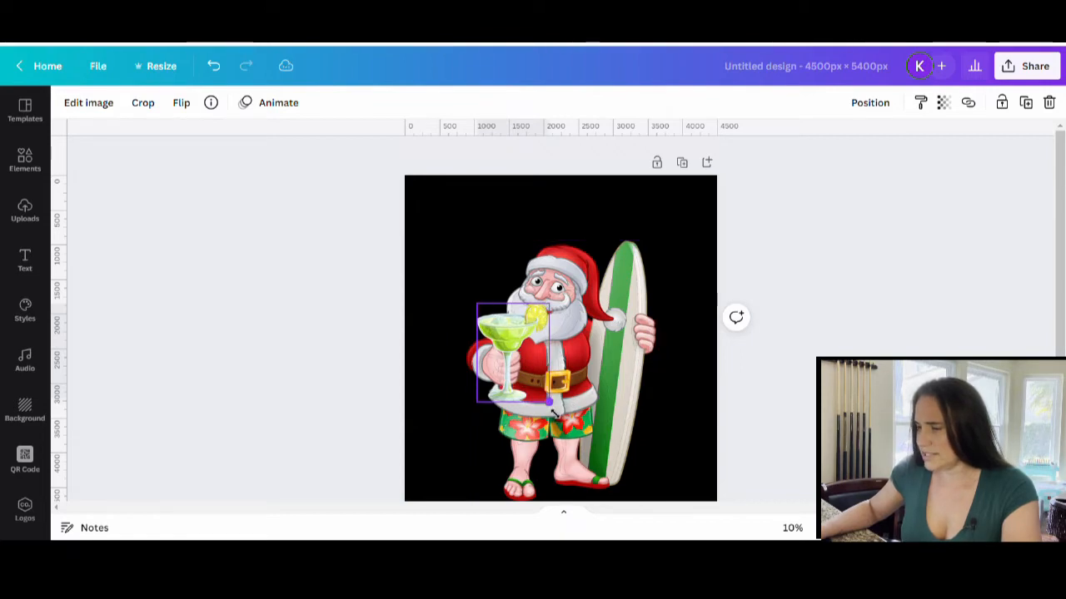
{"action": "left_click_drag", "start_coordinate": [516, 358], "coordinate": [516, 373]}
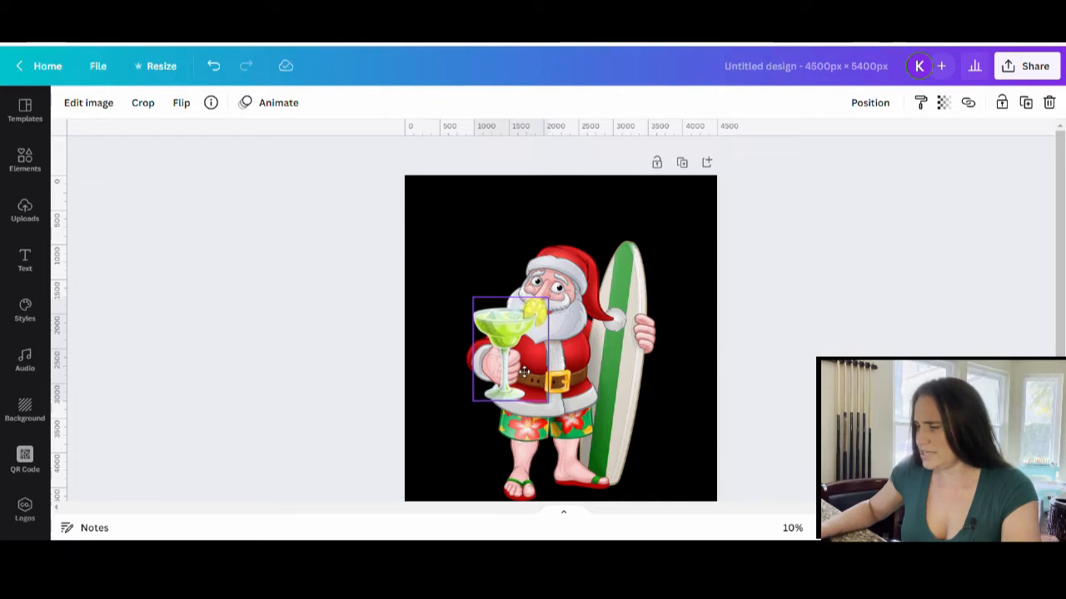
{"action": "left_click", "coordinate": [560, 358]}
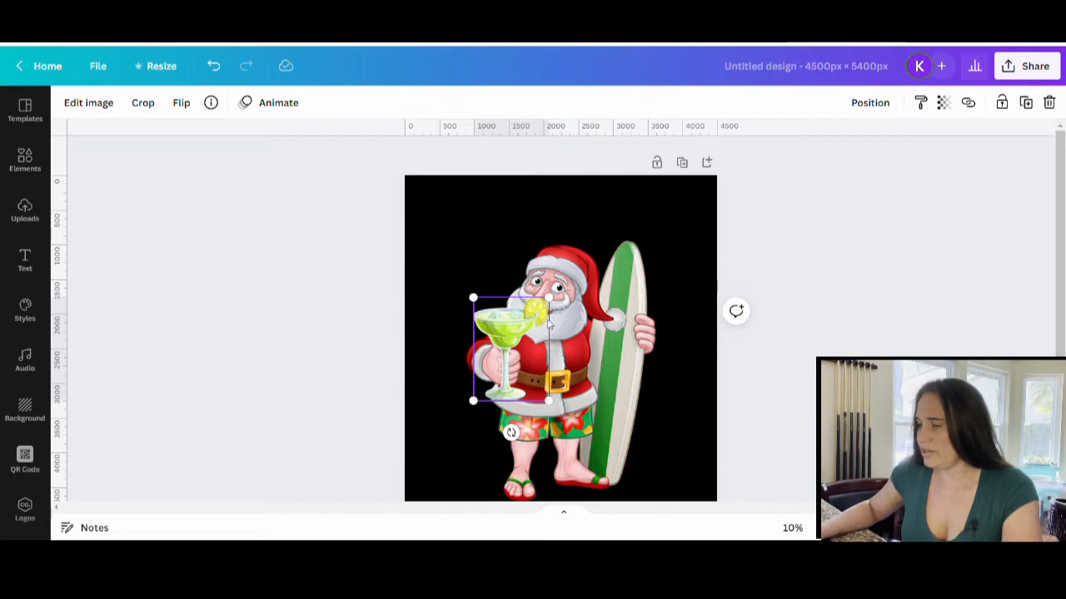
{"action": "mouse_move", "coordinate": [180, 103]}
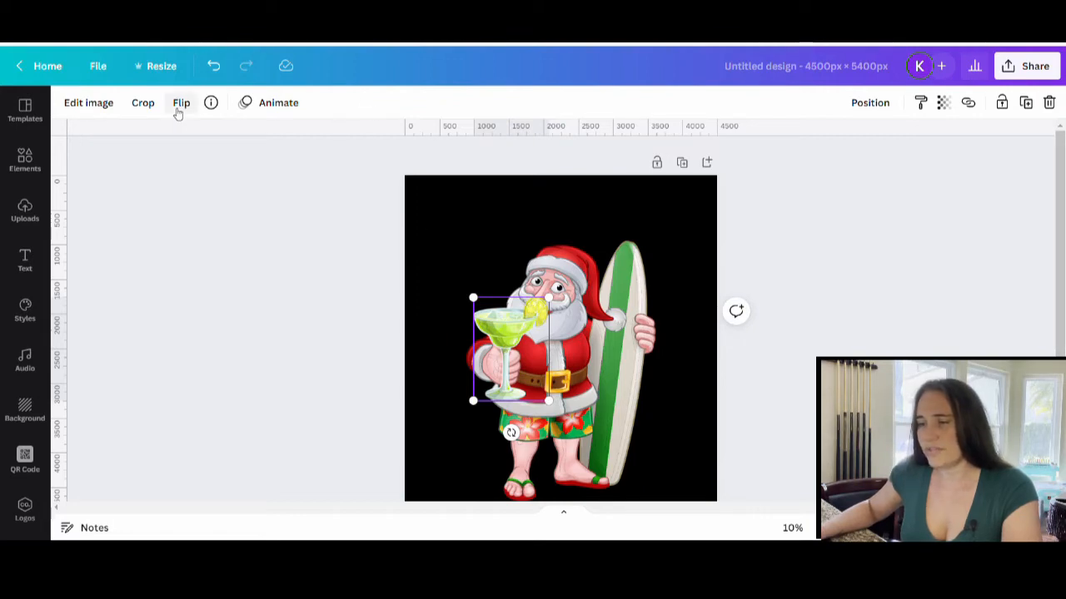
- Flip the margarita glass horizontally so it faces Santa
{"action": "left_click", "coordinate": [180, 103]}
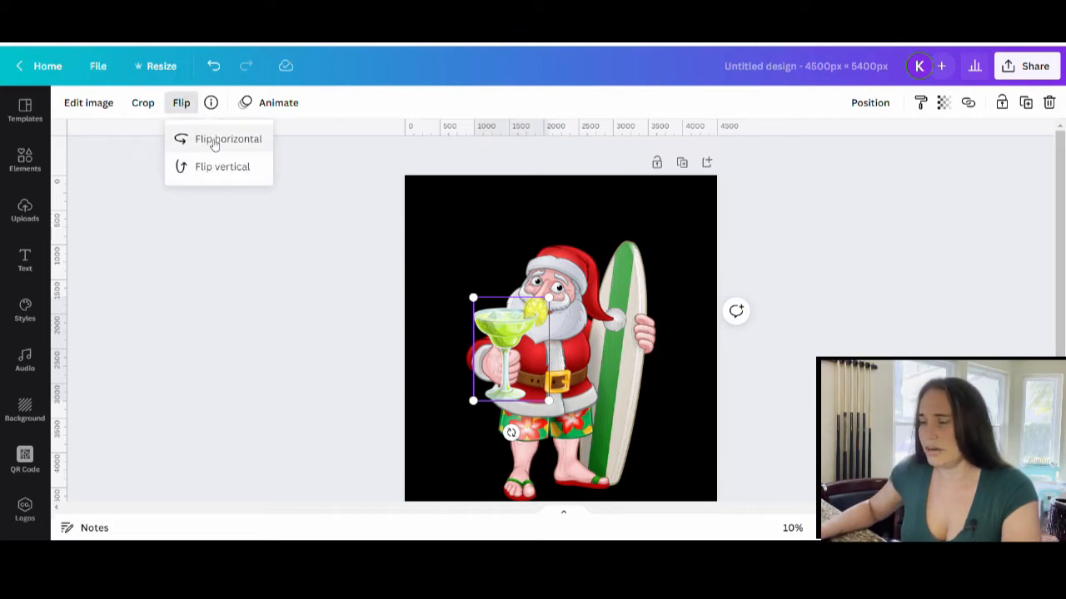
{"action": "left_click", "coordinate": [229, 138]}
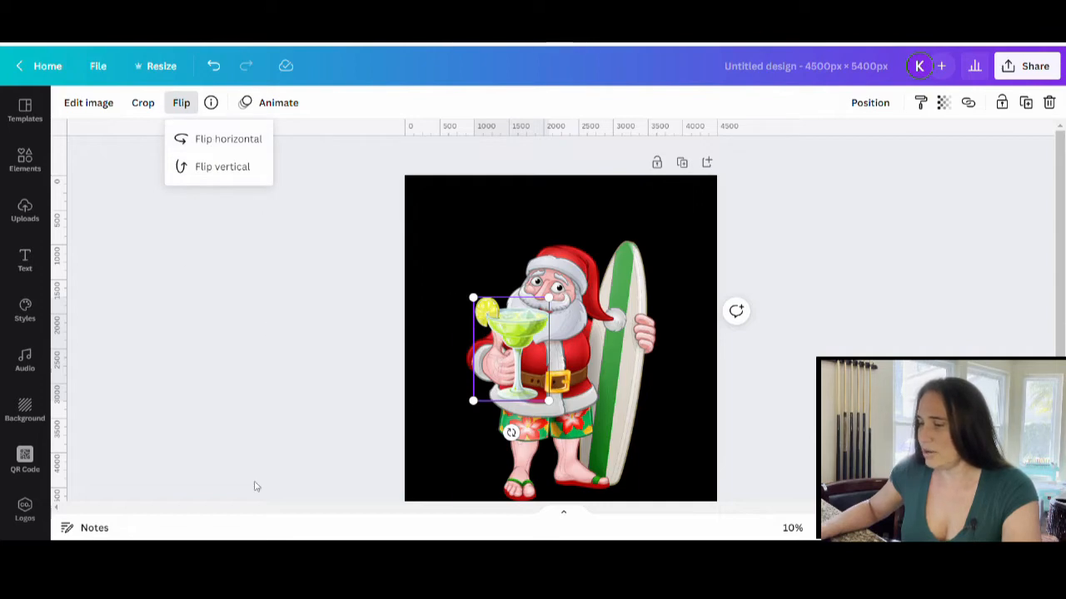
{"action": "left_click", "coordinate": [257, 487]}
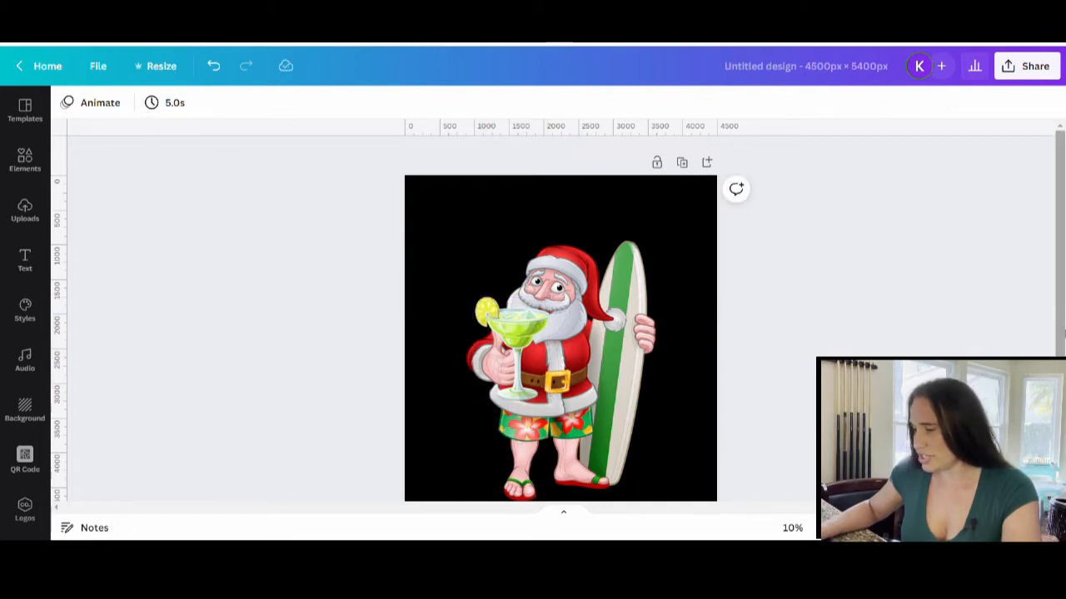
{"action": "left_click", "coordinate": [503, 349]}
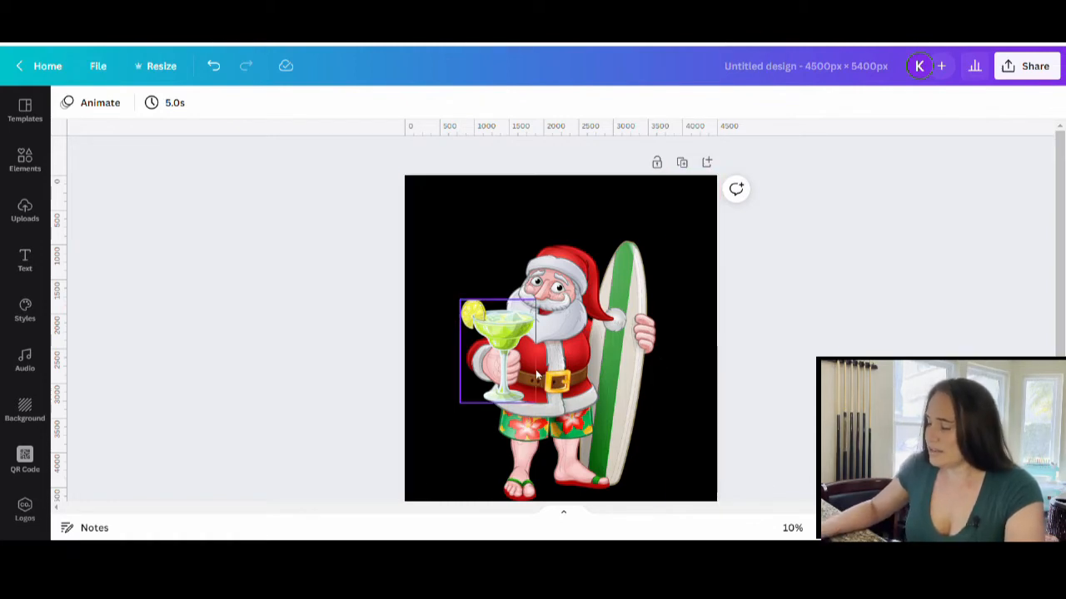
{"action": "mouse_move", "coordinate": [493, 335]}
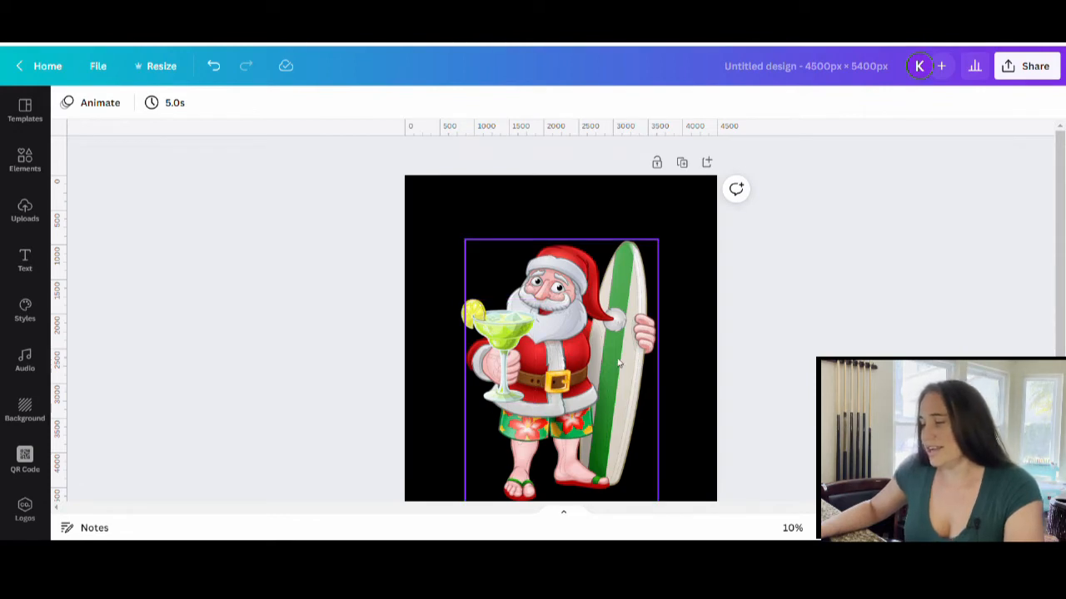
{"action": "mouse_move", "coordinate": [591, 349]}
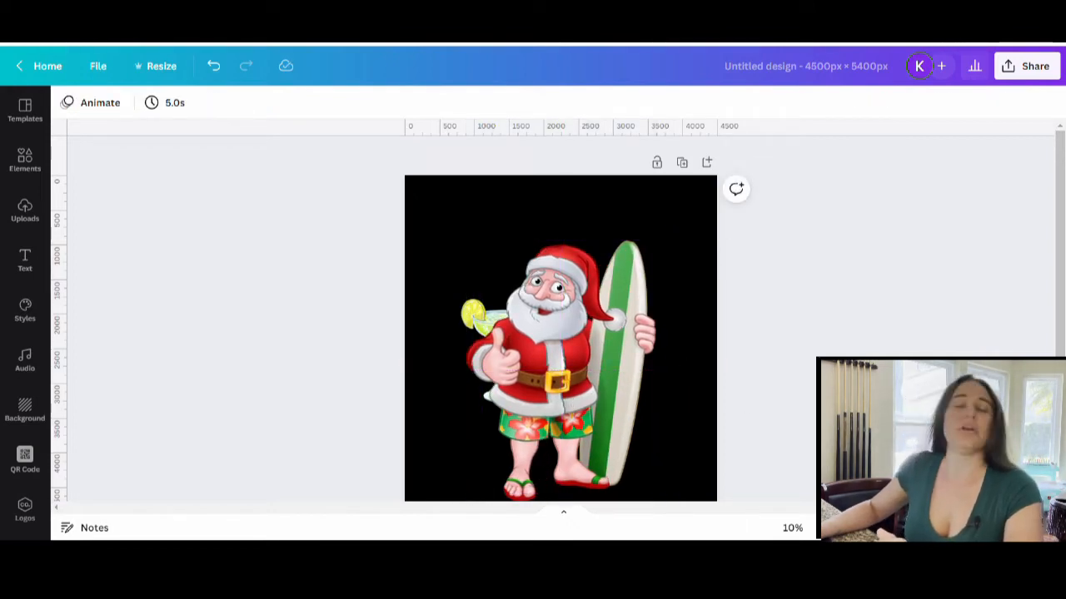
- Magic-erase Santa's raised thumbs-up hand so he appears to grip the glass
{"action": "left_click", "coordinate": [549, 366]}
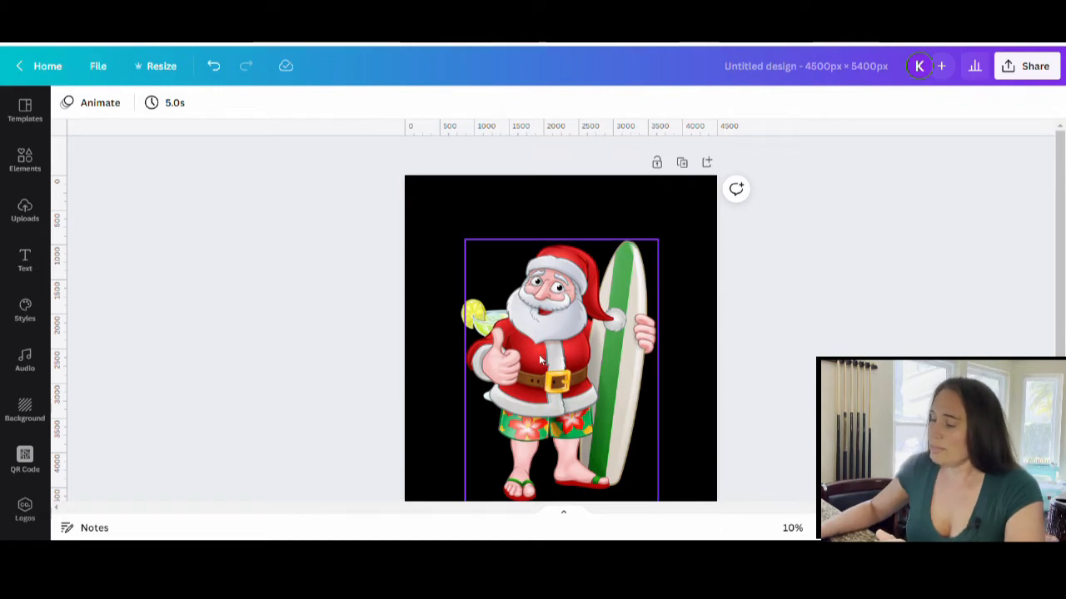
{"action": "mouse_move", "coordinate": [566, 356]}
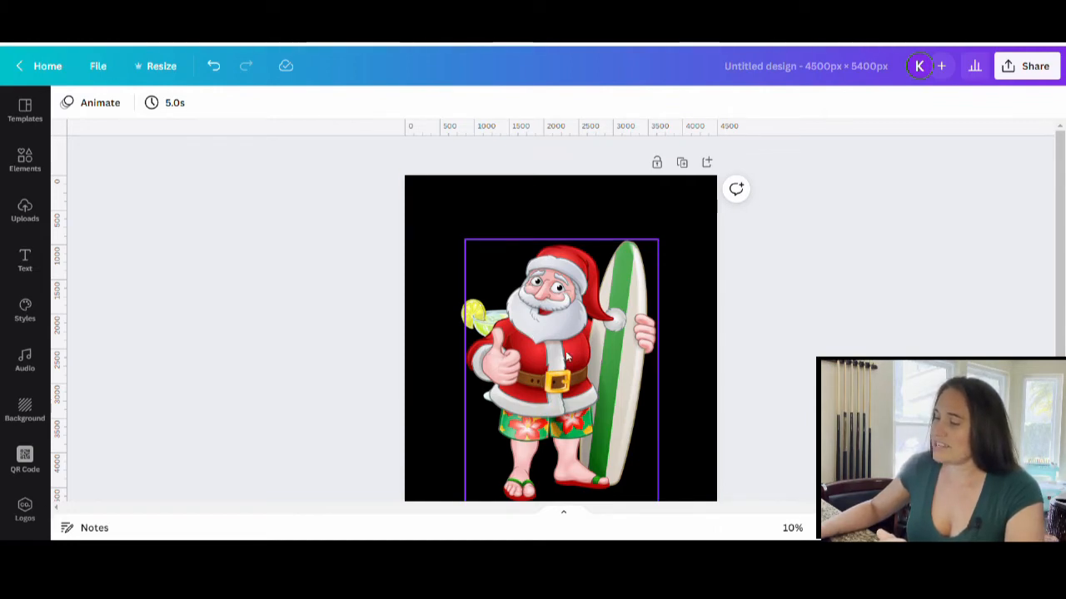
{"action": "mouse_move", "coordinate": [557, 320]}
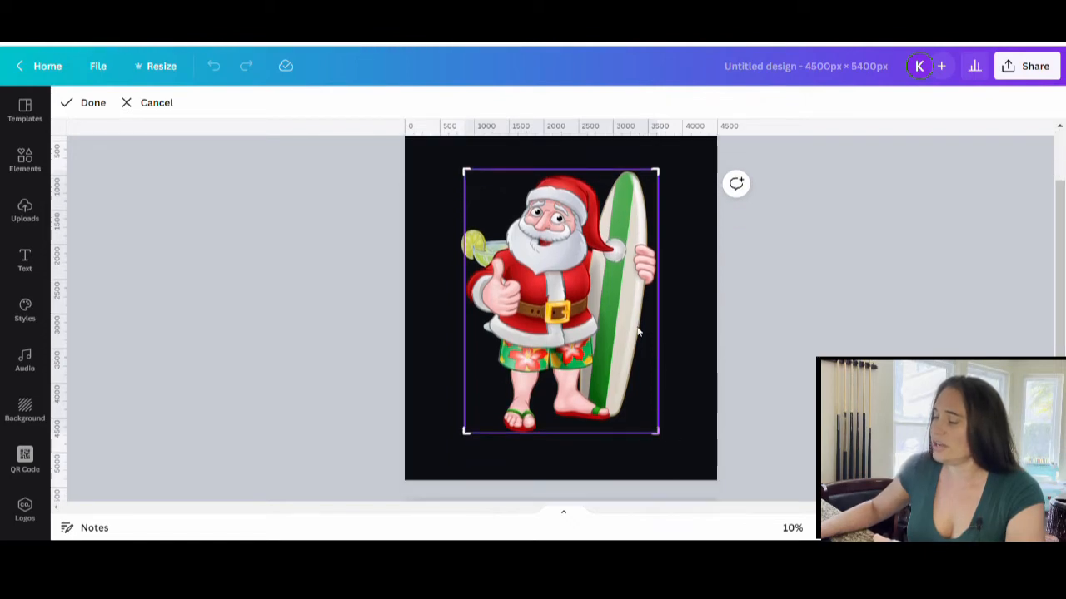
{"action": "mouse_move", "coordinate": [500, 263]}
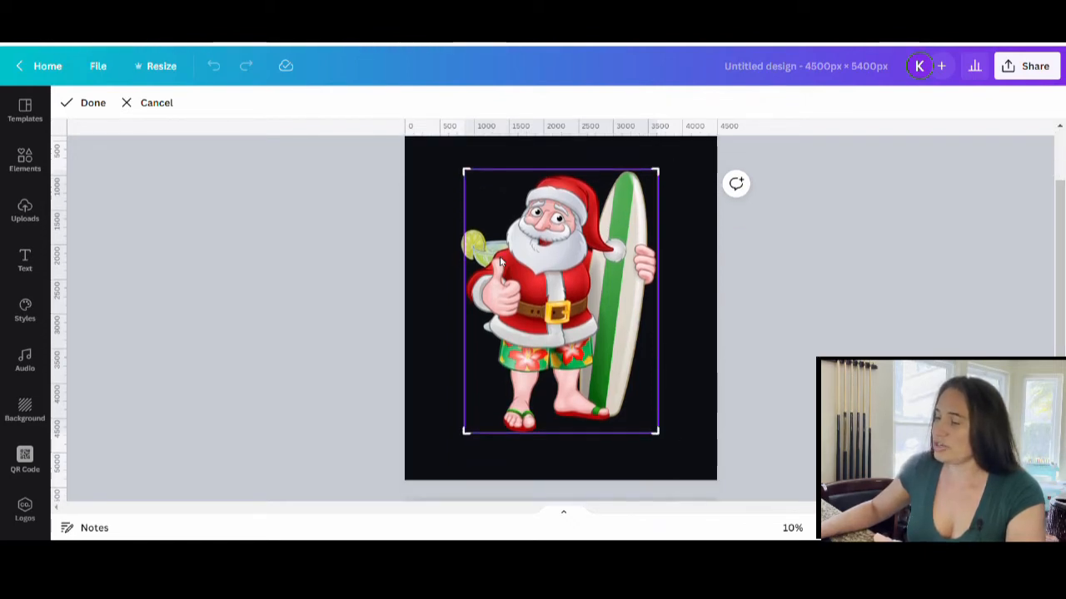
{"action": "mouse_move", "coordinate": [665, 180]}
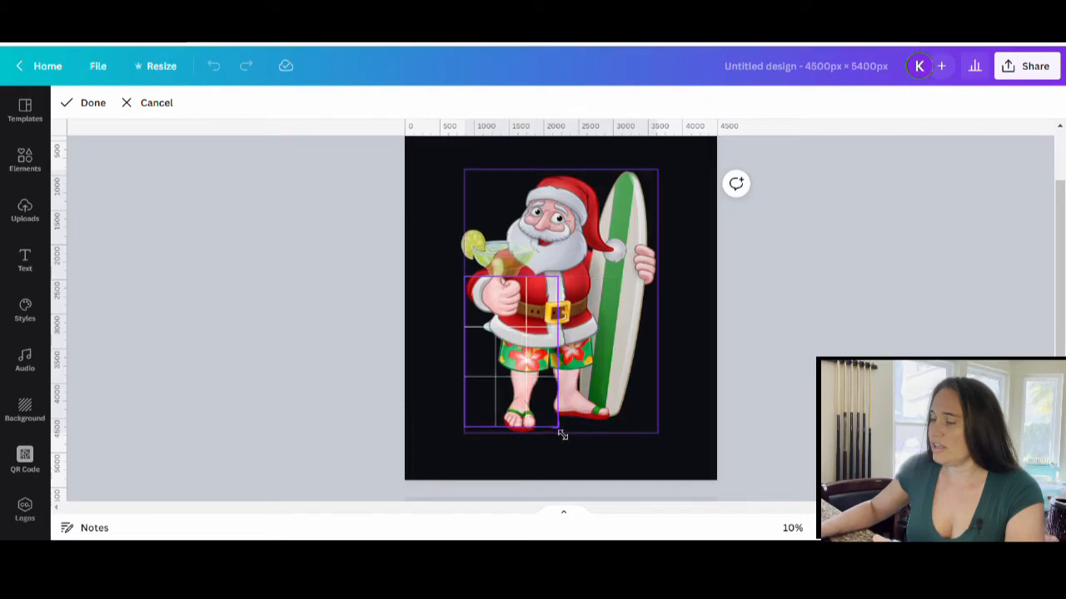
{"action": "left_click_drag", "start_coordinate": [563, 433], "coordinate": [531, 433]}
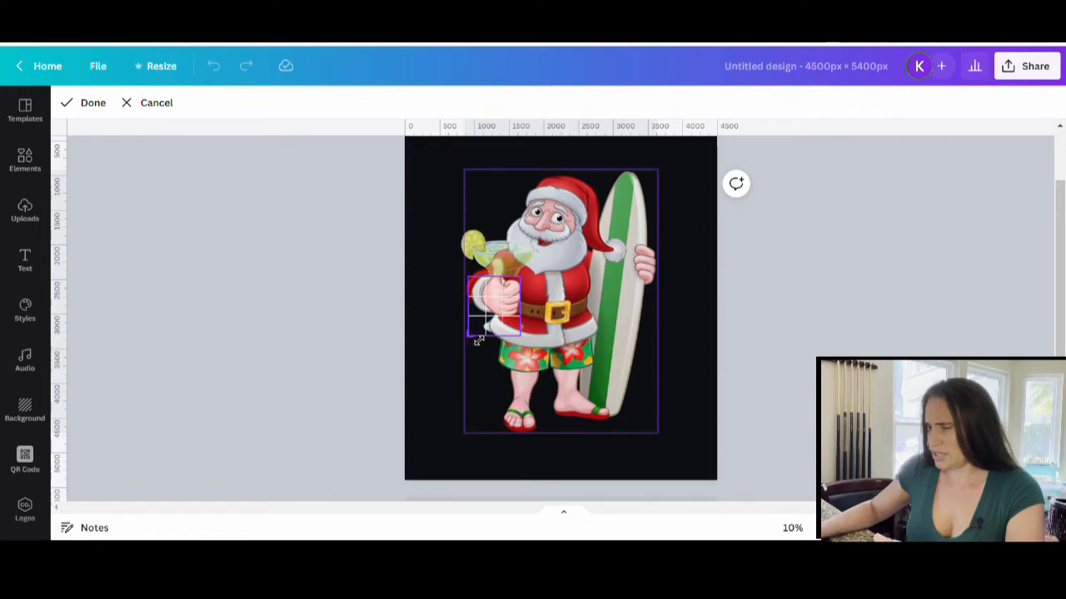
{"action": "left_click_drag", "start_coordinate": [480, 339], "coordinate": [483, 323]}
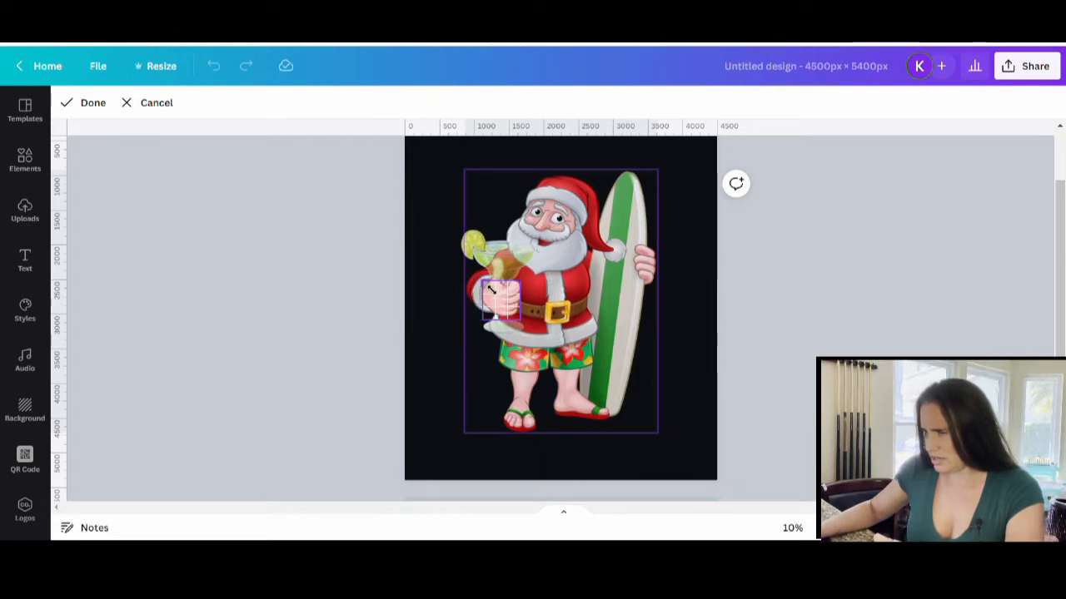
{"action": "left_click", "coordinate": [558, 300]}
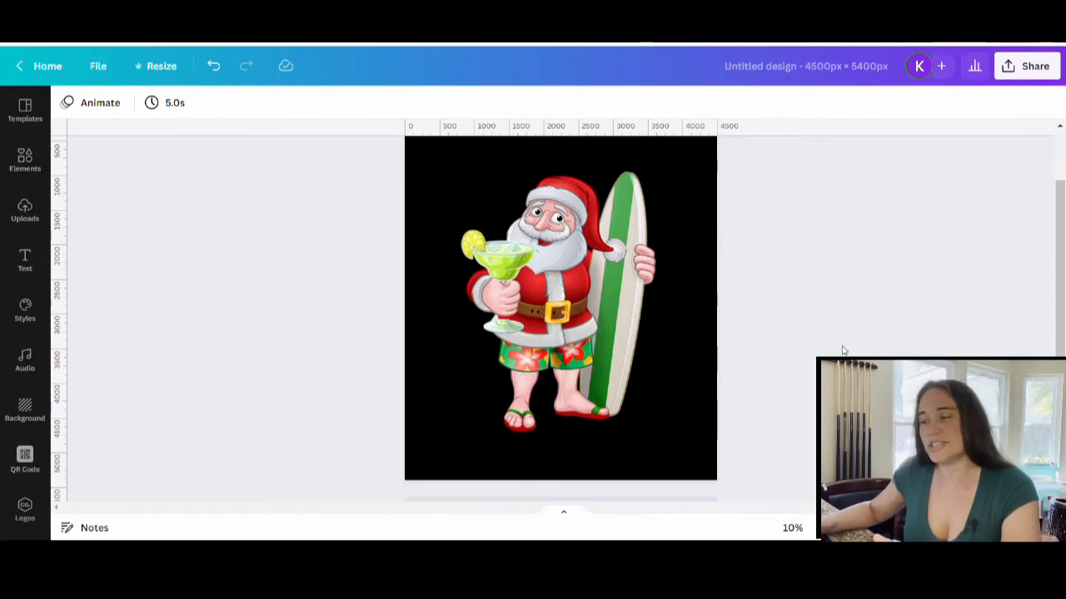
{"action": "mouse_move", "coordinate": [426, 193]}
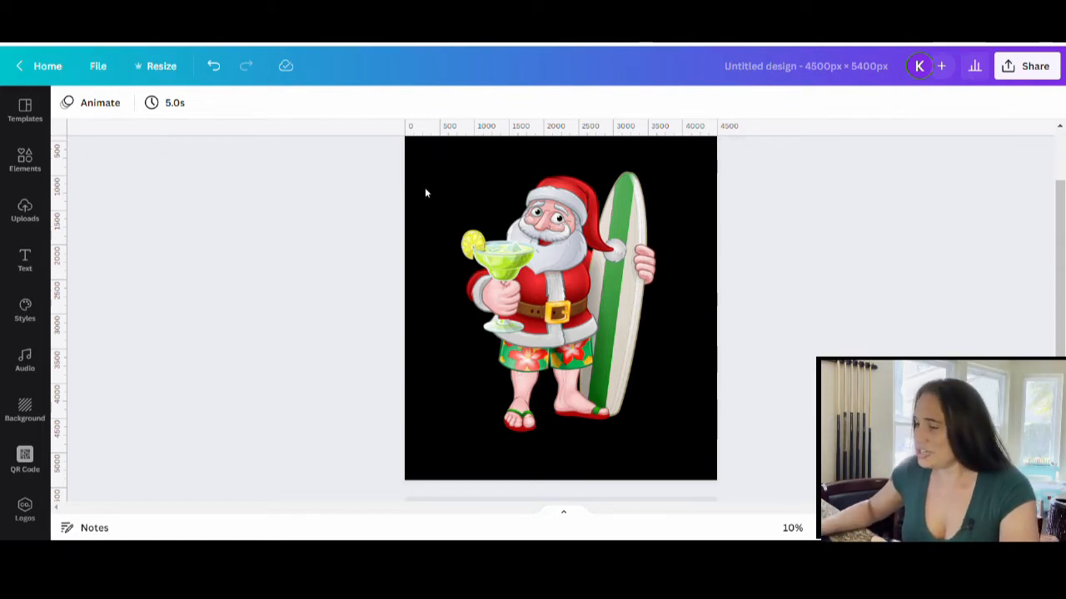
{"action": "mouse_move", "coordinate": [816, 186]}
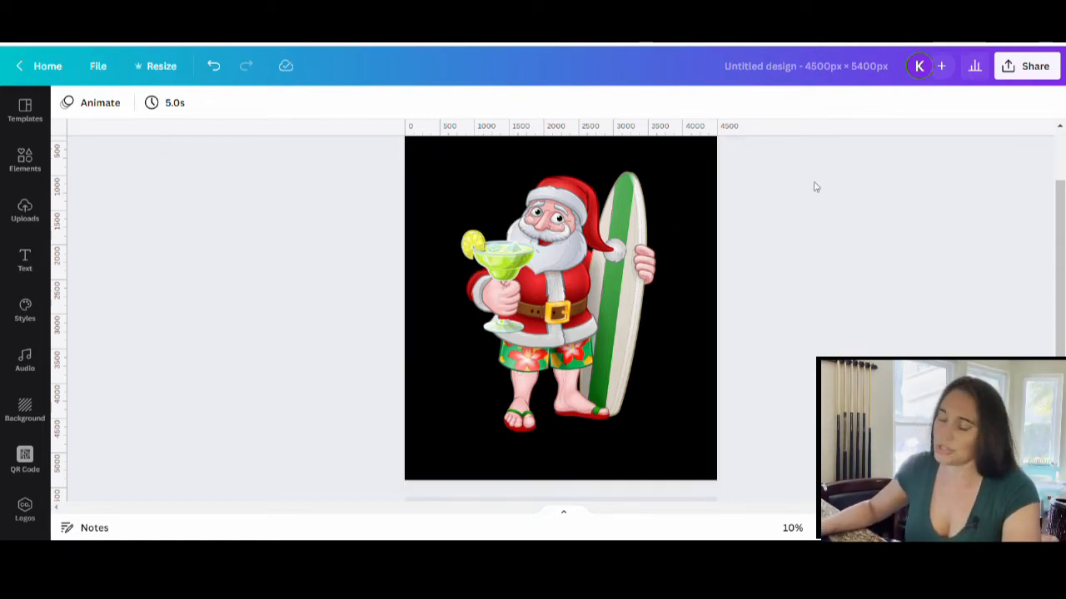
{"action": "left_click", "coordinate": [558, 299]}
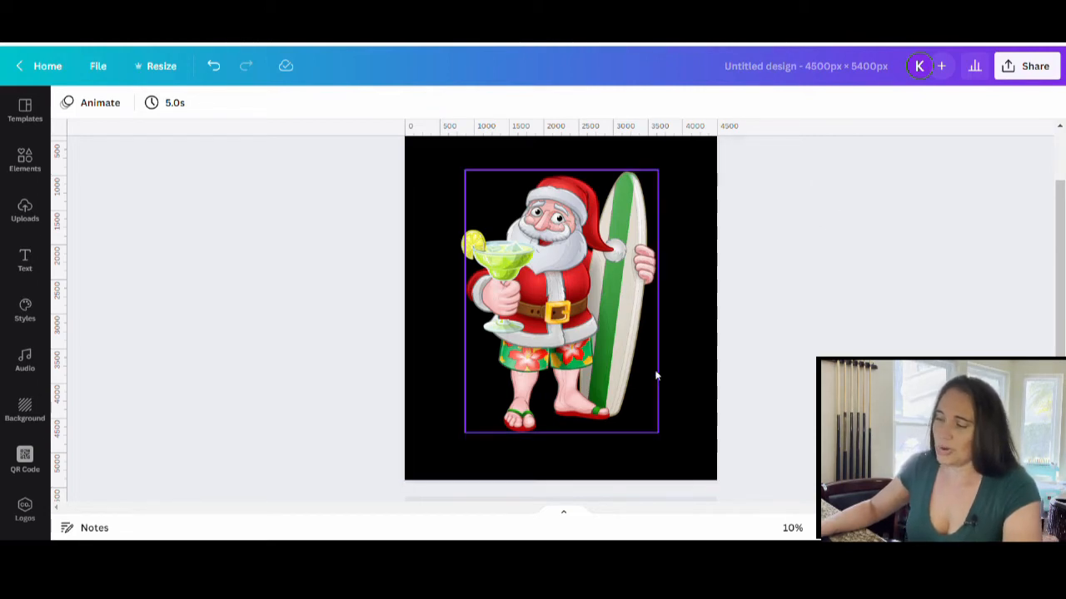
{"action": "mouse_move", "coordinate": [540, 275]}
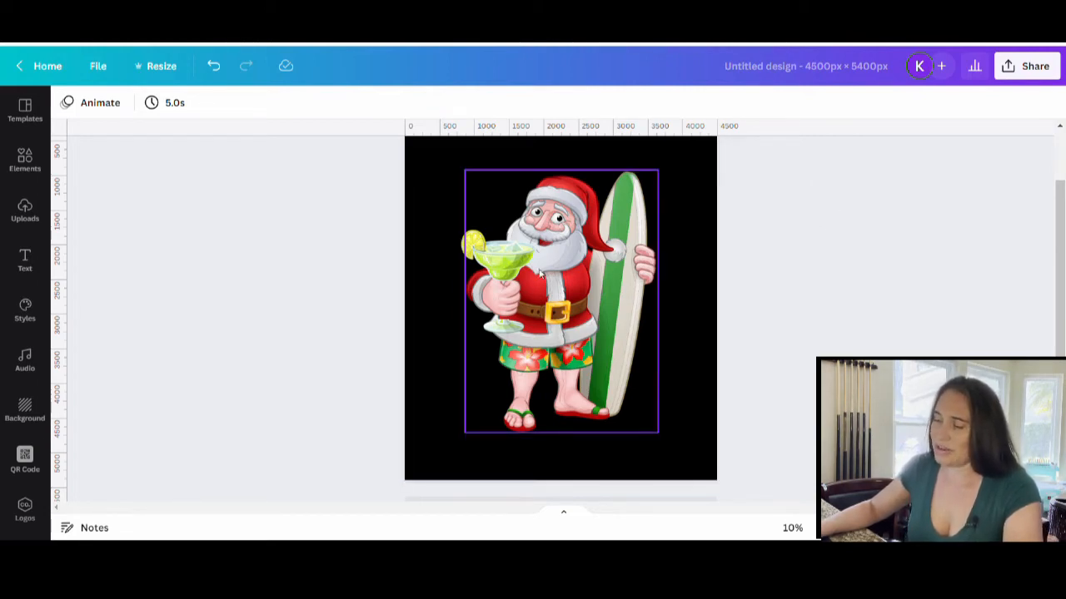
{"action": "left_click", "coordinate": [499, 275]}
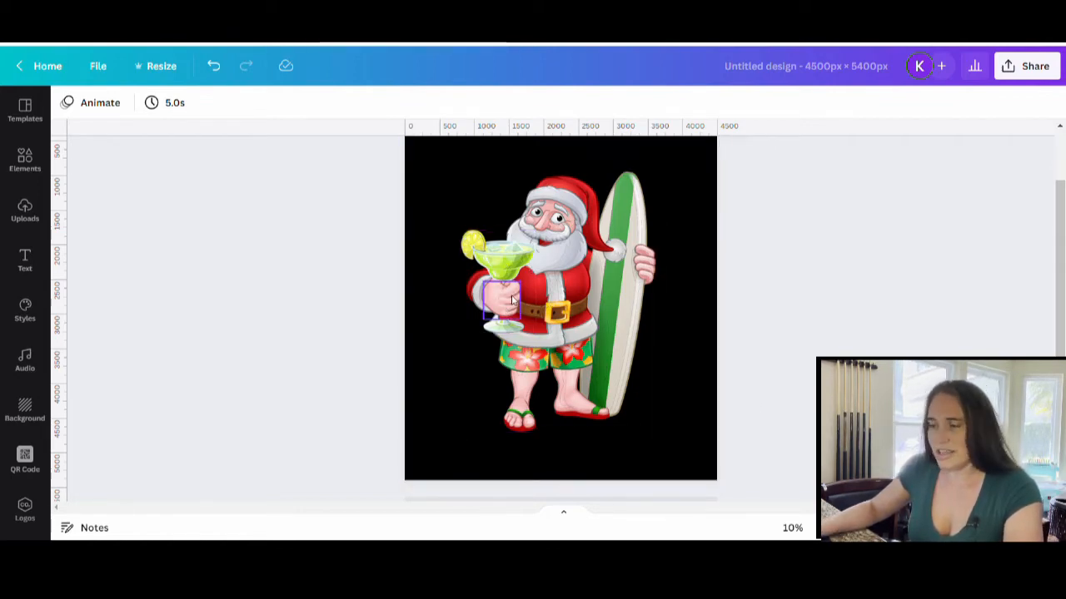
{"action": "left_click", "coordinate": [263, 370]}
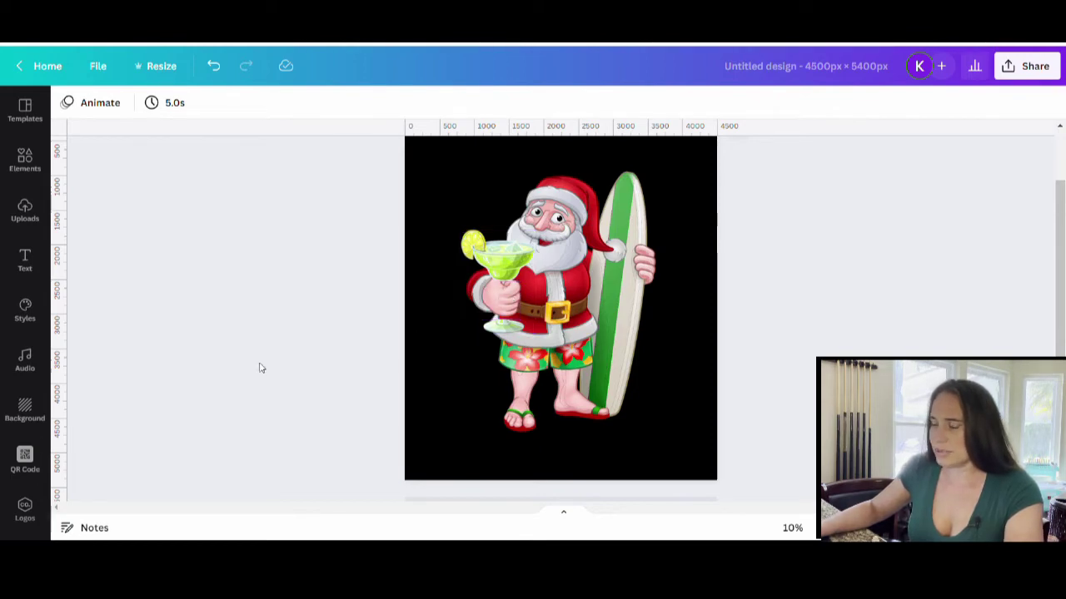
{"action": "left_click", "coordinate": [560, 300]}
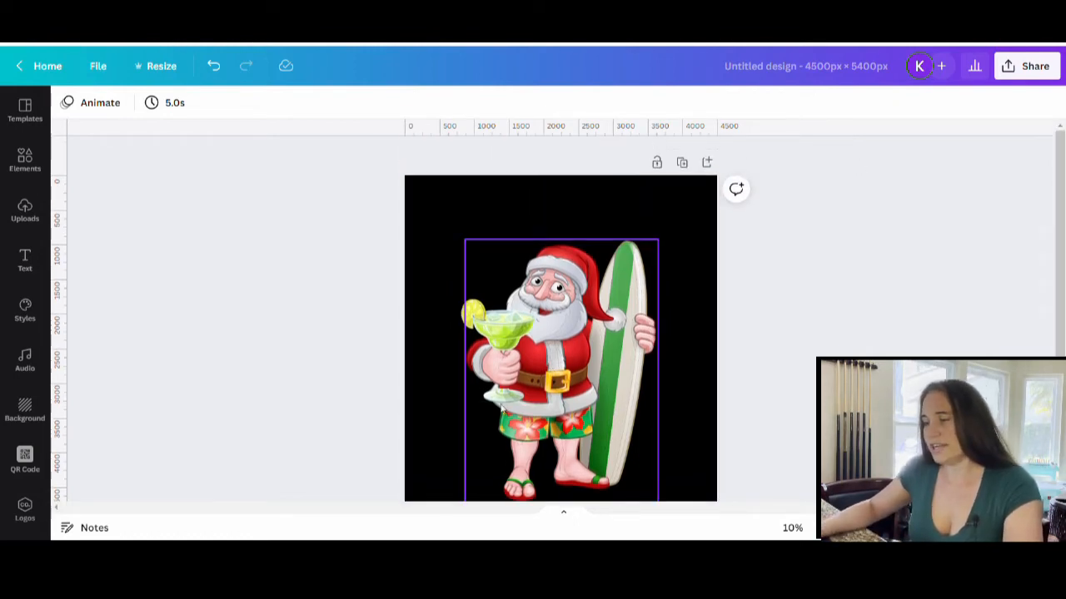
{"action": "left_click", "coordinate": [183, 393]}
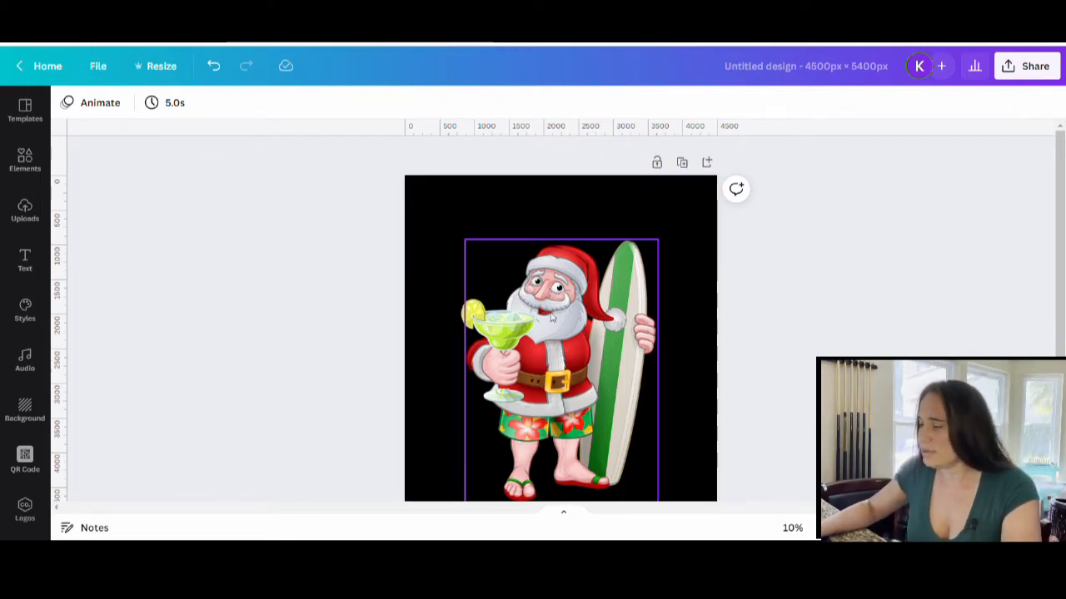
{"action": "left_click", "coordinate": [516, 208]}
{"action": "type", "text": "Screw The Col"}
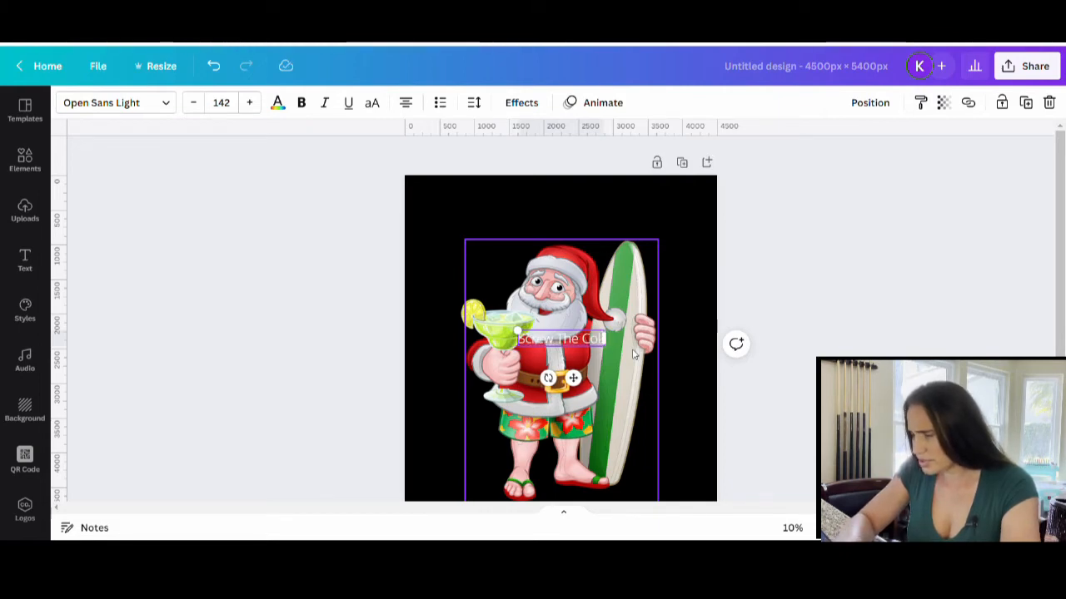
- Finish typing 'Screw The Cookies' and place the white heading centered at the top
{"action": "type", "text": "Cookies"}
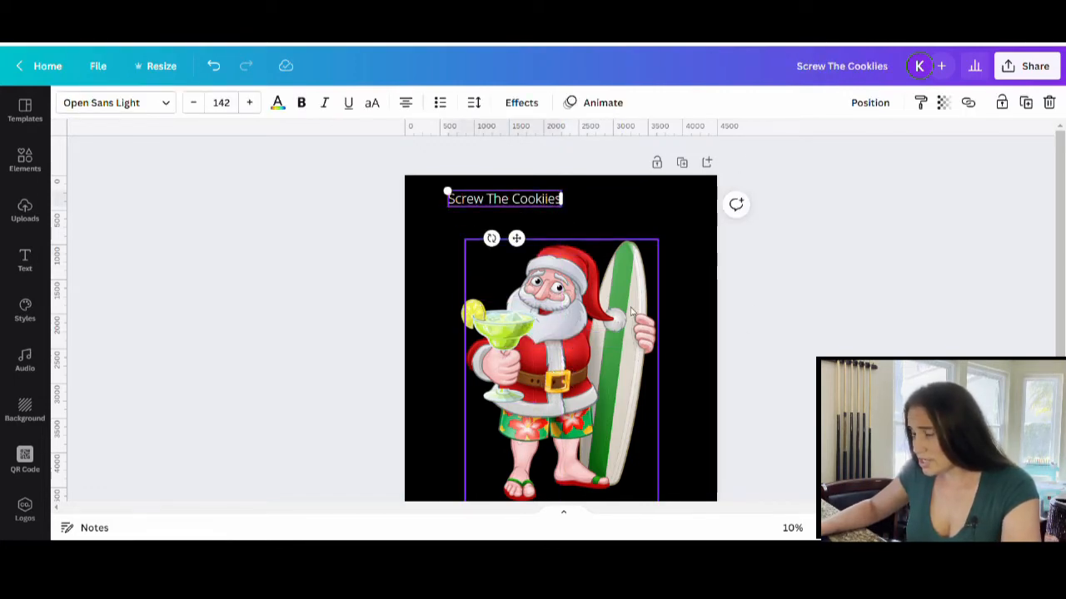
{"action": "left_click", "coordinate": [591, 206]}
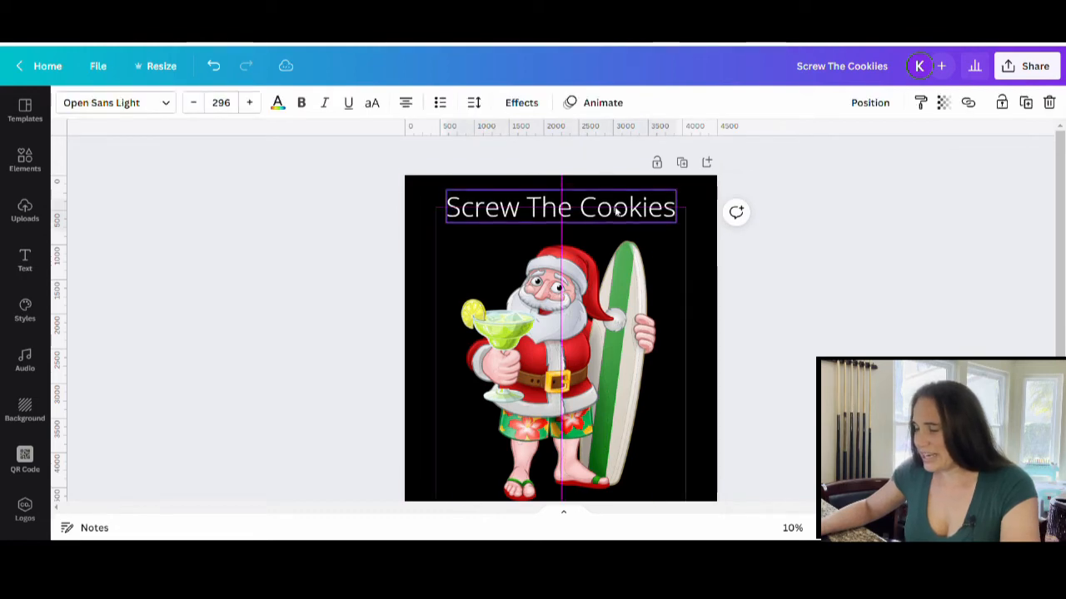
{"action": "left_click", "coordinate": [781, 283]}
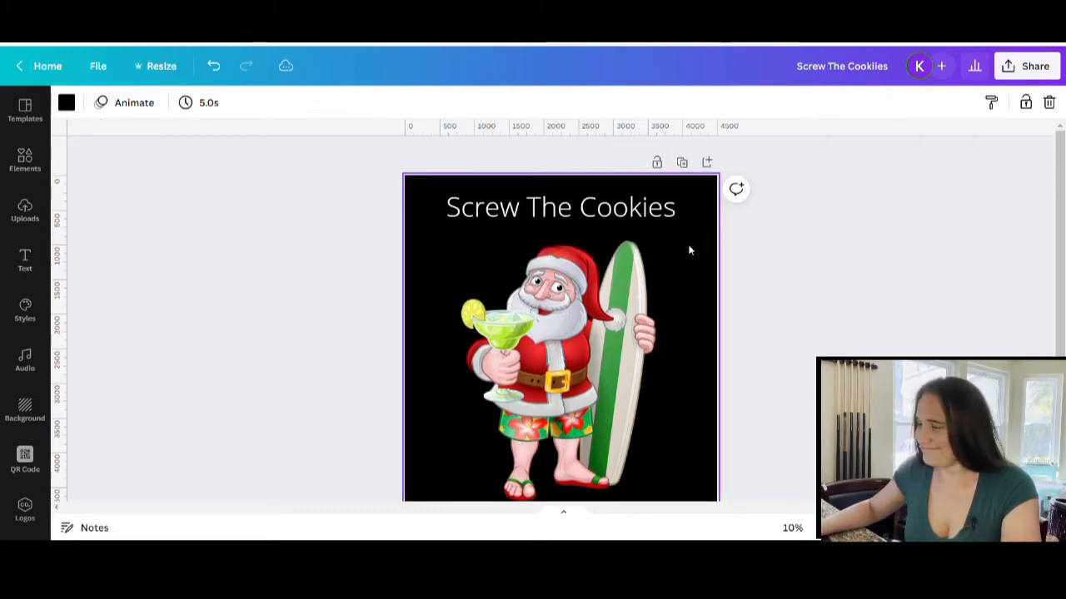
- Replace a new text box with 'Santa Wants A Margarita' and move it below Santa at the bottom
{"action": "scroll", "scroll_direction": "down", "scroll_amount": 3}
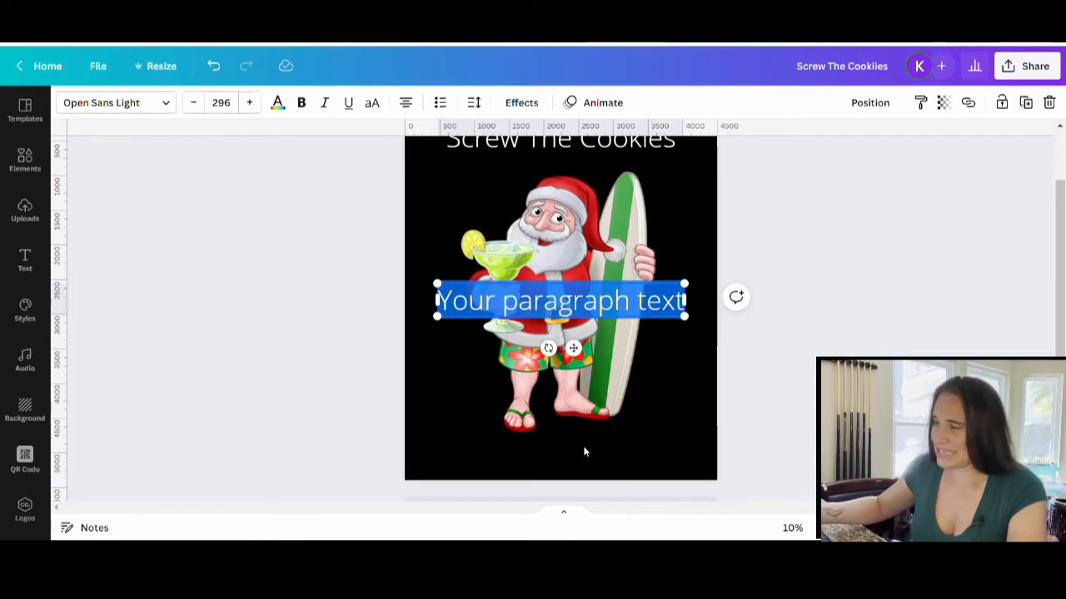
{"action": "key", "text": "Delete"}
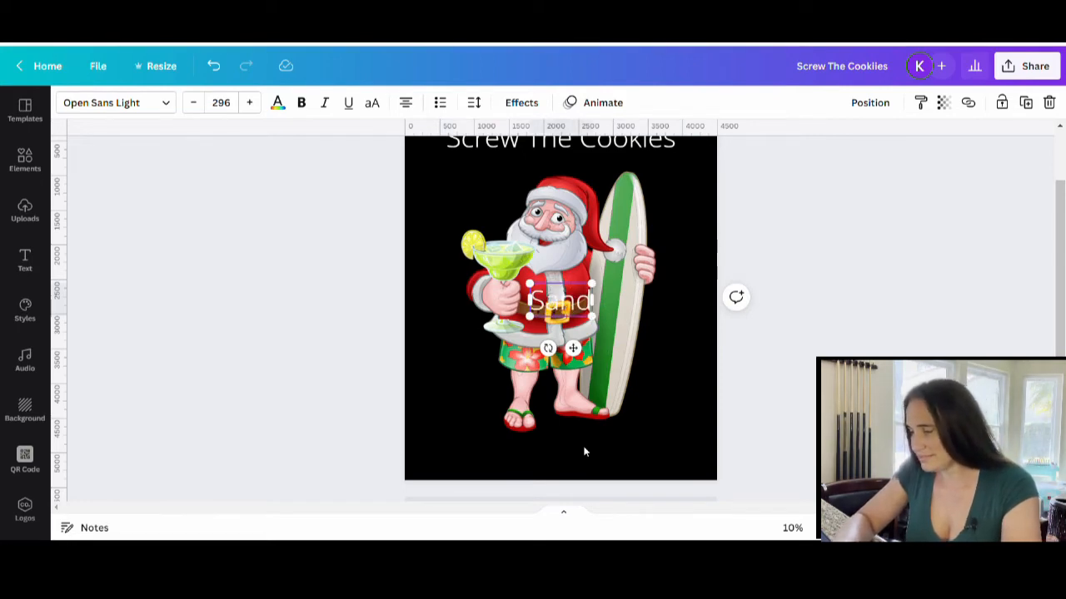
{"action": "type", "text": "Santa Wants A Margarita"}
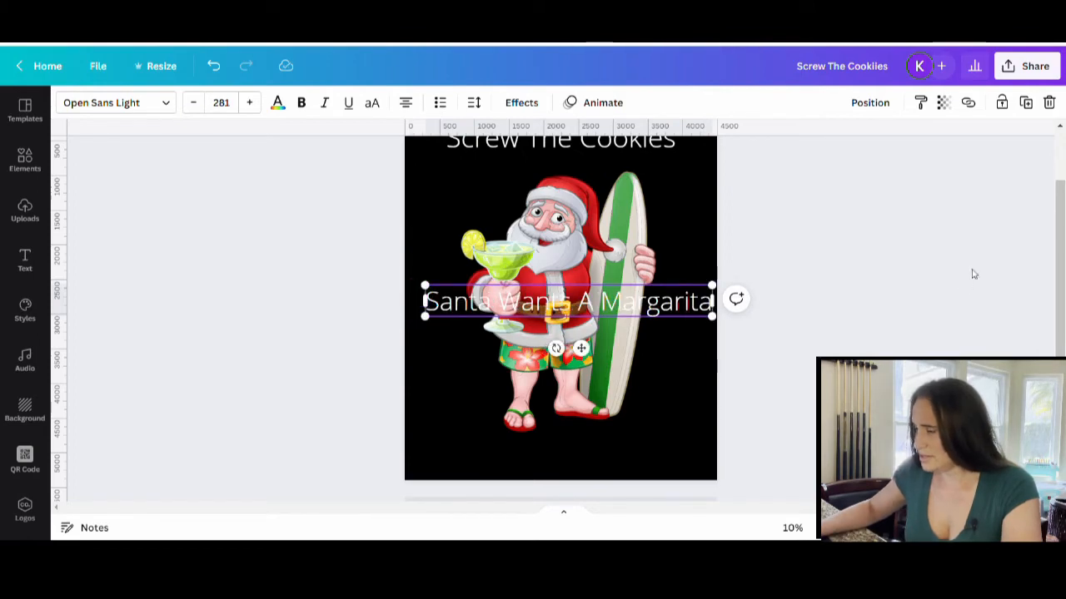
{"action": "left_click_drag", "start_coordinate": [566, 302], "coordinate": [564, 450]}
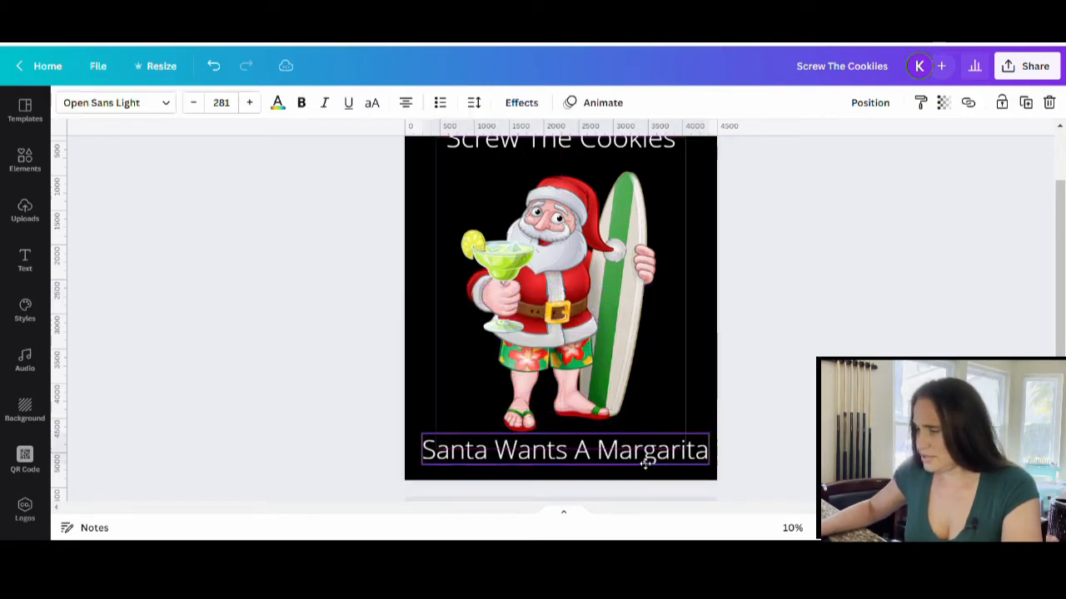
{"action": "left_click", "coordinate": [916, 303]}
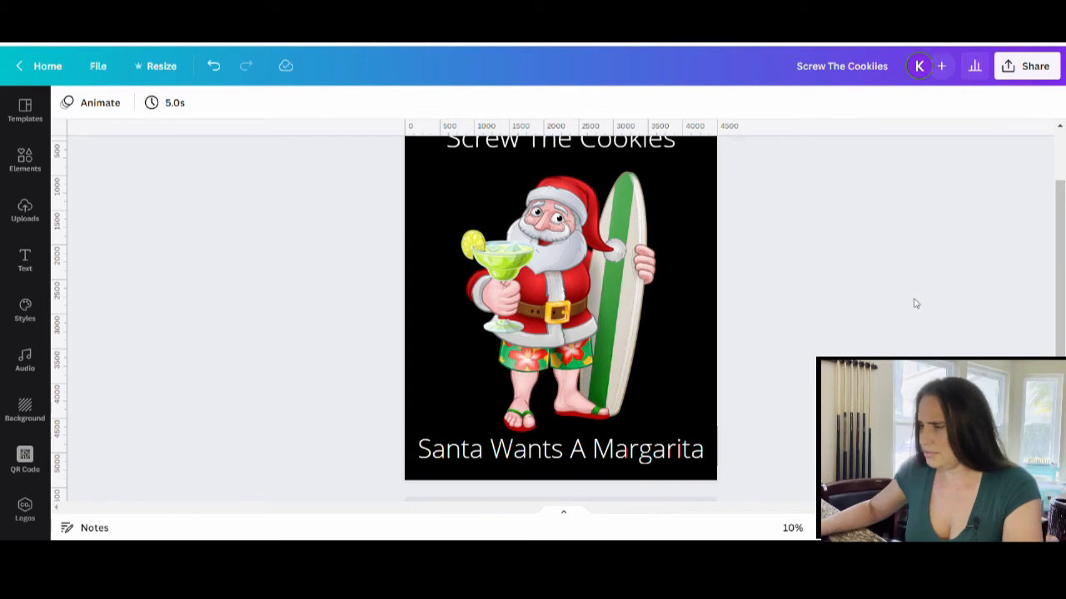
{"action": "left_click", "coordinate": [559, 206]}
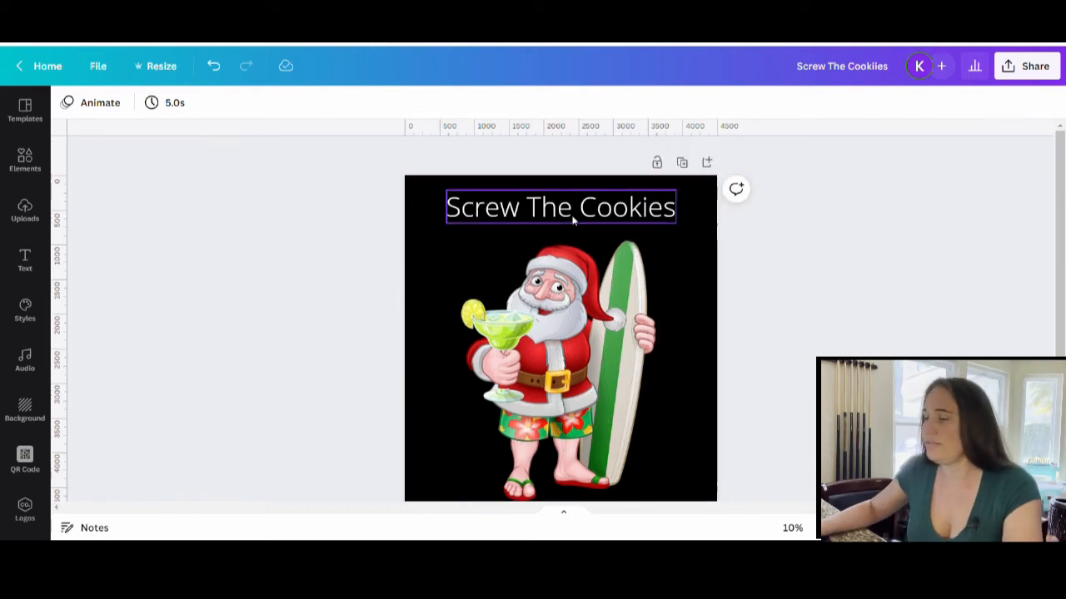
{"action": "left_click", "coordinate": [560, 366]}
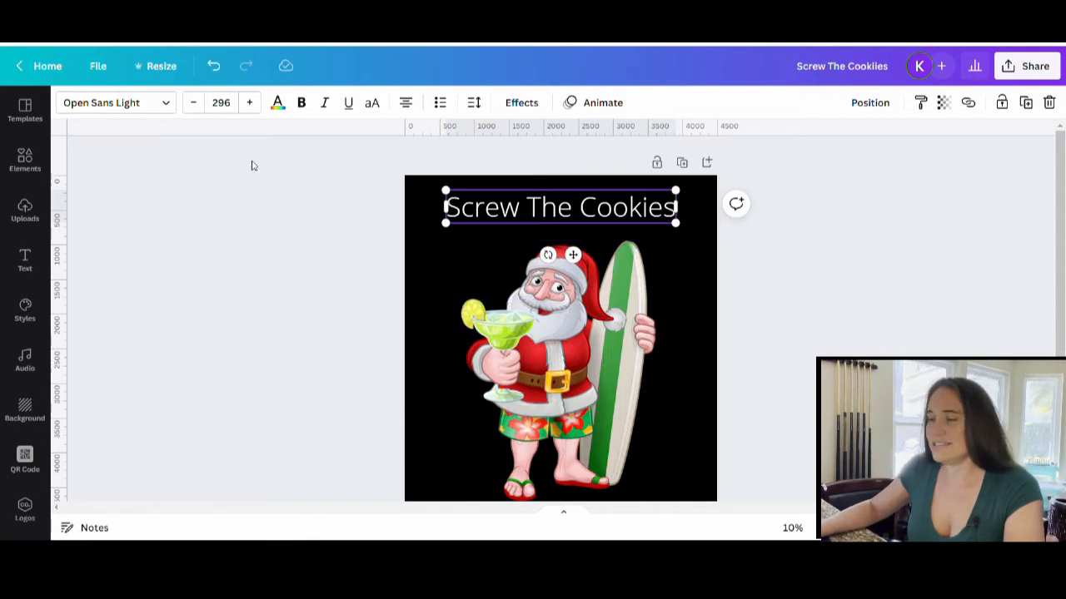
- Set the heading in the uploaded Christmas Kindness Regular font
{"action": "left_click", "coordinate": [116, 104]}
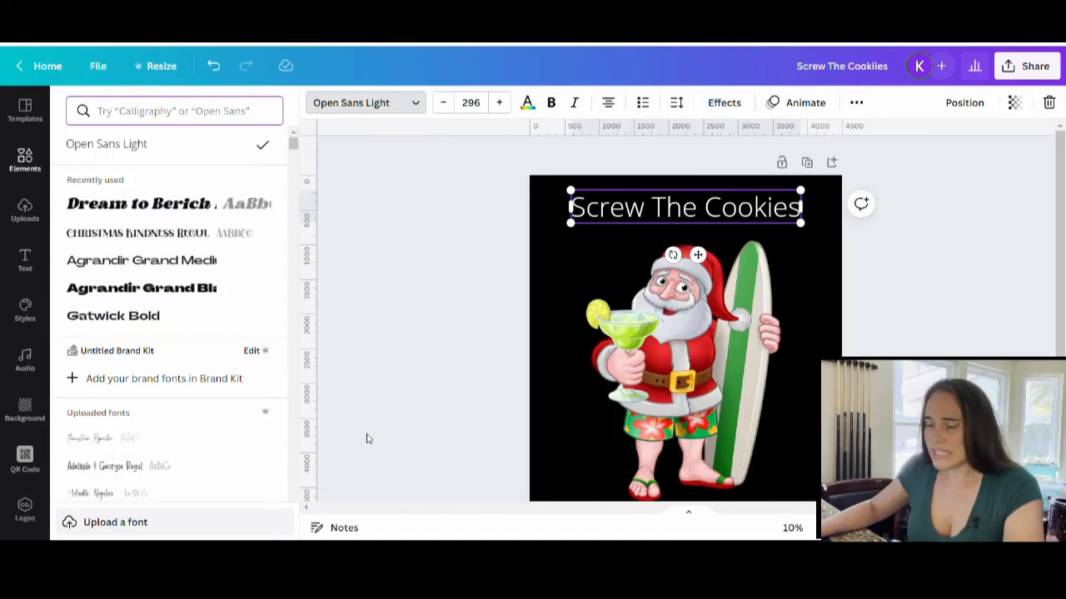
{"action": "scroll", "scroll_direction": "down", "scroll_amount": 3}
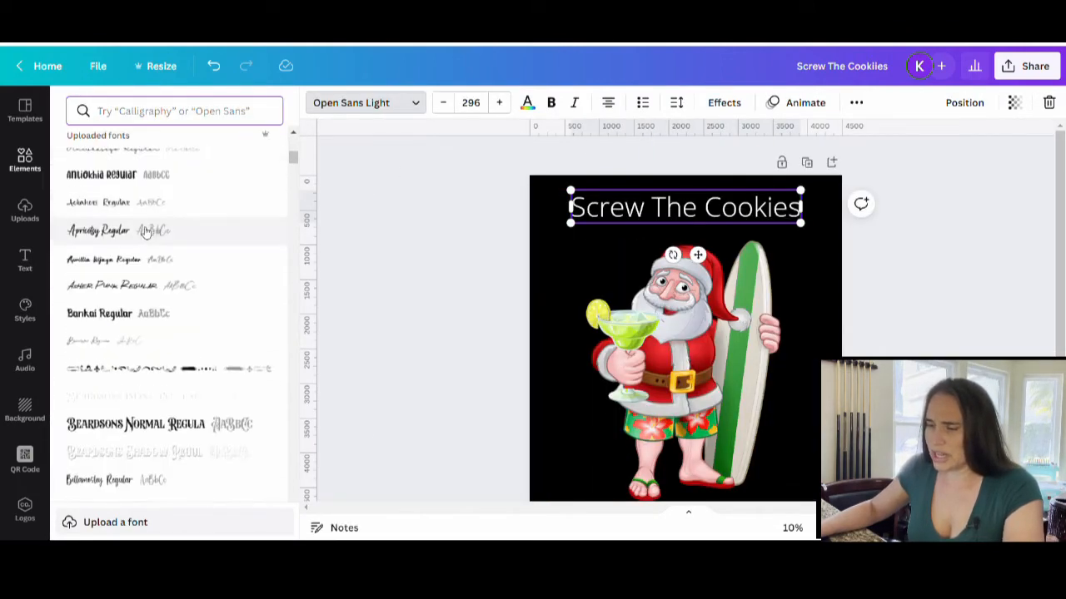
{"action": "scroll", "scroll_direction": "down", "scroll_amount": 3}
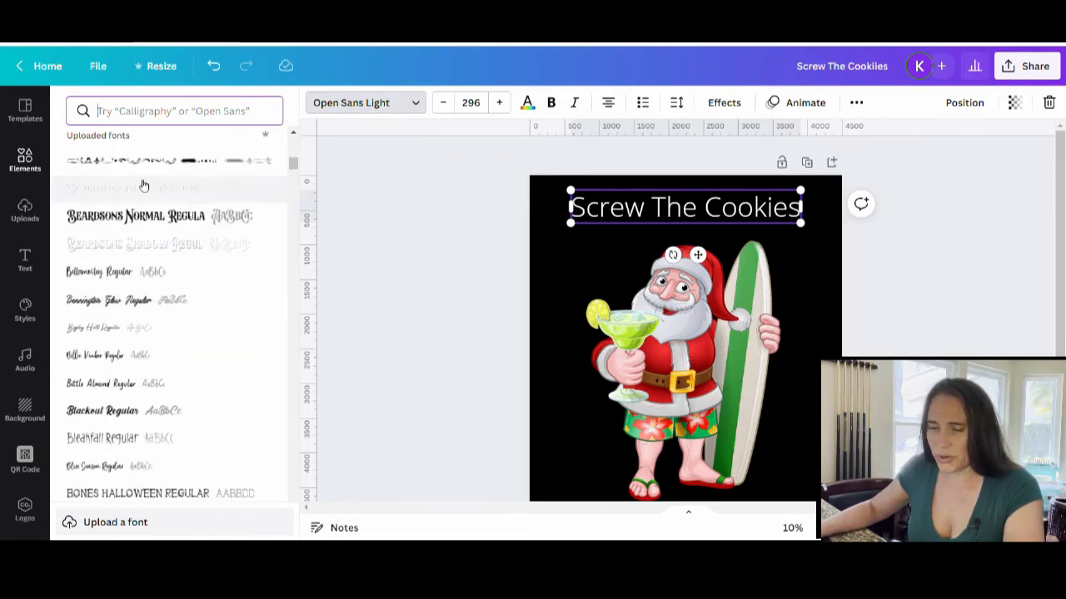
{"action": "mouse_move", "coordinate": [213, 183]}
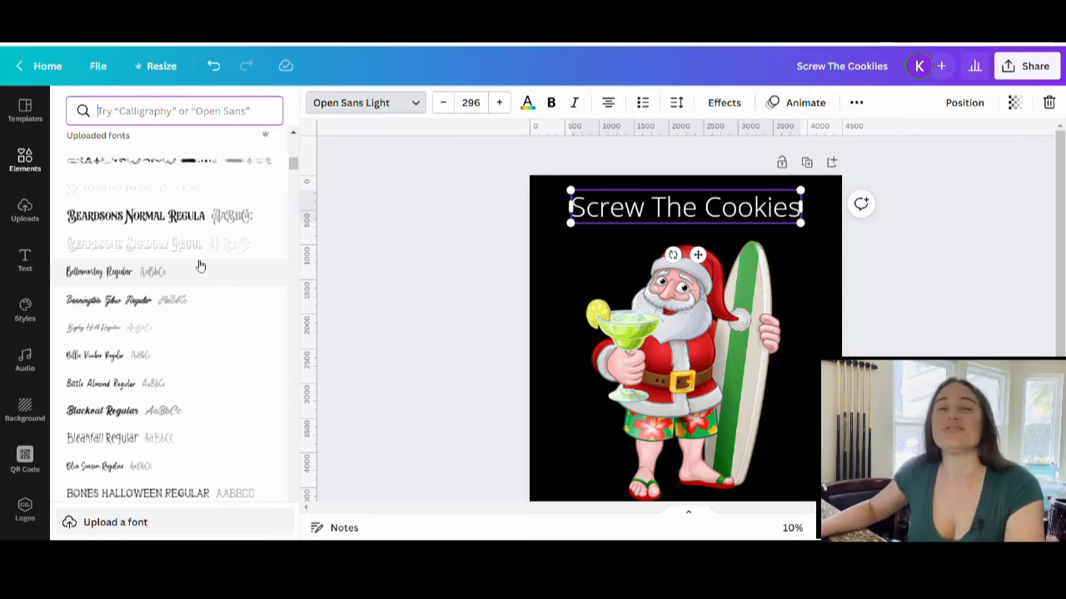
{"action": "mouse_move", "coordinate": [194, 230]}
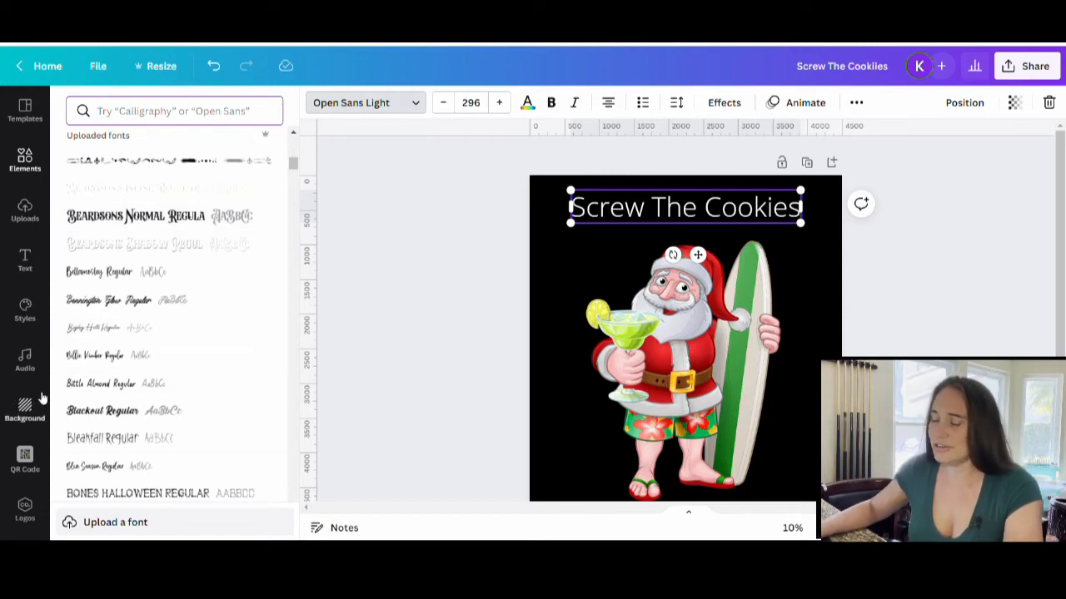
{"action": "scroll", "scroll_direction": "down", "scroll_amount": 3}
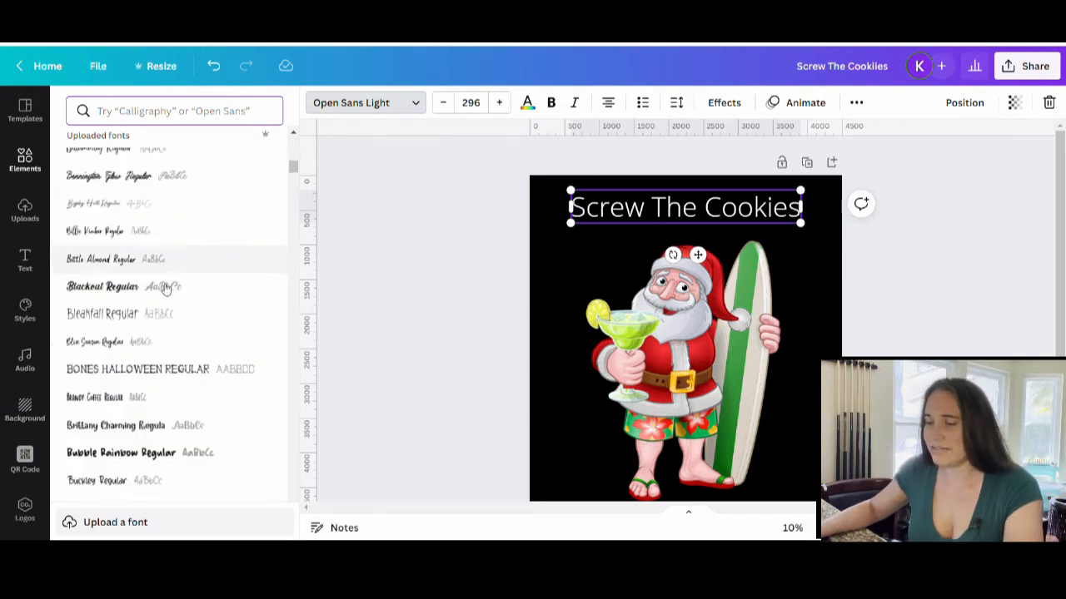
{"action": "scroll", "scroll_direction": "down", "scroll_amount": 3}
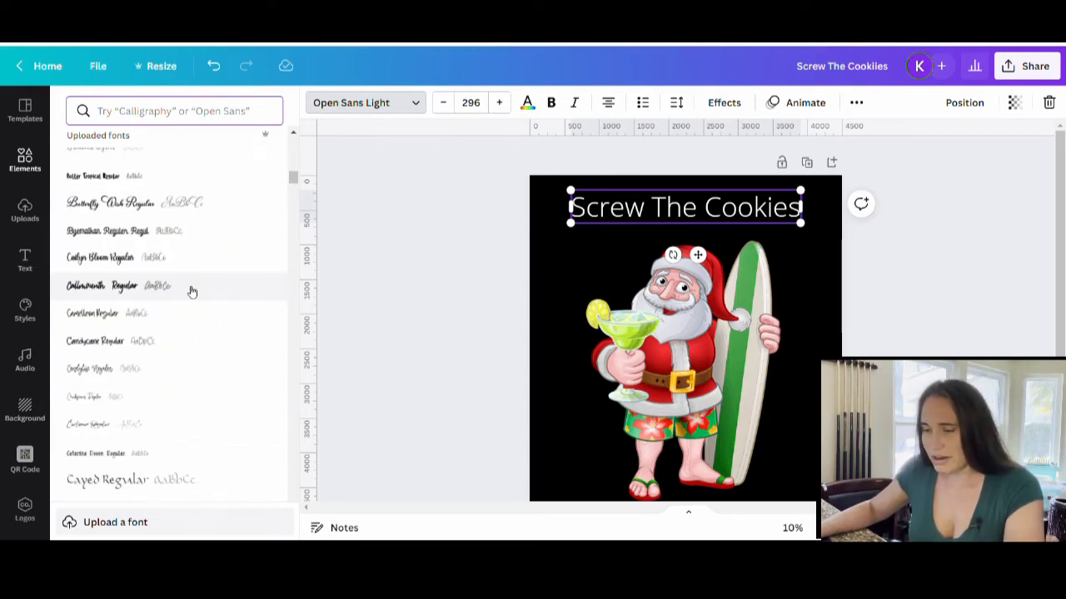
{"action": "scroll", "scroll_direction": "down", "scroll_amount": 3}
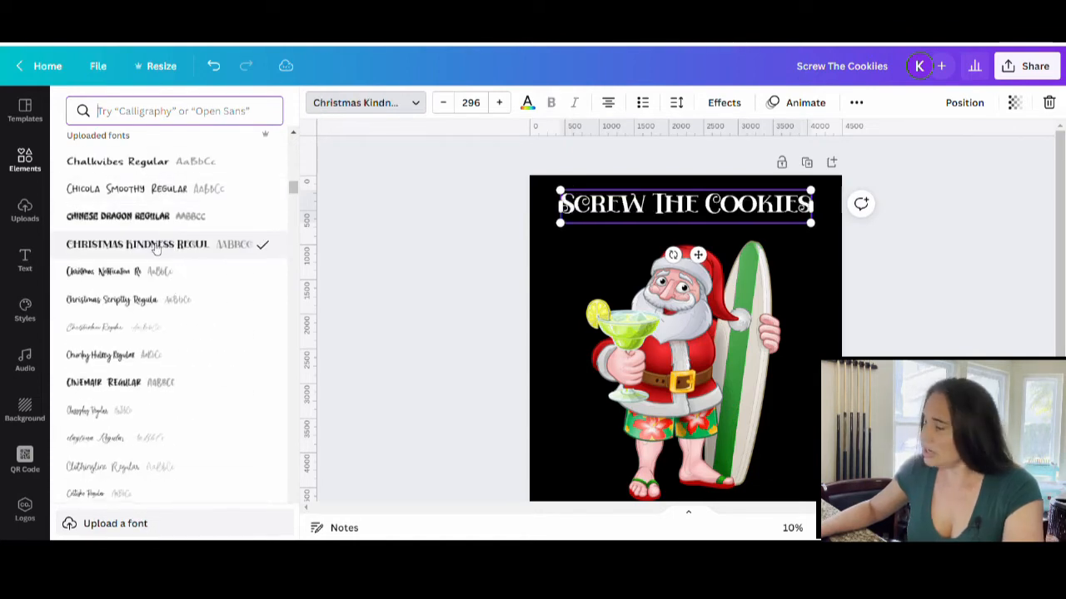
{"action": "left_click", "coordinate": [158, 243]}
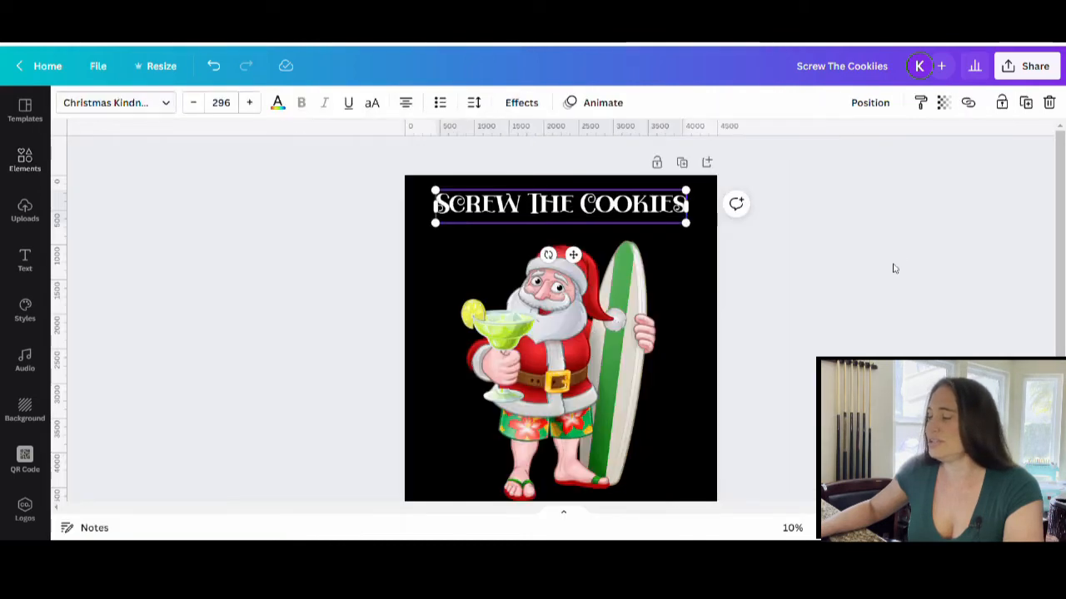
- Try Christmas Kindness and Chicola Smoothy on the bottom caption, settling on Countdown Ville
{"action": "left_click", "coordinate": [629, 232]}
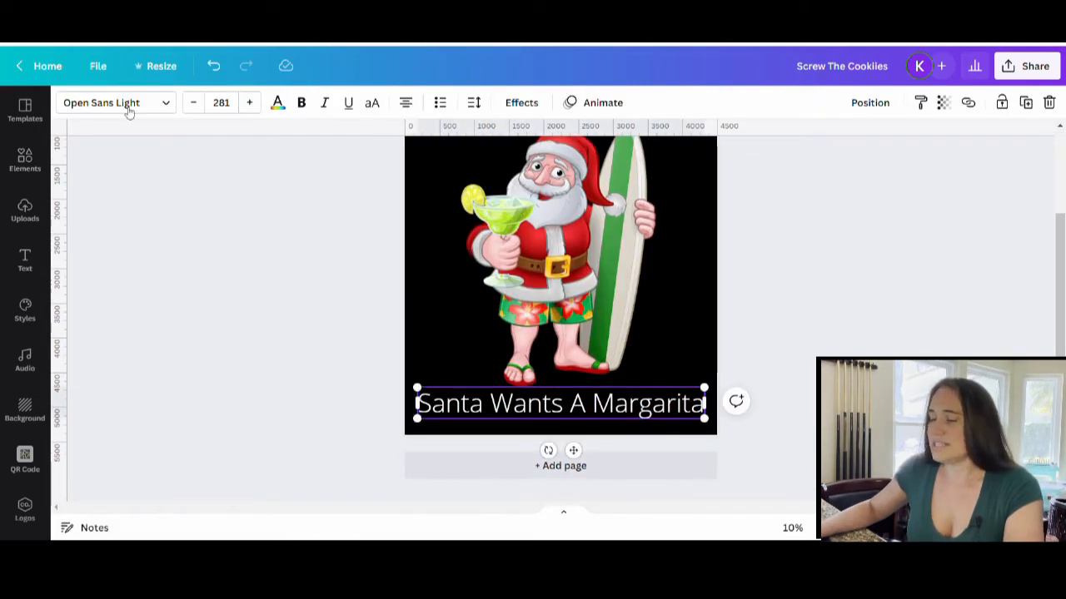
{"action": "left_click", "coordinate": [102, 104]}
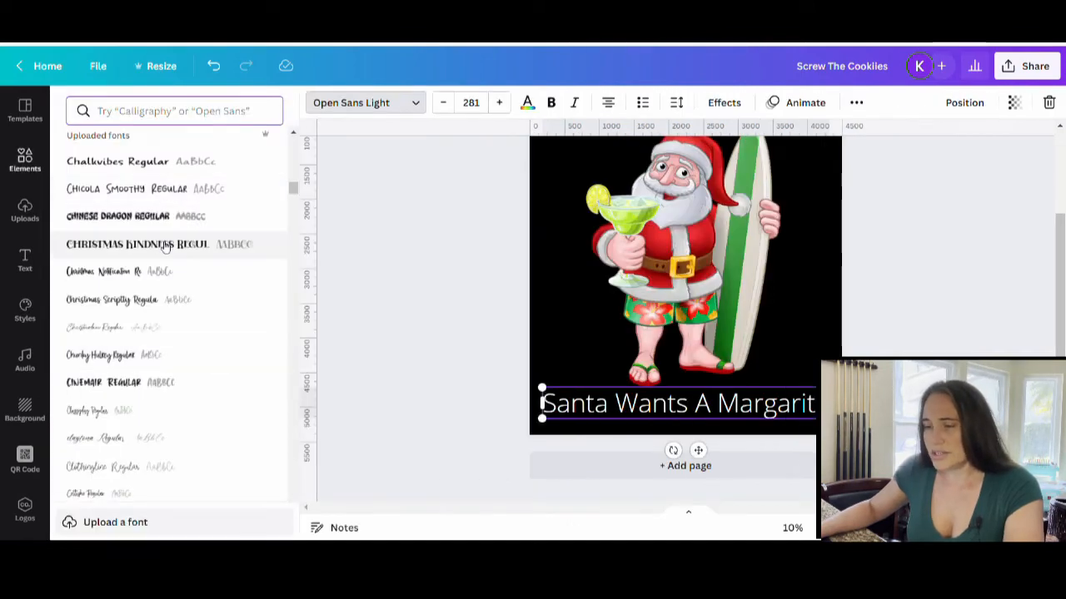
{"action": "left_click", "coordinate": [136, 243]}
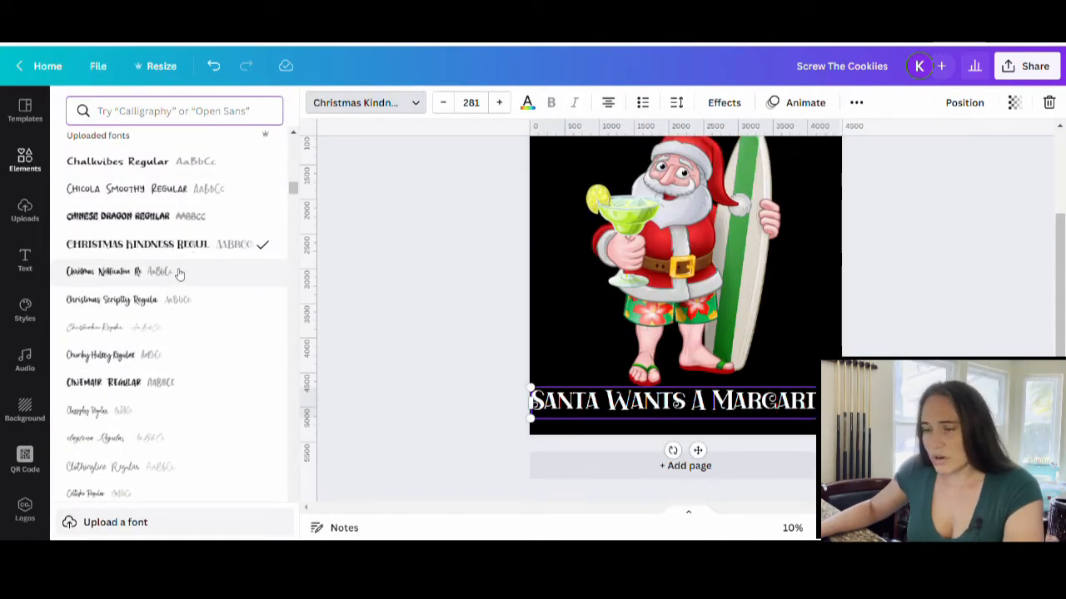
{"action": "scroll", "scroll_direction": "up", "scroll_amount": 3}
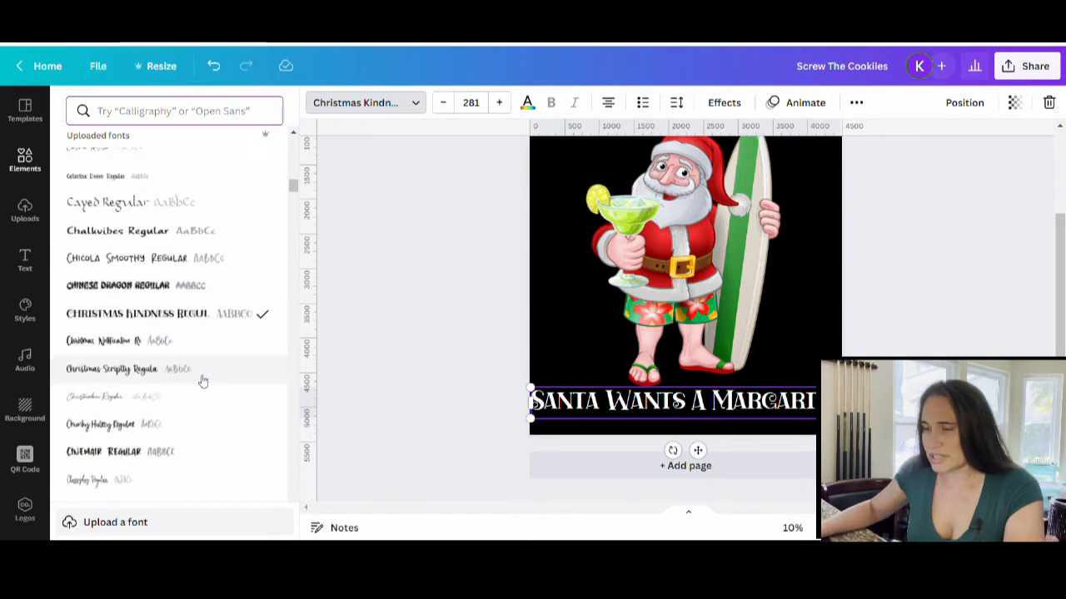
{"action": "left_click", "coordinate": [116, 258]}
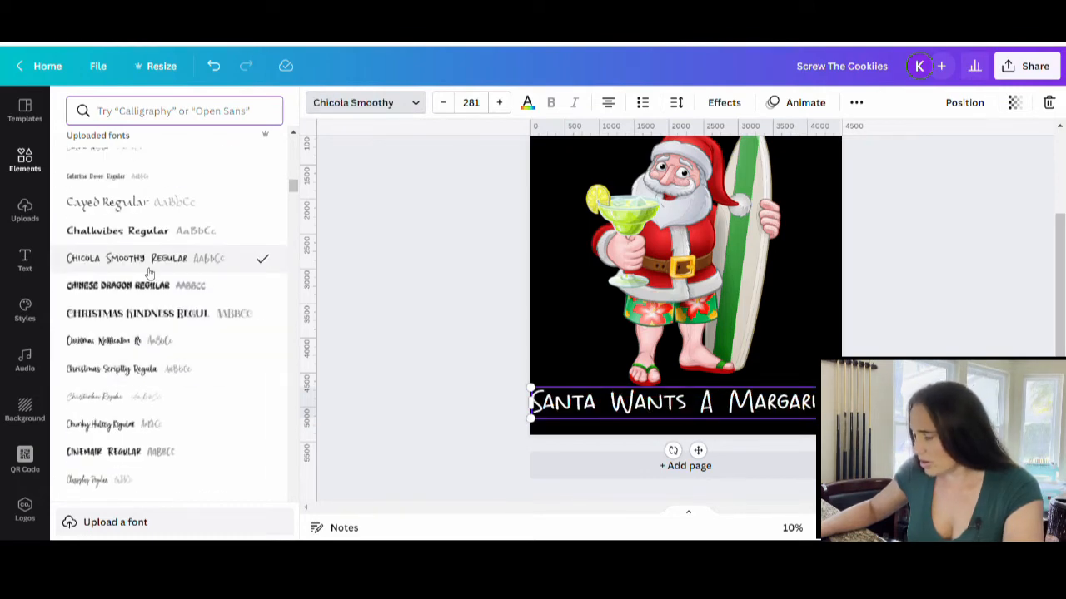
{"action": "scroll", "scroll_direction": "down", "scroll_amount": 3}
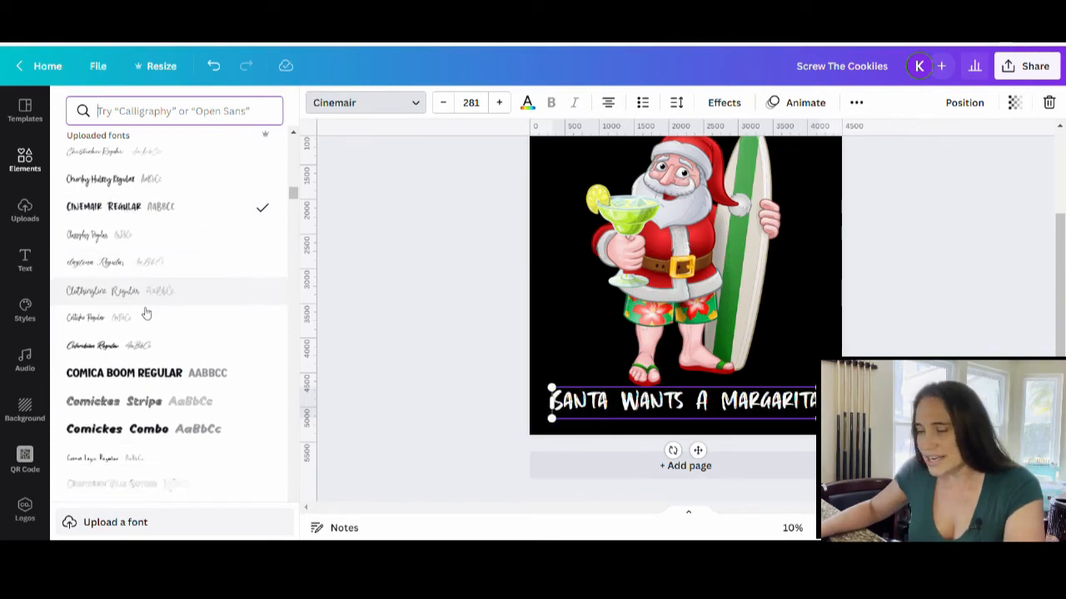
{"action": "left_click", "coordinate": [114, 410]}
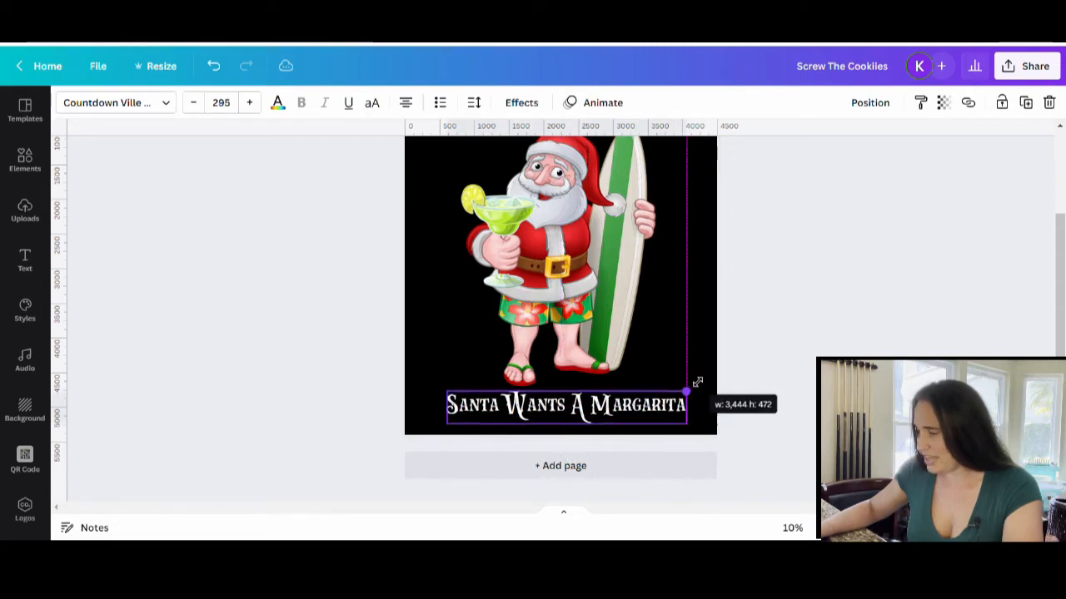
- Stretch the bottom caption nearly edge to edge beneath Santa's feet
{"action": "left_click_drag", "start_coordinate": [686, 393], "coordinate": [428, 384]}
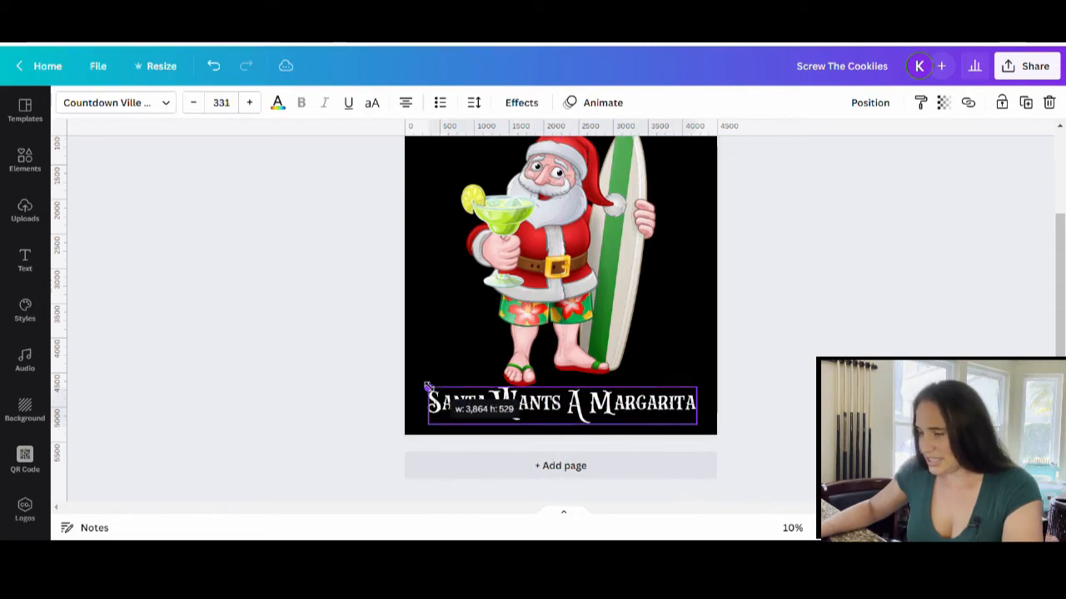
{"action": "left_click", "coordinate": [741, 437]}
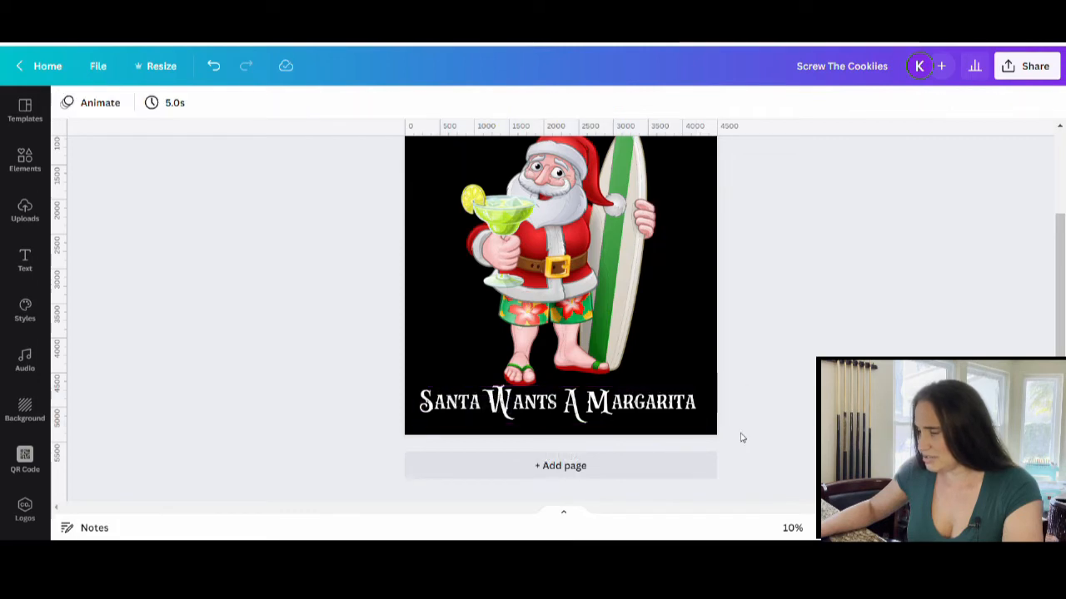
{"action": "left_click", "coordinate": [558, 402]}
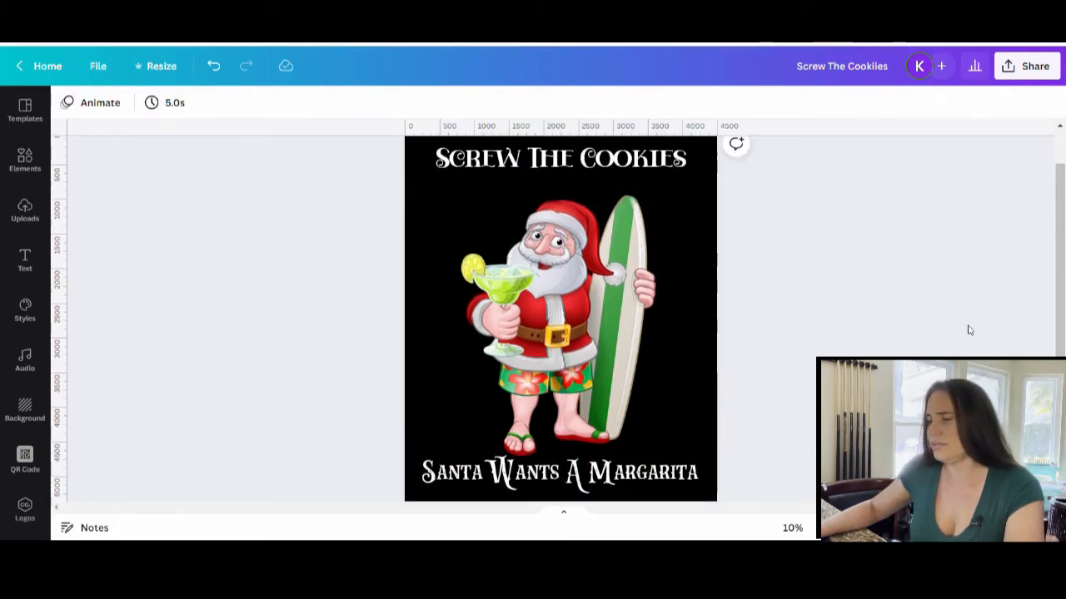
{"action": "left_click", "coordinate": [553, 313]}
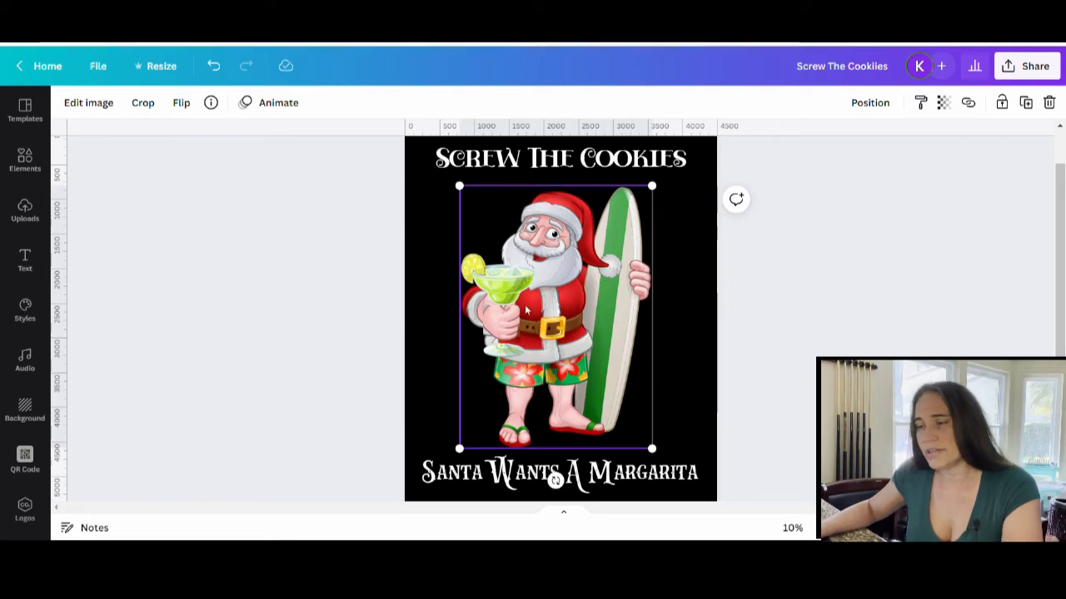
- Enlarge the Santa illustration slightly and nudge the bottom caption lower
{"action": "left_click", "coordinate": [213, 67]}
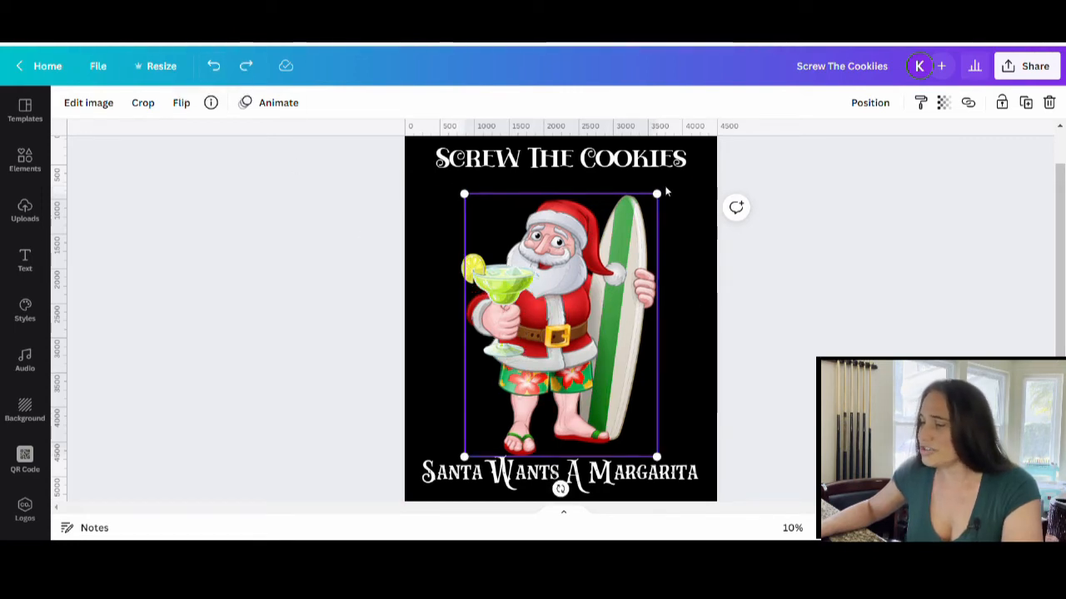
{"action": "mouse_move", "coordinate": [496, 240]}
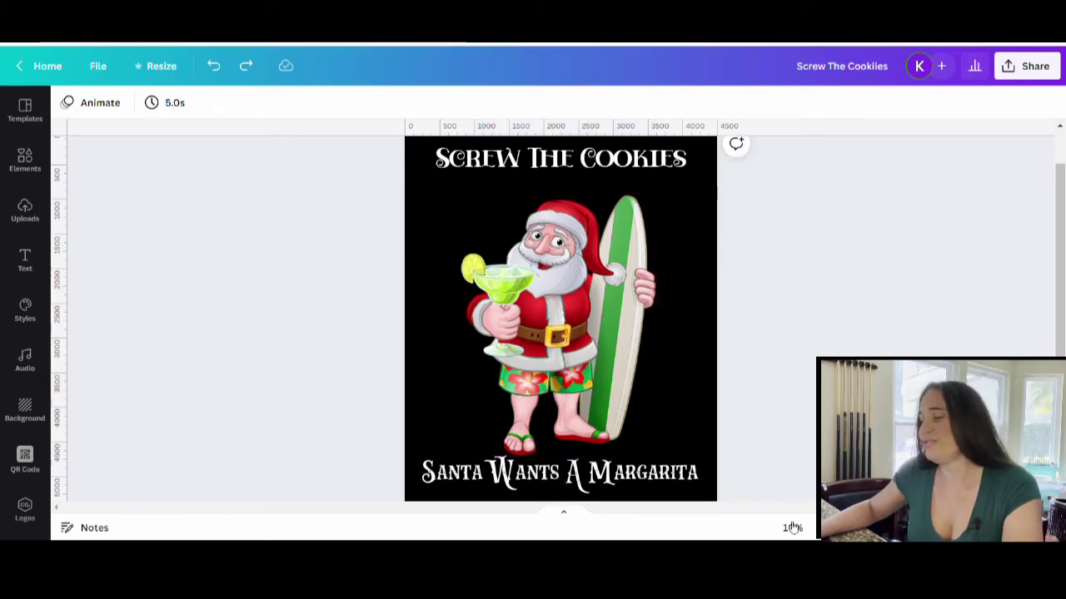
{"action": "left_click", "coordinate": [560, 472]}
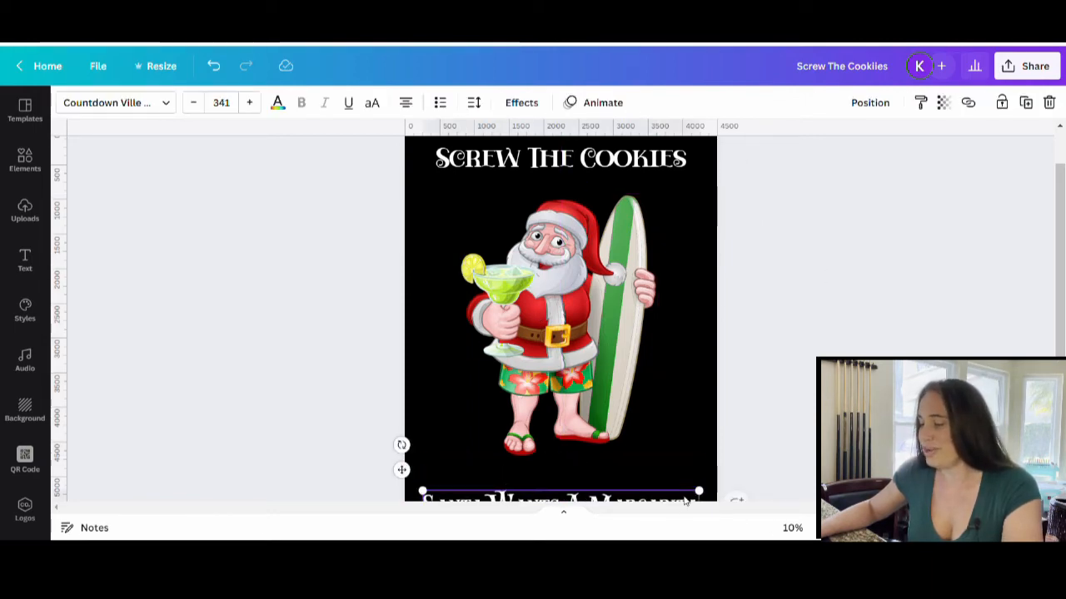
{"action": "mouse_move", "coordinate": [703, 454]}
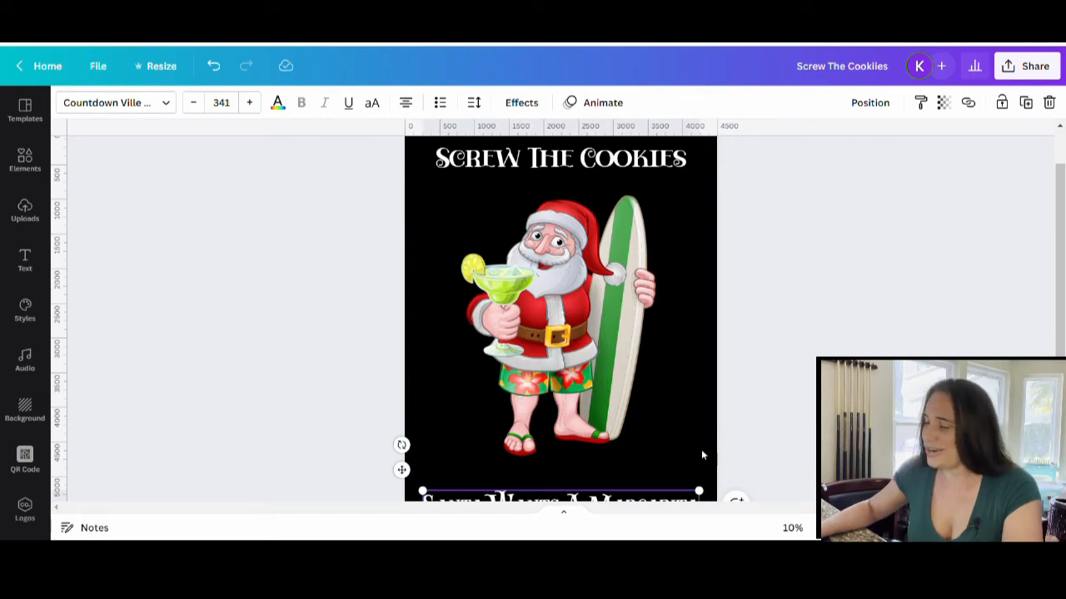
{"action": "left_click", "coordinate": [563, 325]}
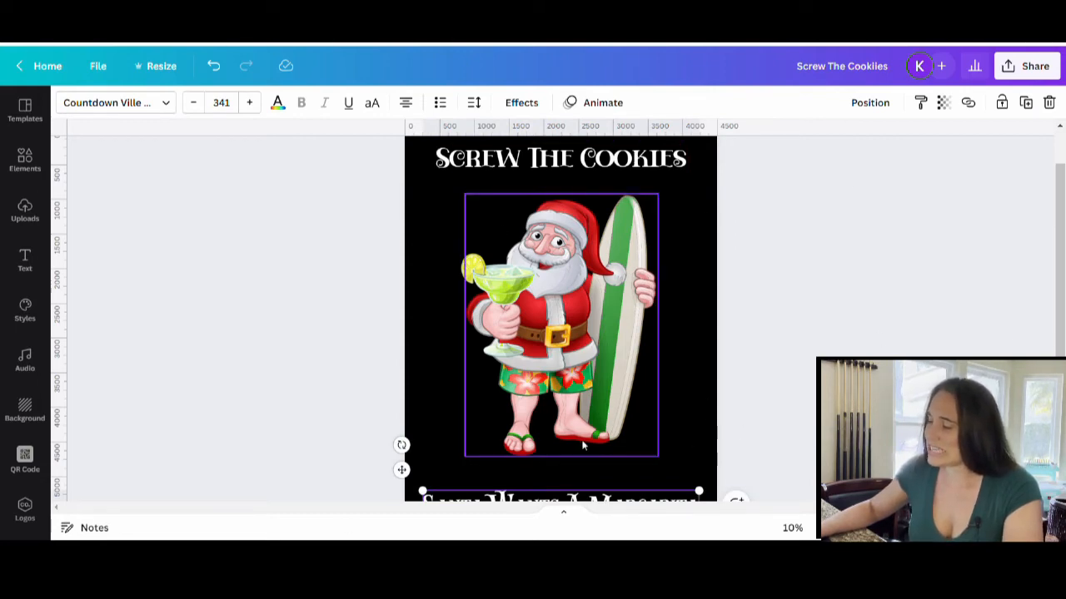
{"action": "left_click", "coordinate": [696, 456]}
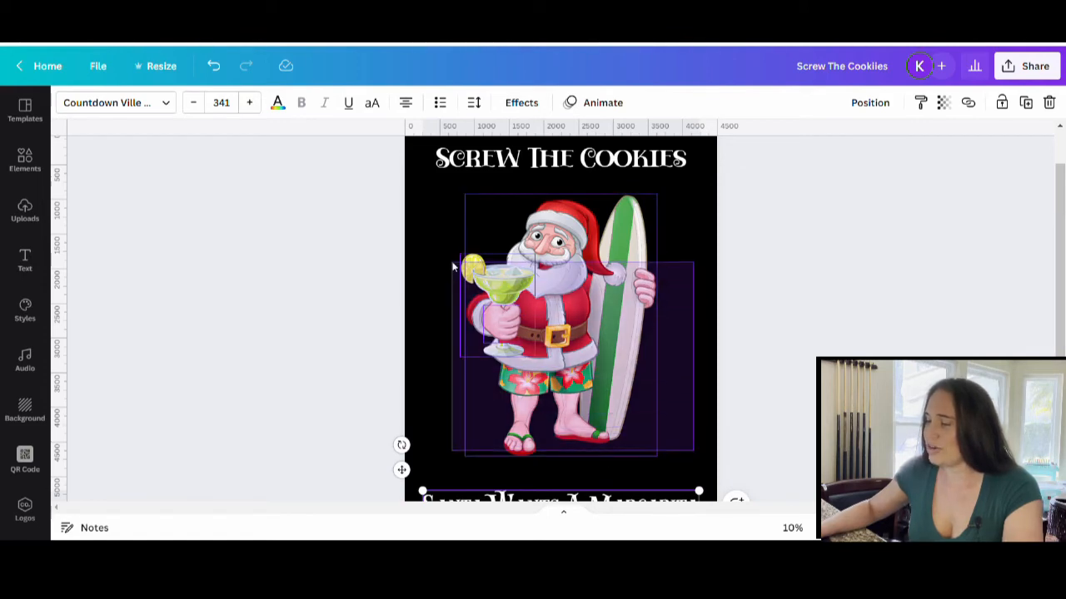
{"action": "left_click", "coordinate": [558, 325]}
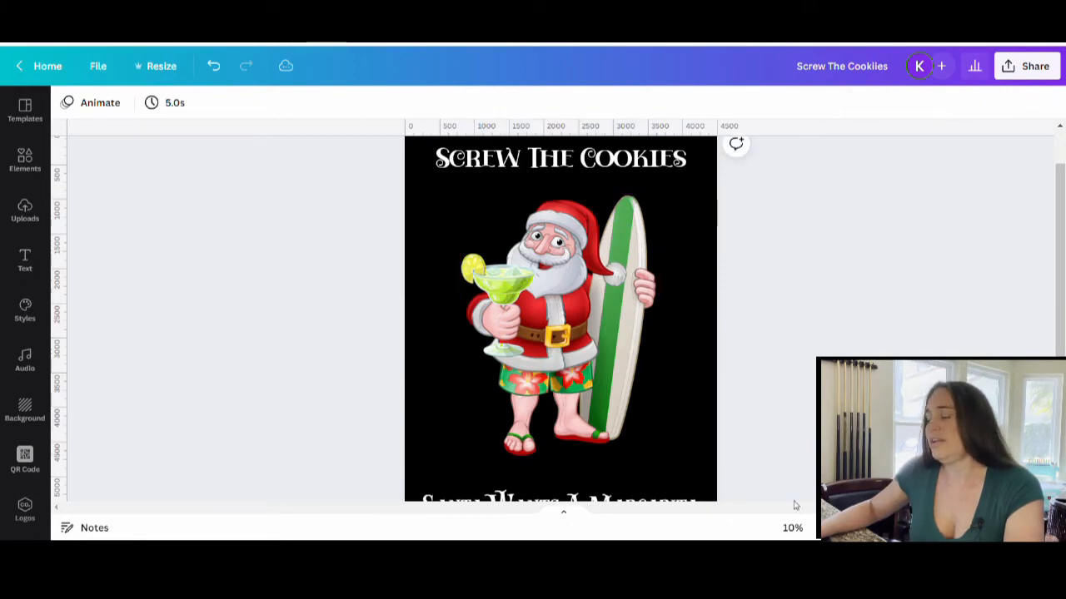
- Undo the last change, leaving the layout as it was
{"action": "left_click", "coordinate": [560, 325]}
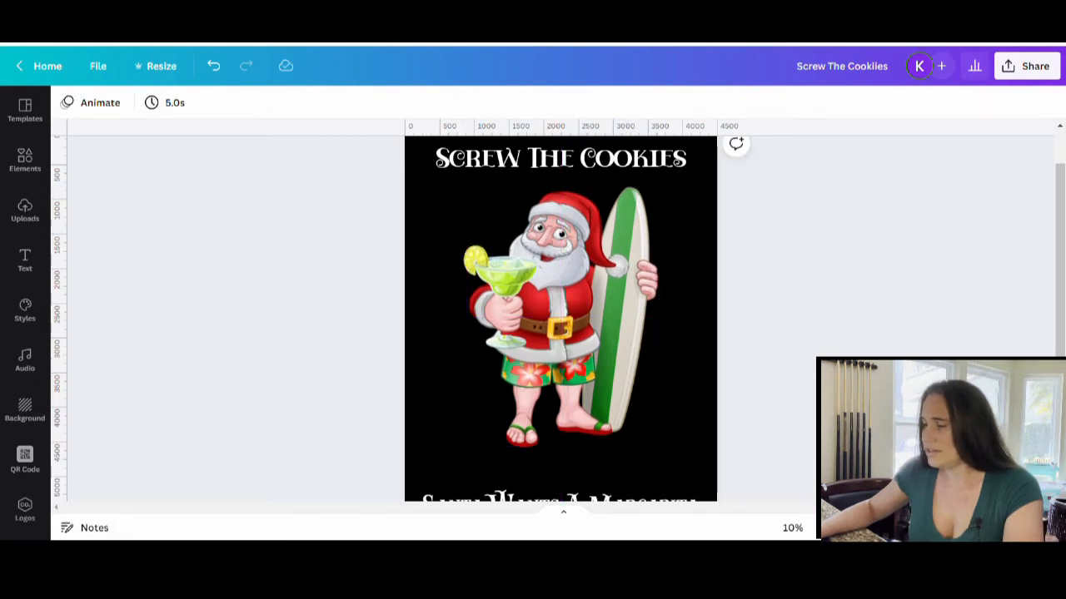
{"action": "mouse_move", "coordinate": [148, 146]}
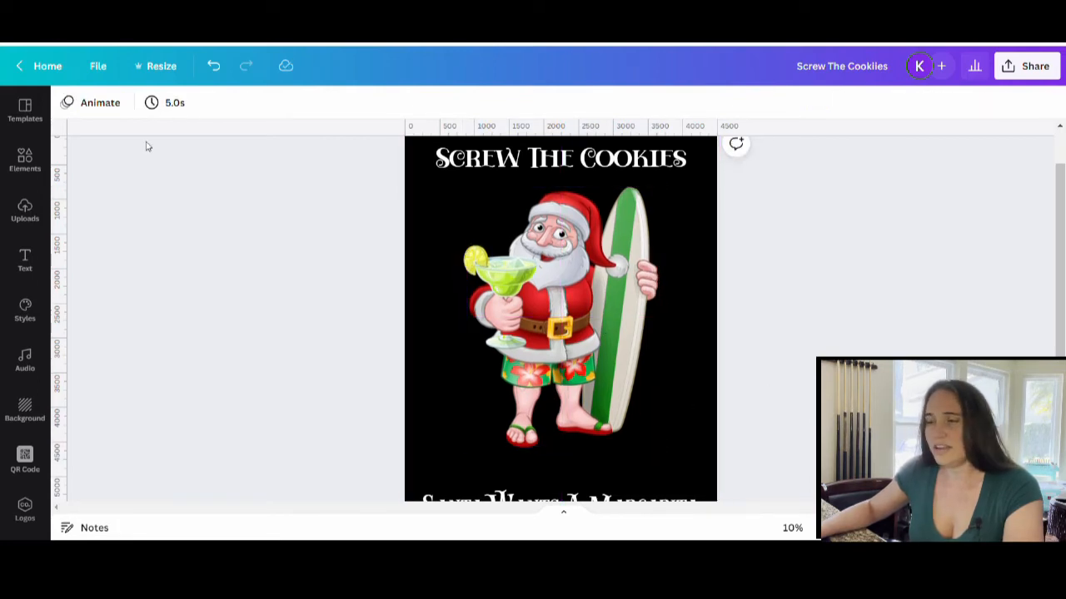
{"action": "mouse_move", "coordinate": [213, 67]}
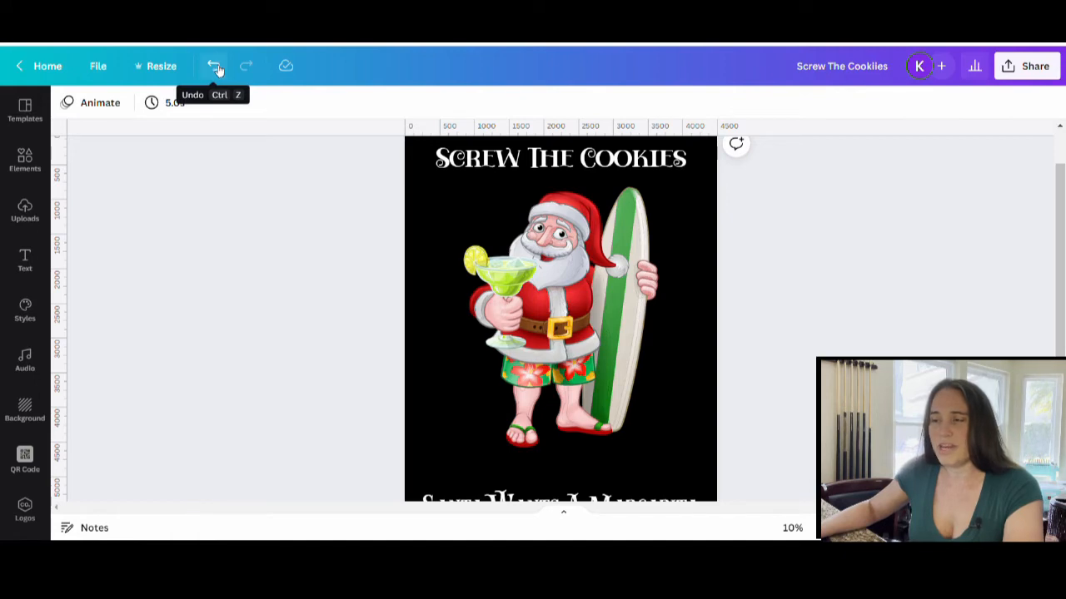
{"action": "left_click", "coordinate": [213, 66]}
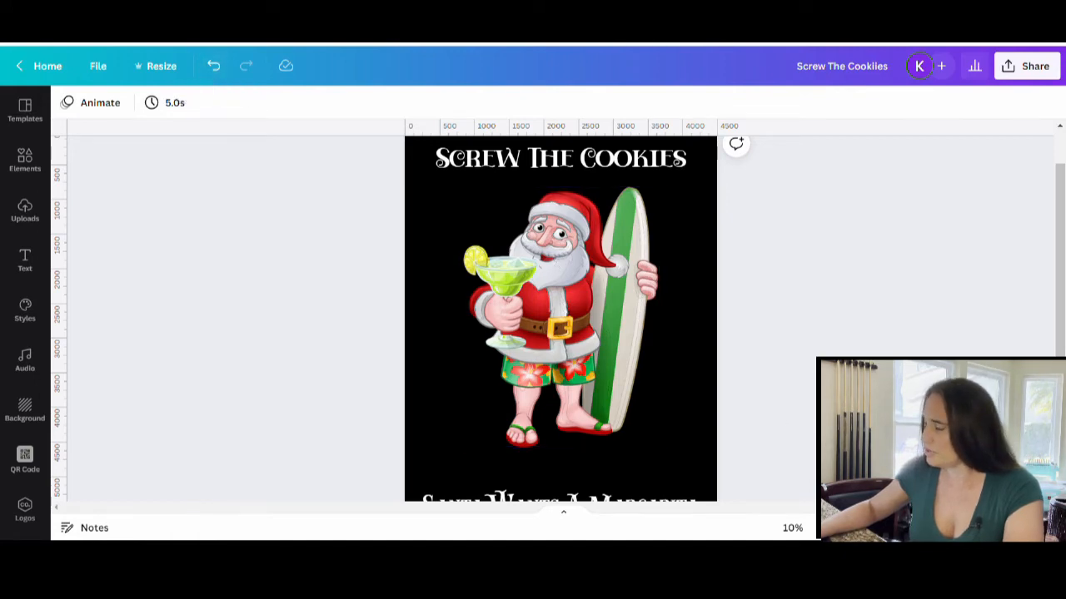
{"action": "left_click", "coordinate": [559, 320]}
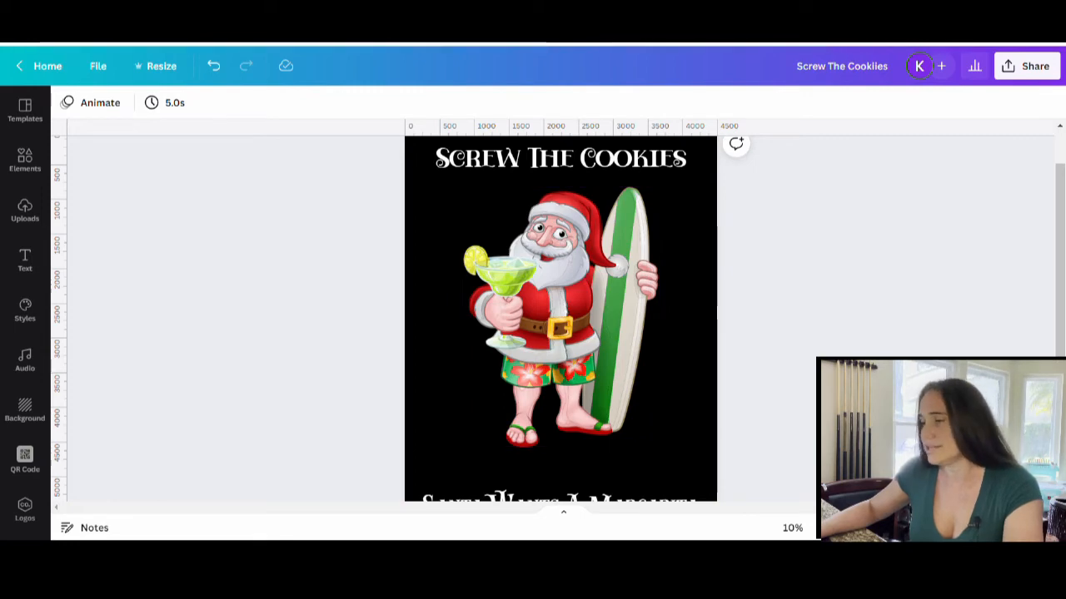
- Nudge the bottom caption back onto the page, then stretch the 'Screw The Cookies' title wider across the top
{"action": "left_click", "coordinate": [559, 500]}
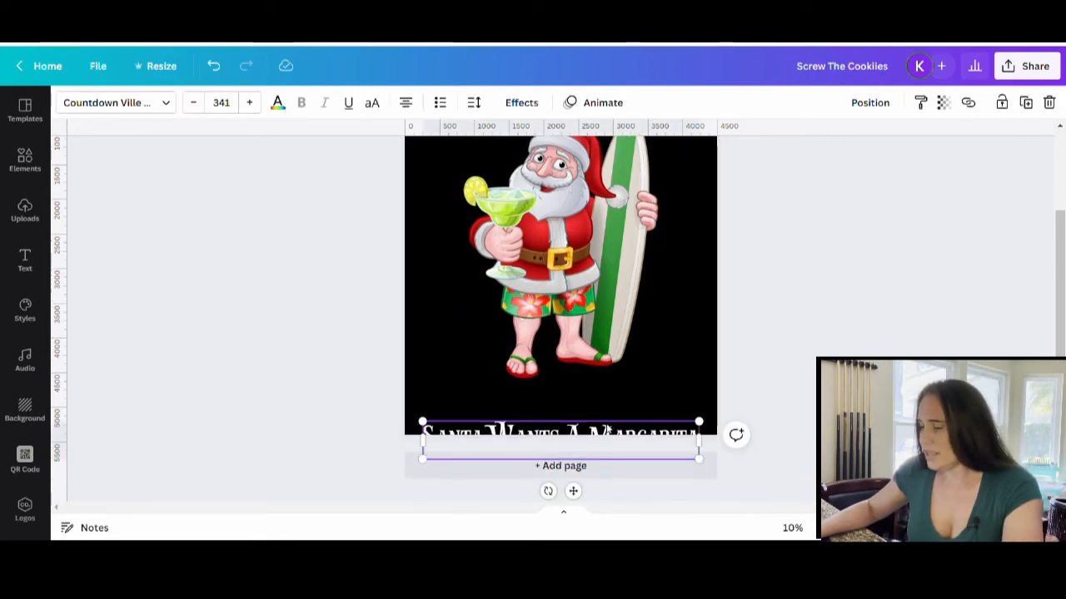
{"action": "left_click_drag", "start_coordinate": [560, 435], "coordinate": [559, 404]}
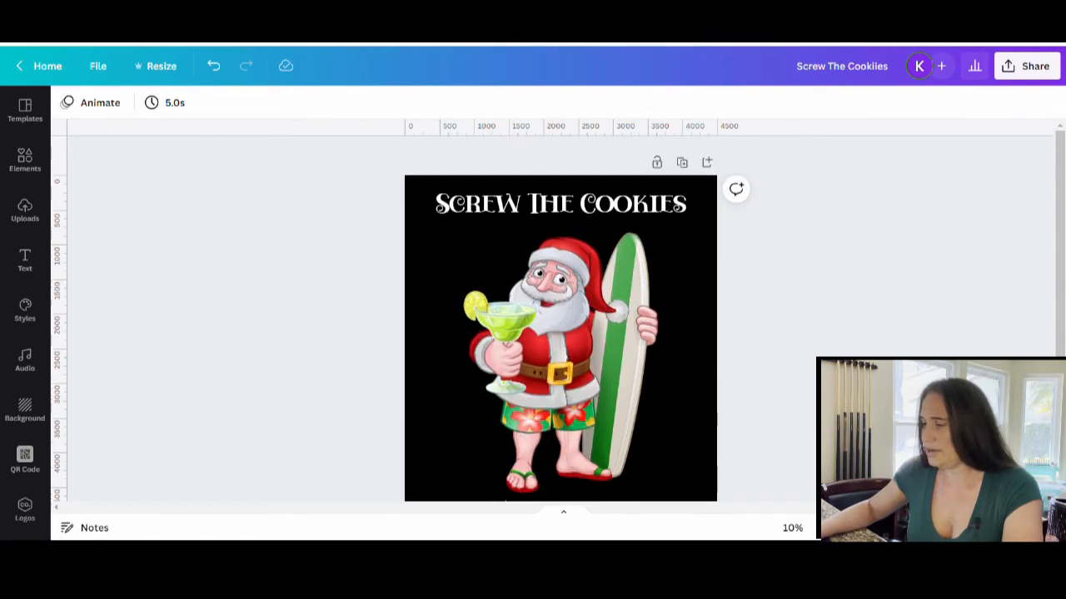
{"action": "left_click", "coordinate": [560, 203]}
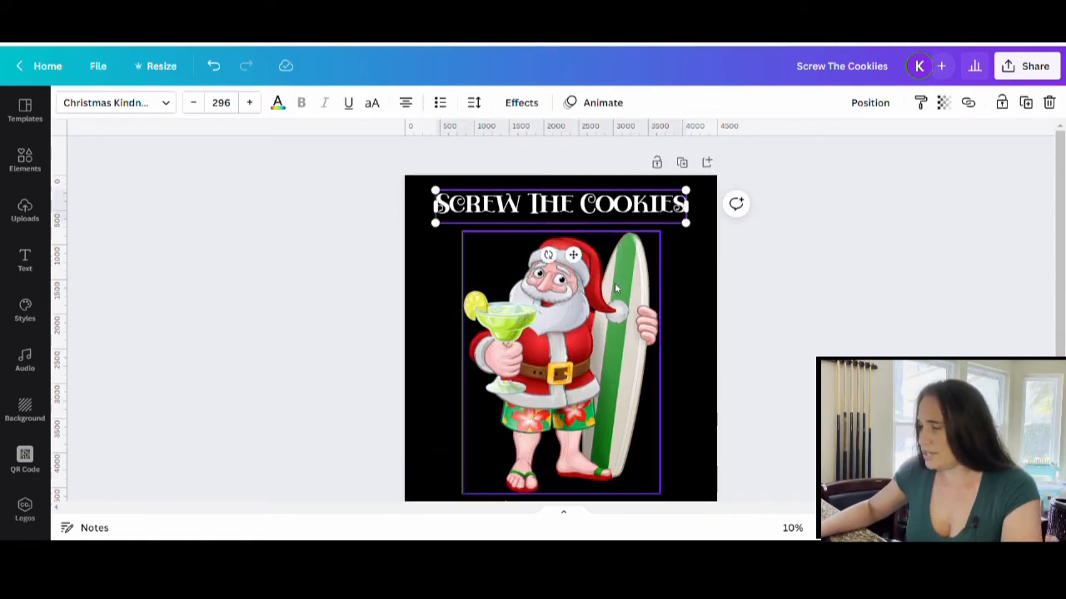
{"action": "left_click_drag", "start_coordinate": [686, 223], "coordinate": [693, 226]}
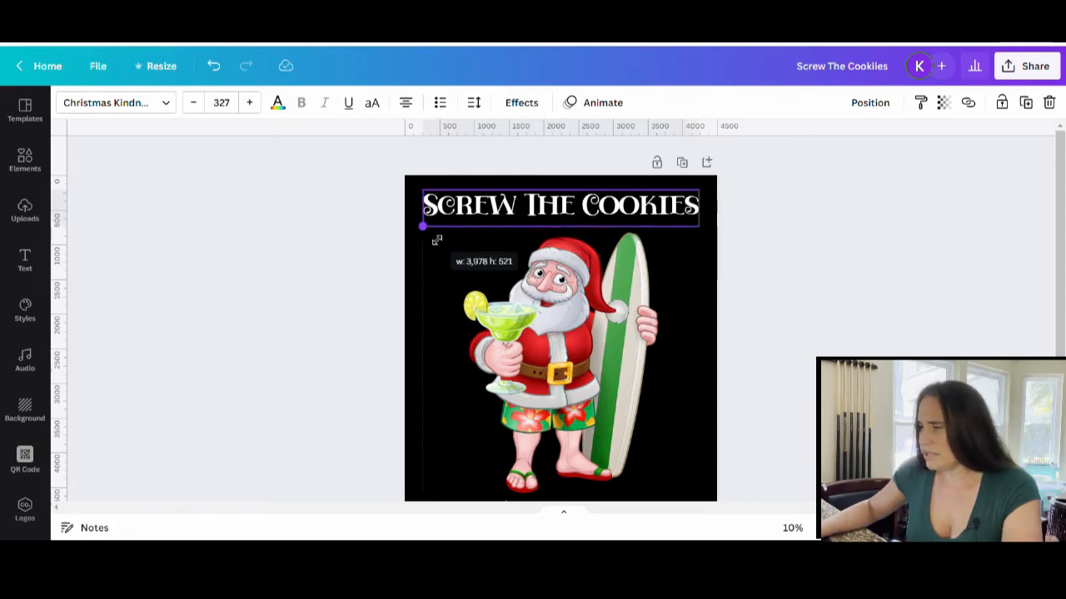
- Apply the Curve shape effect to the title and ease the slider down to a slight arc of about 13
{"action": "left_click", "coordinate": [521, 103]}
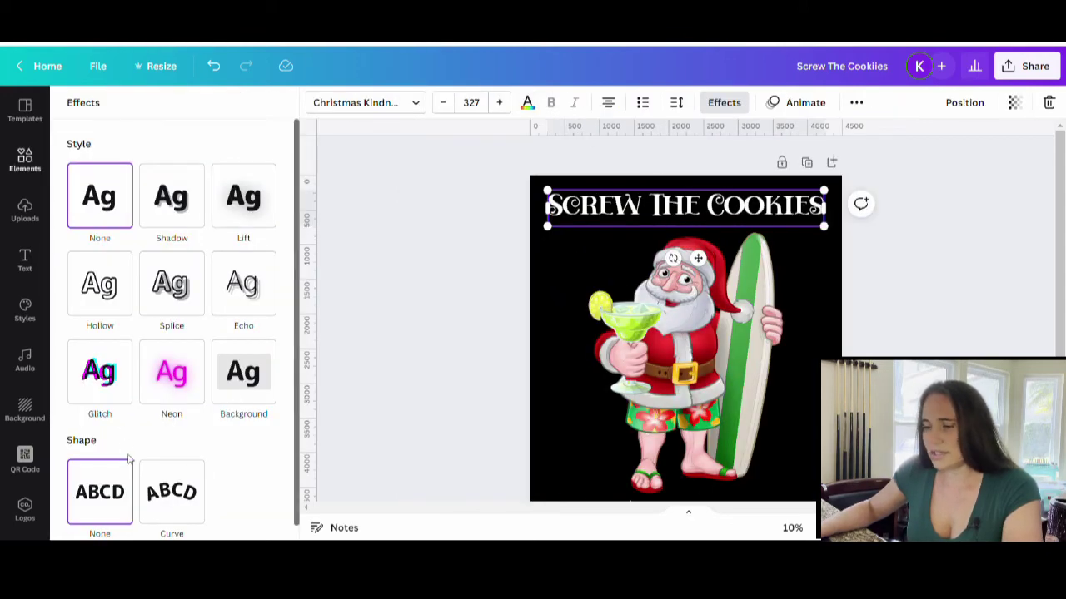
{"action": "left_click", "coordinate": [171, 491]}
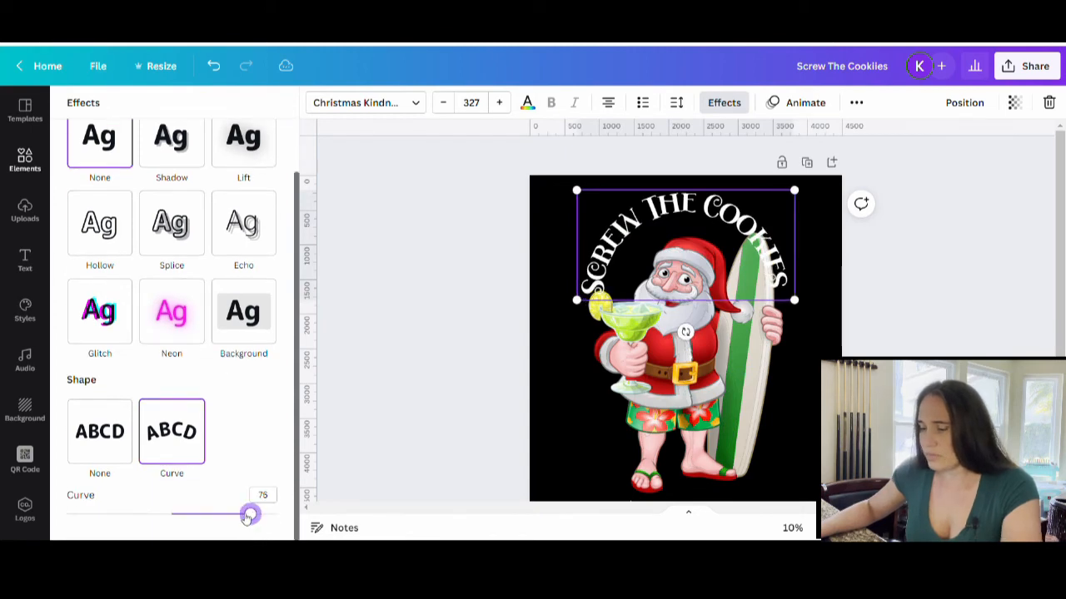
{"action": "left_click_drag", "start_coordinate": [250, 513], "coordinate": [185, 513]}
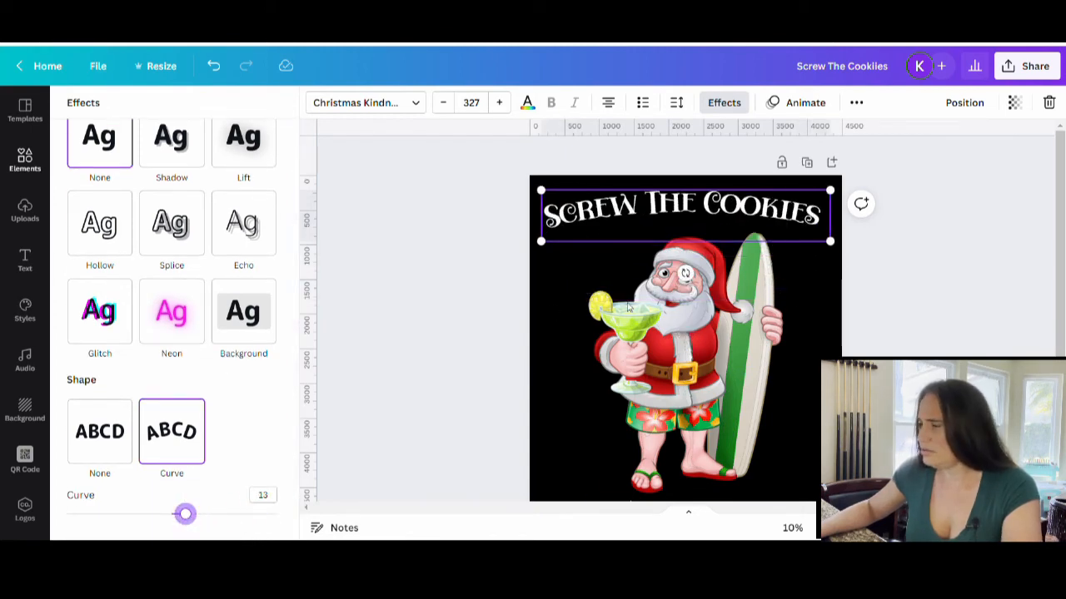
{"action": "left_click", "coordinate": [786, 291]}
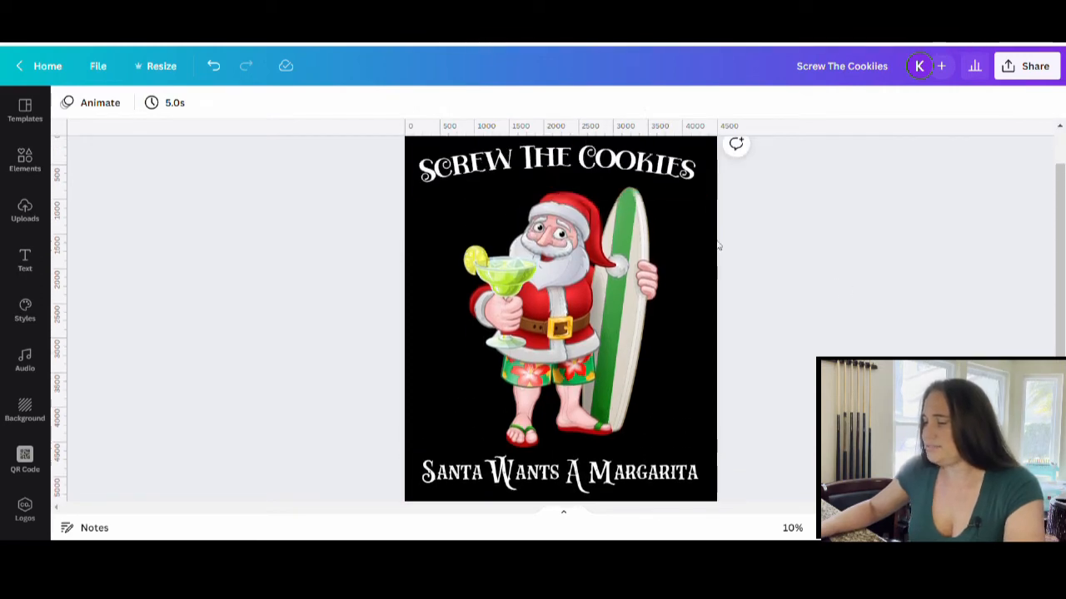
- Check the bottom caption and the Santa illustration by selecting and deselecting each in turn
{"action": "left_click", "coordinate": [559, 473]}
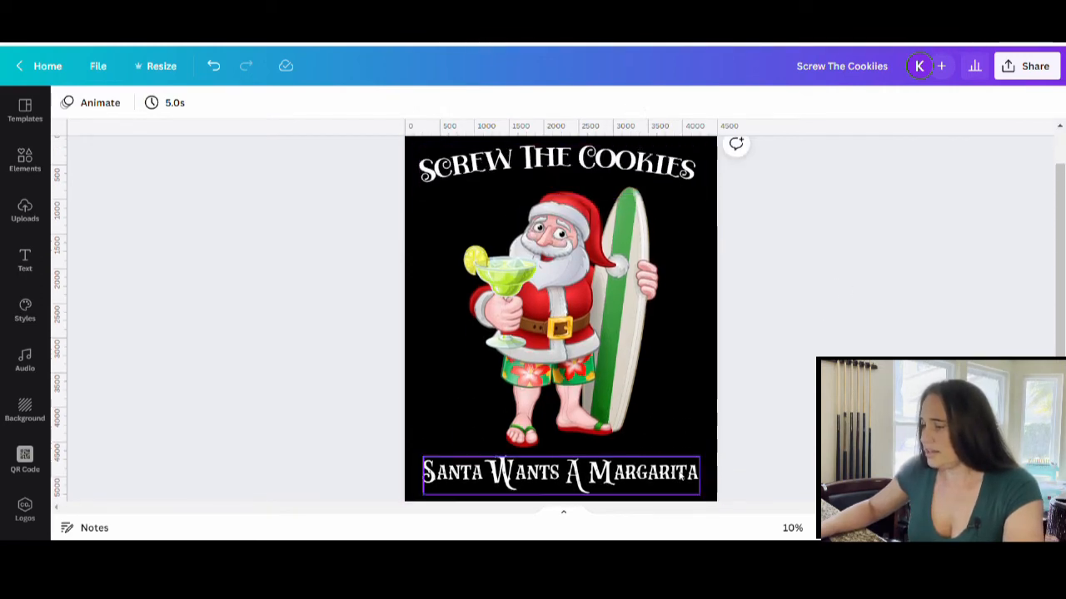
{"action": "left_click", "coordinate": [659, 365]}
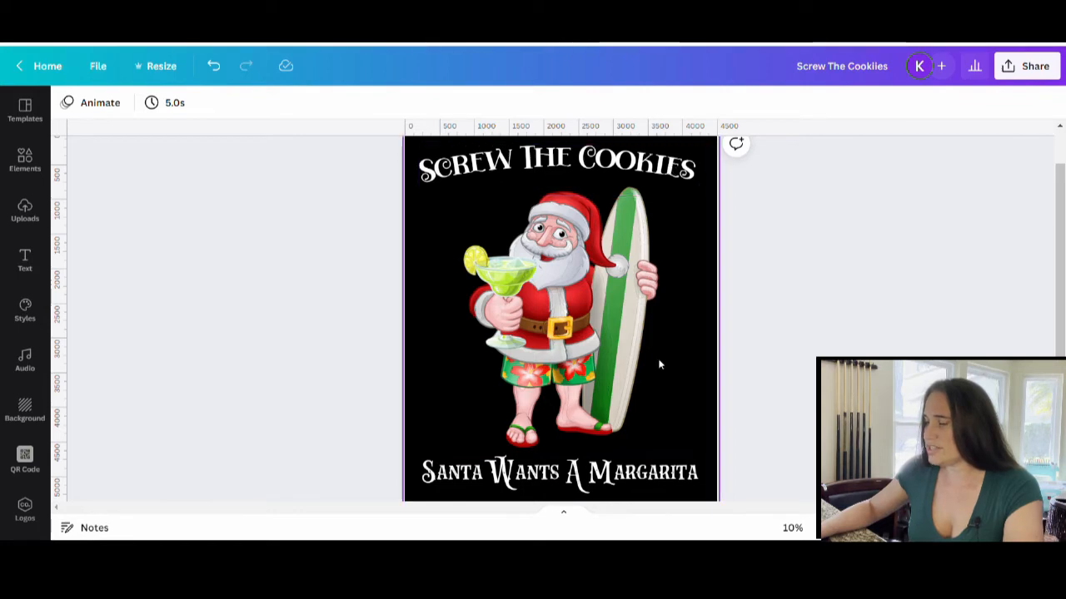
{"action": "left_click", "coordinate": [556, 161]}
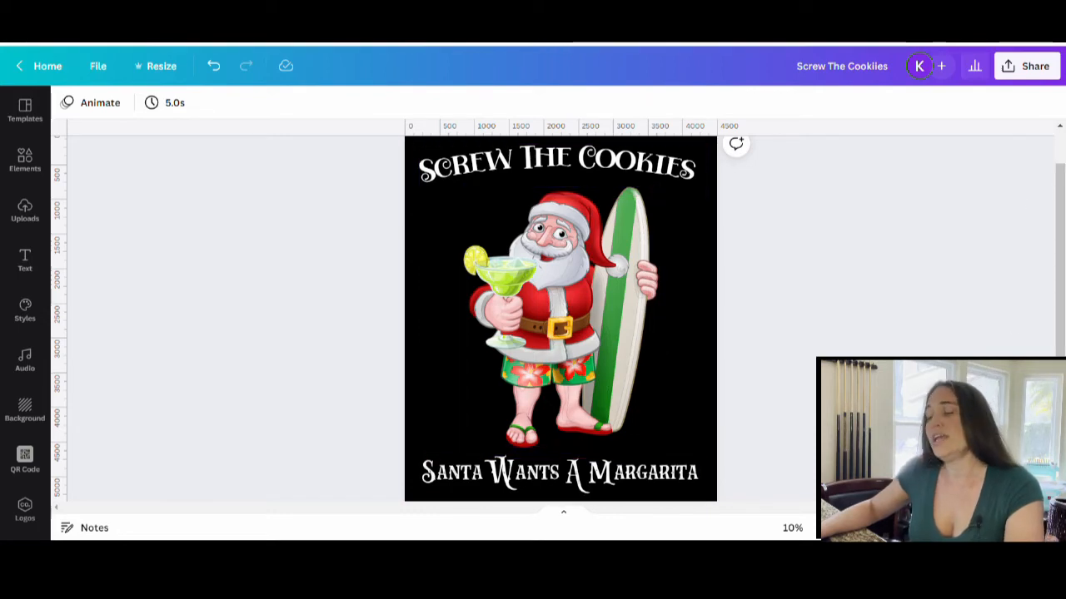
{"action": "left_click", "coordinate": [559, 317]}
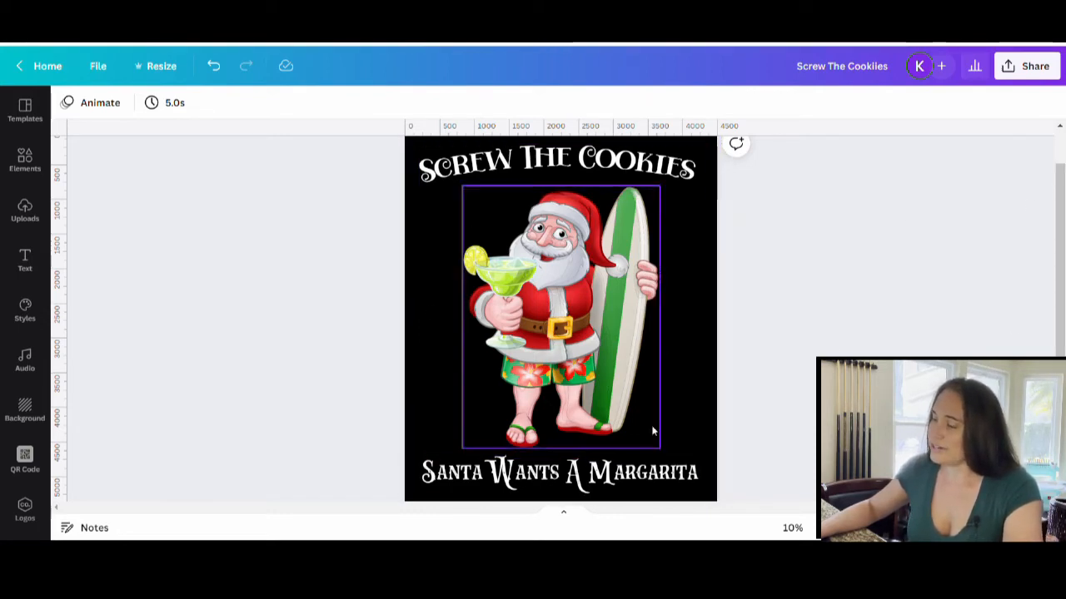
{"action": "left_click", "coordinate": [440, 268]}
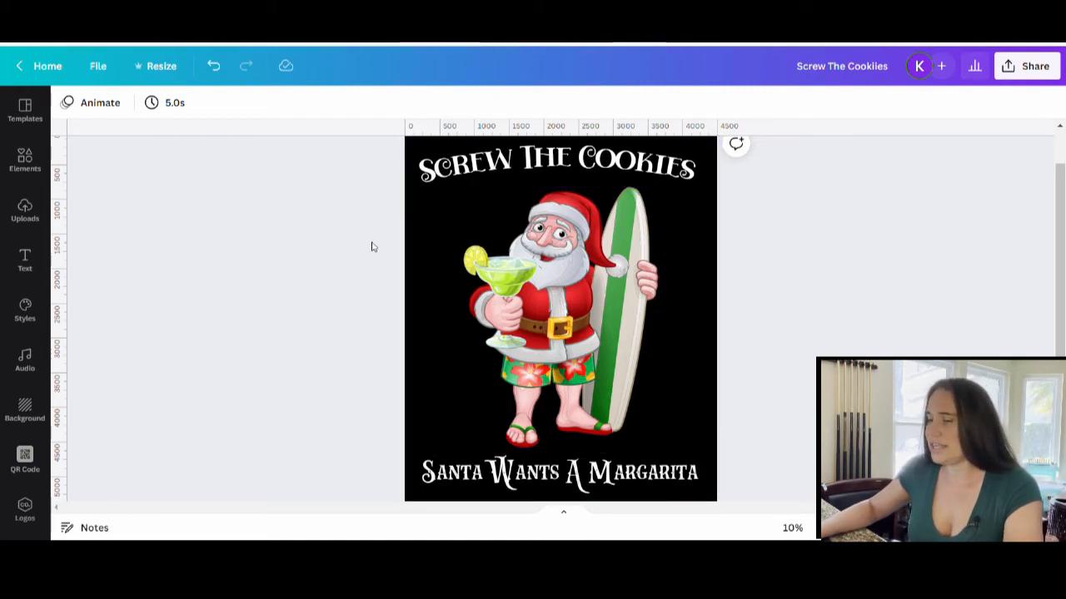
- Search Elements graphics for 'straw', browse the results, then select the thin line across Santa's drink
{"action": "left_click", "coordinate": [25, 160]}
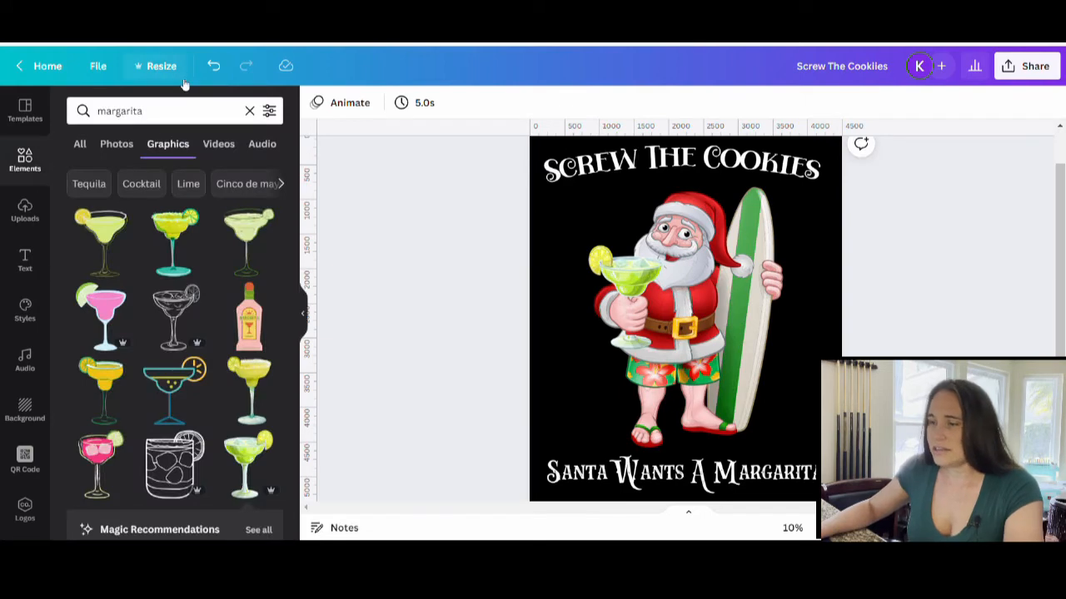
{"action": "left_click", "coordinate": [153, 110]}
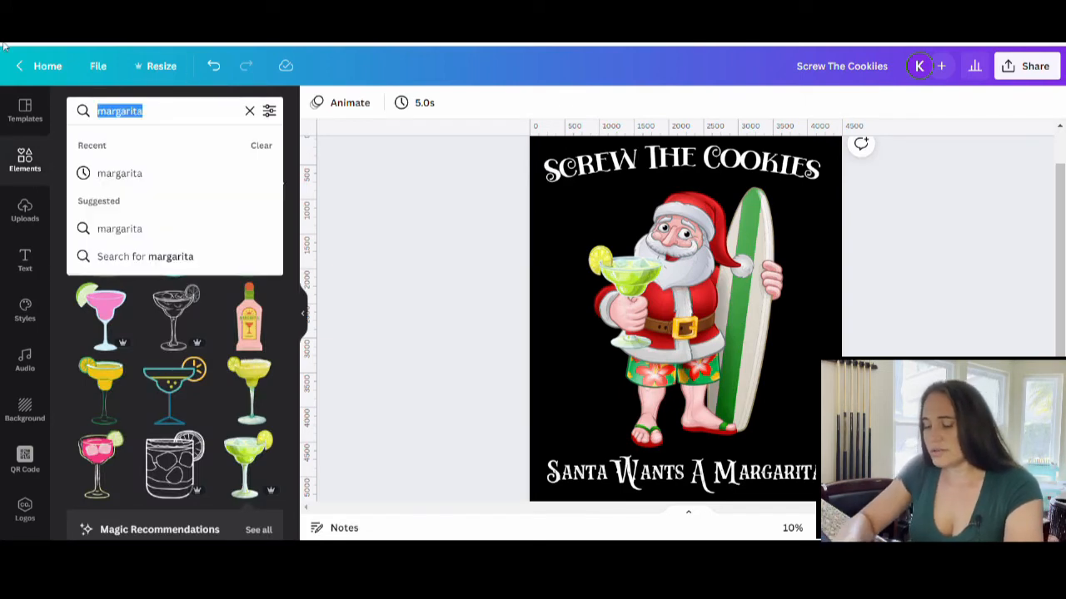
{"action": "type", "text": "sr"}
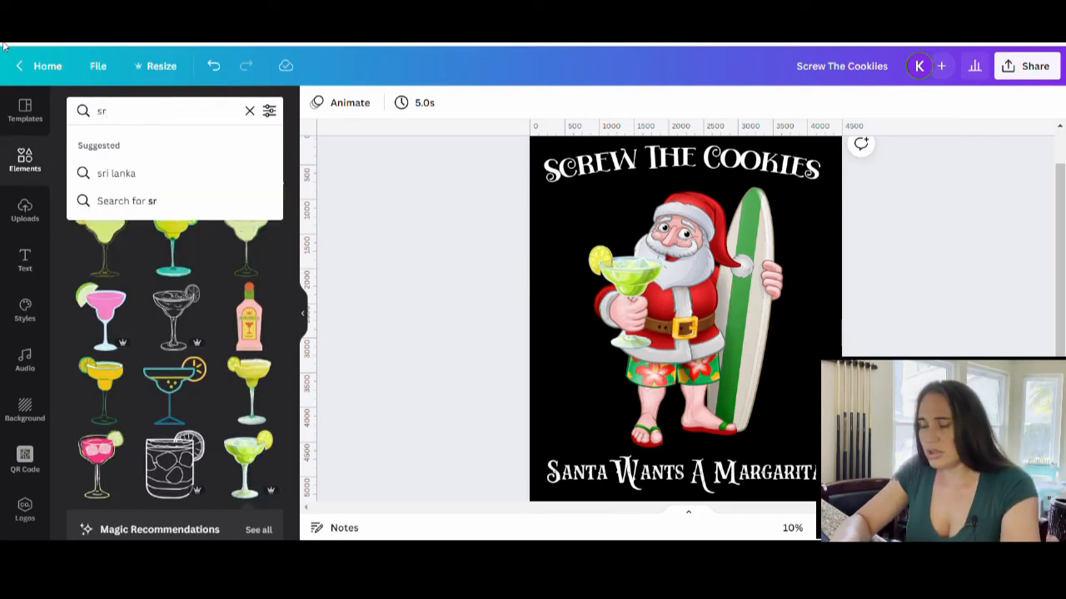
{"action": "type", "text": "straw"}
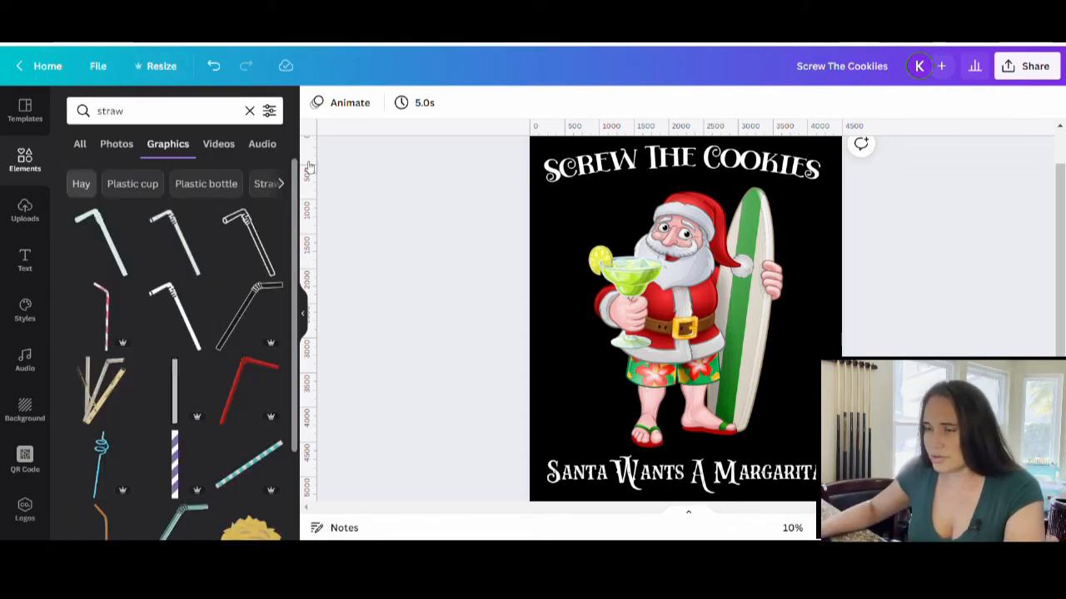
{"action": "scroll", "scroll_direction": "down", "scroll_amount": 3}
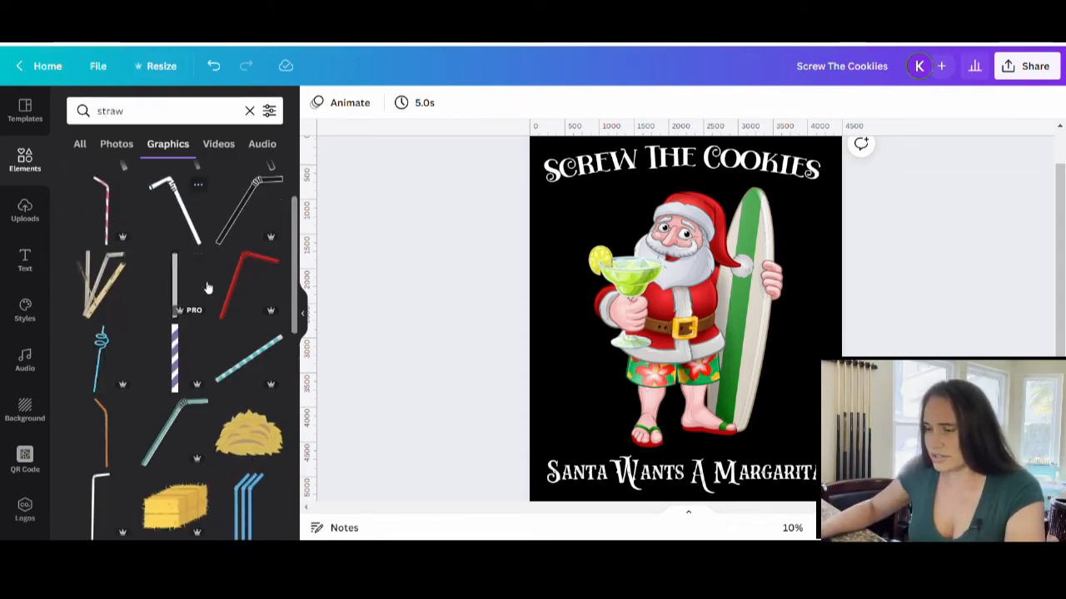
{"action": "scroll", "scroll_direction": "down", "scroll_amount": 3}
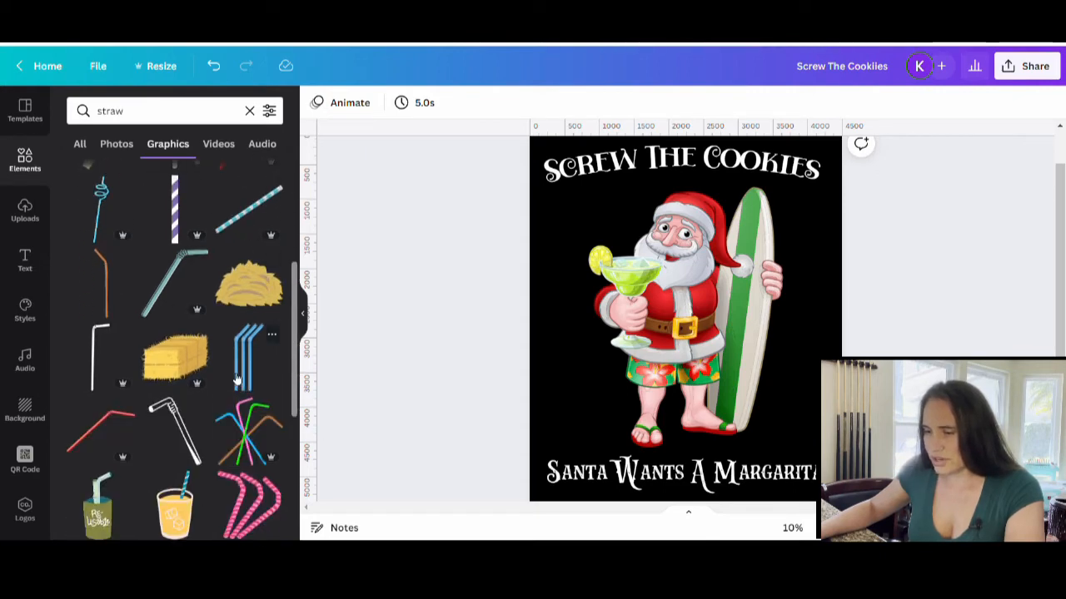
{"action": "scroll", "scroll_direction": "down", "scroll_amount": 3}
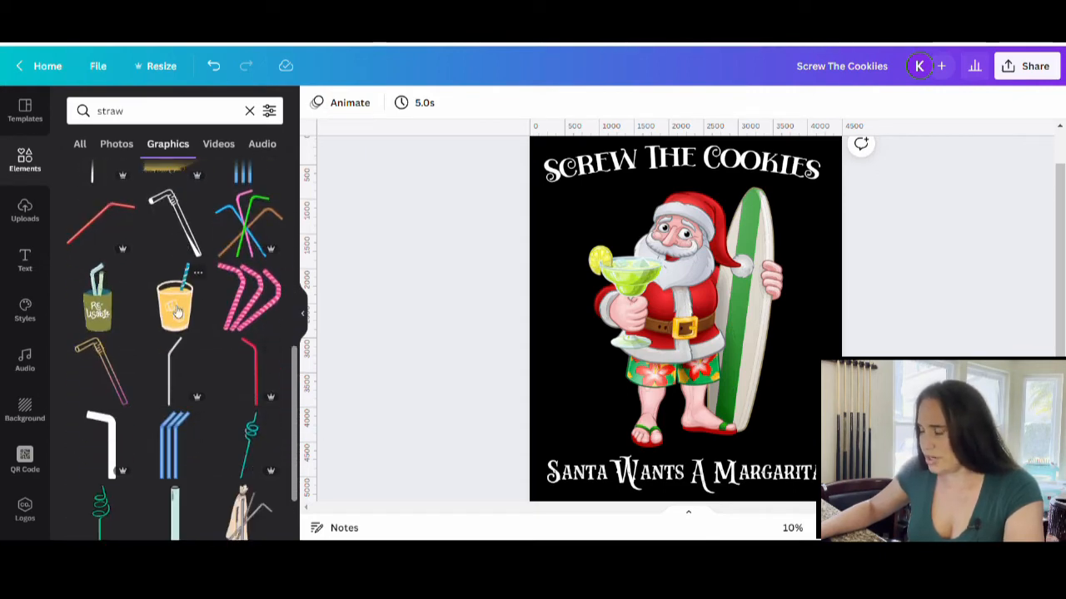
{"action": "scroll", "scroll_direction": "down", "scroll_amount": 3}
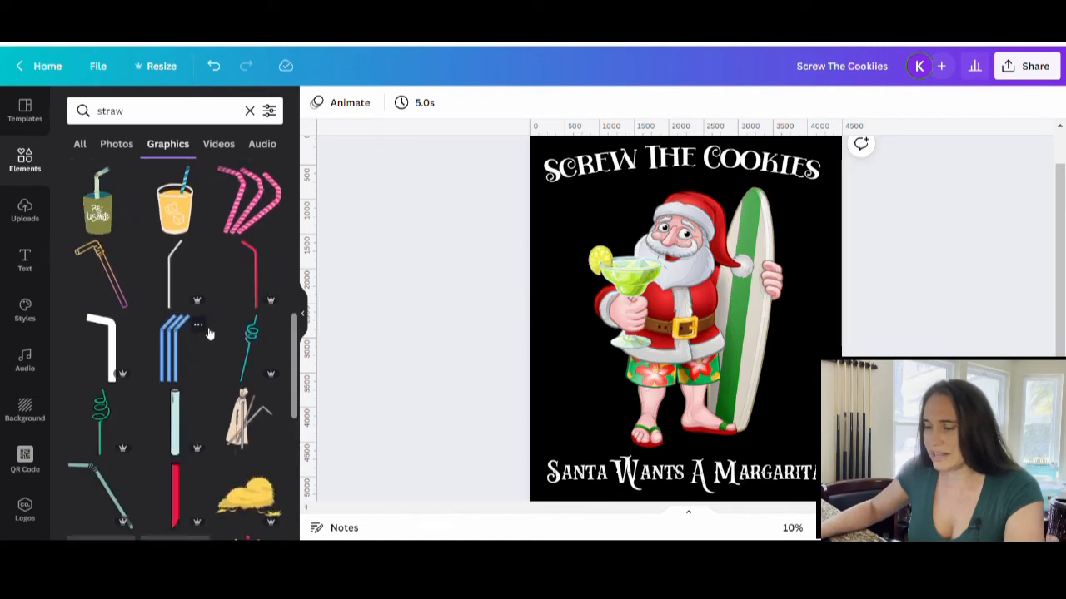
{"action": "scroll", "scroll_direction": "down", "scroll_amount": 3}
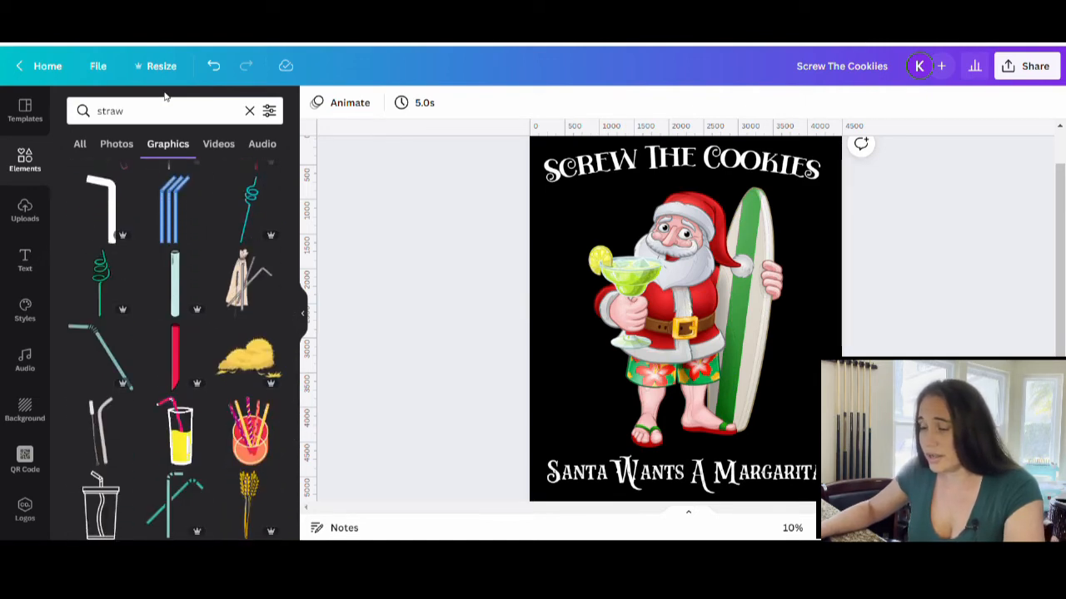
{"action": "mouse_move", "coordinate": [502, 181]}
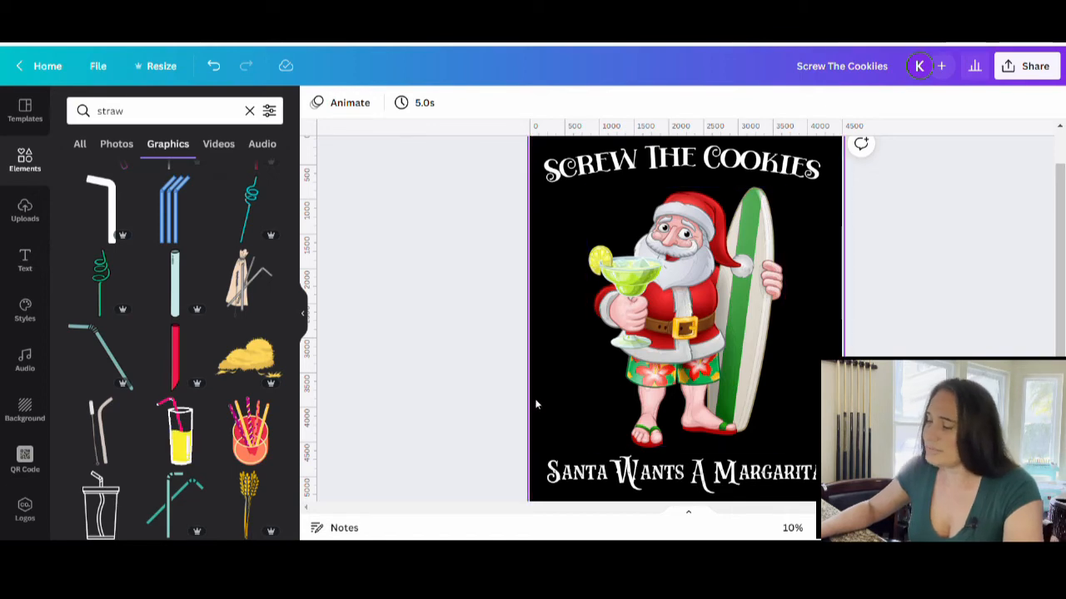
{"action": "left_click", "coordinate": [683, 317]}
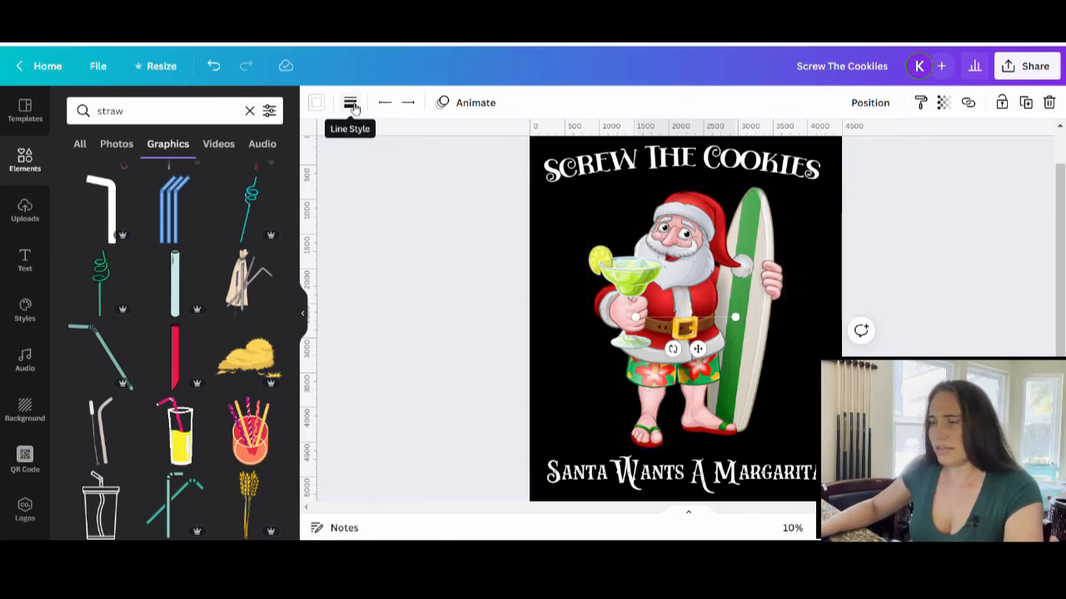
- In Line Style, work the line weight slider up and down and settle it at 65
{"action": "left_click", "coordinate": [350, 103]}
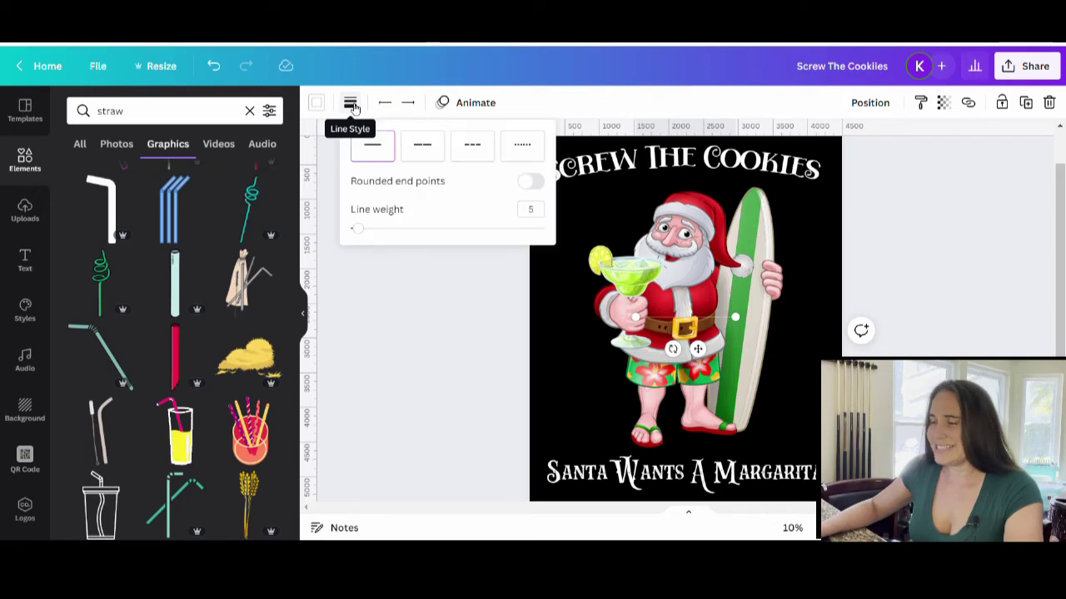
{"action": "mouse_move", "coordinate": [363, 234]}
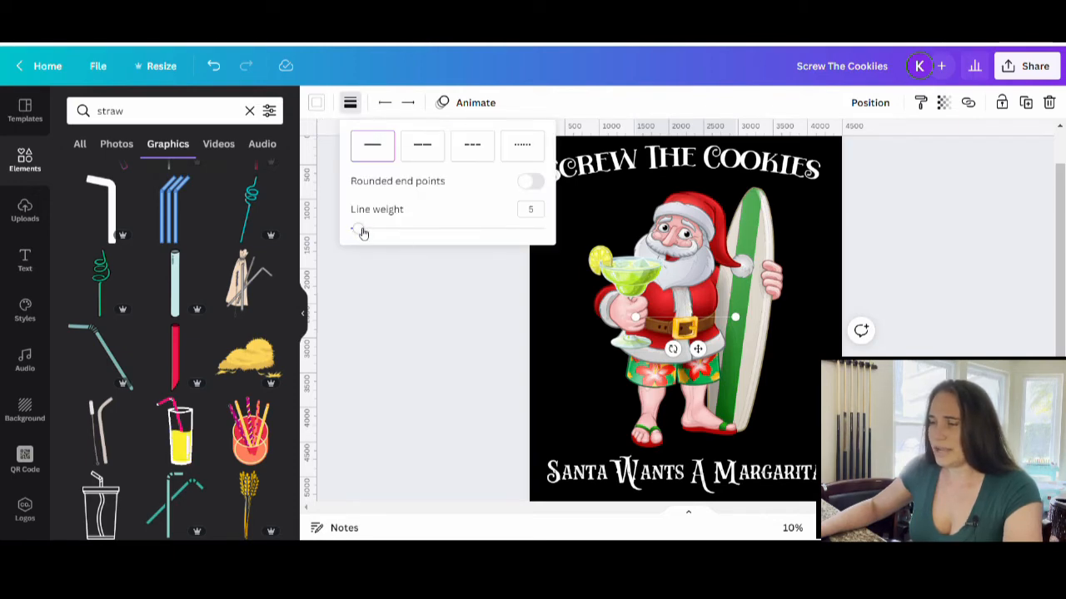
{"action": "left_click_drag", "start_coordinate": [353, 230], "coordinate": [430, 230]}
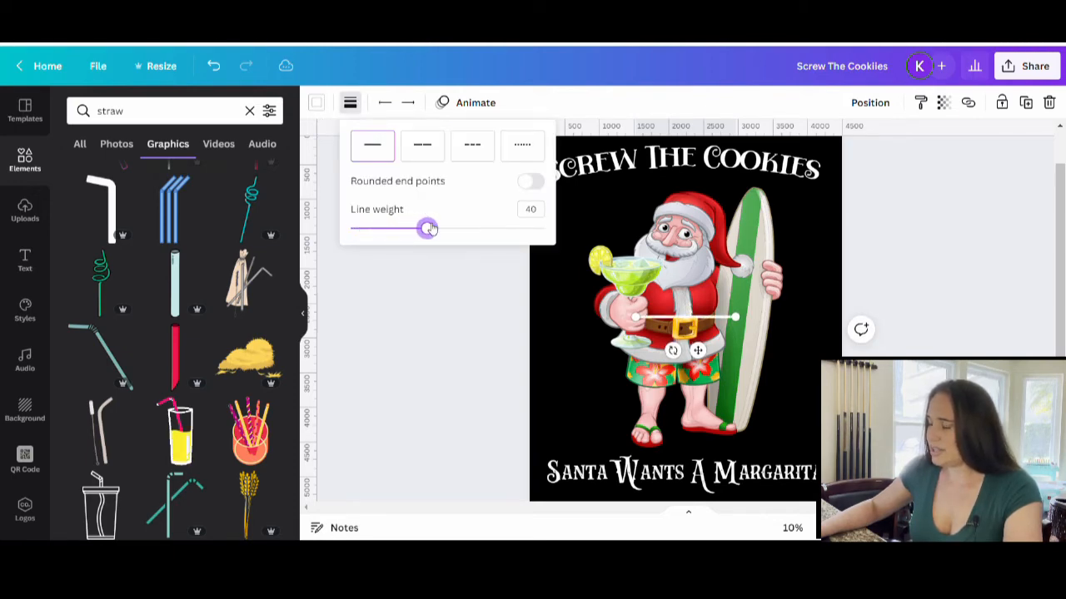
{"action": "left_click_drag", "start_coordinate": [426, 228], "coordinate": [475, 228]}
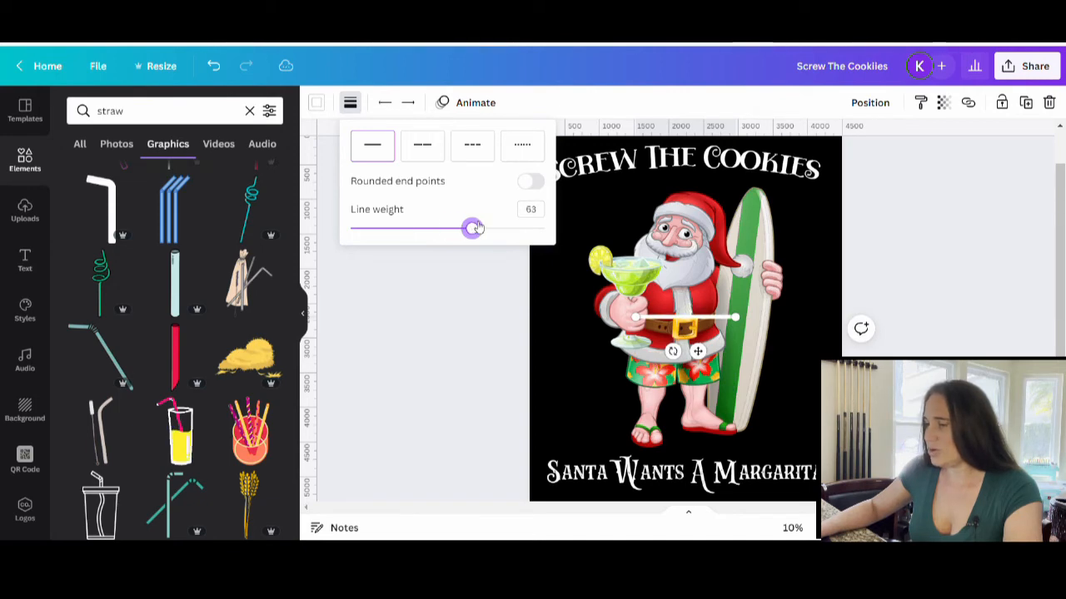
{"action": "left_click_drag", "start_coordinate": [474, 228], "coordinate": [393, 228]}
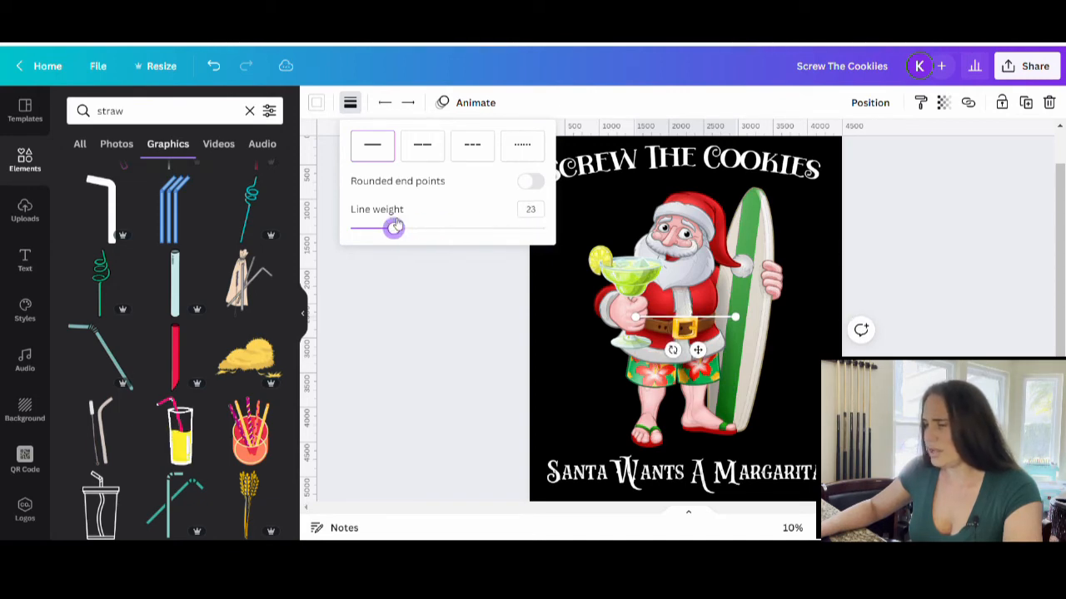
{"action": "left_click_drag", "start_coordinate": [393, 228], "coordinate": [433, 228]}
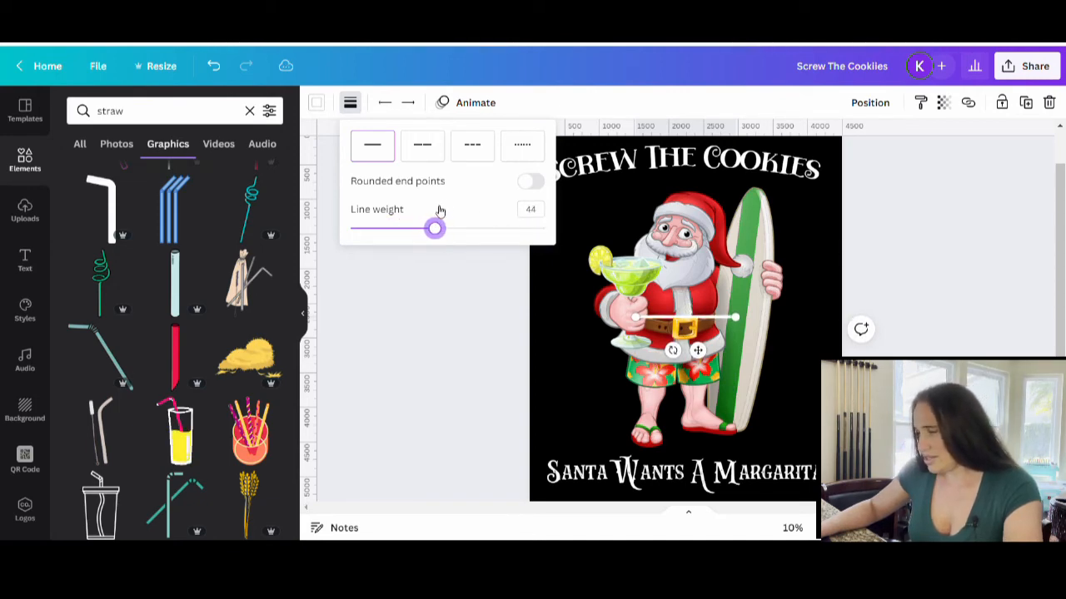
{"action": "left_click_drag", "start_coordinate": [435, 228], "coordinate": [463, 229]}
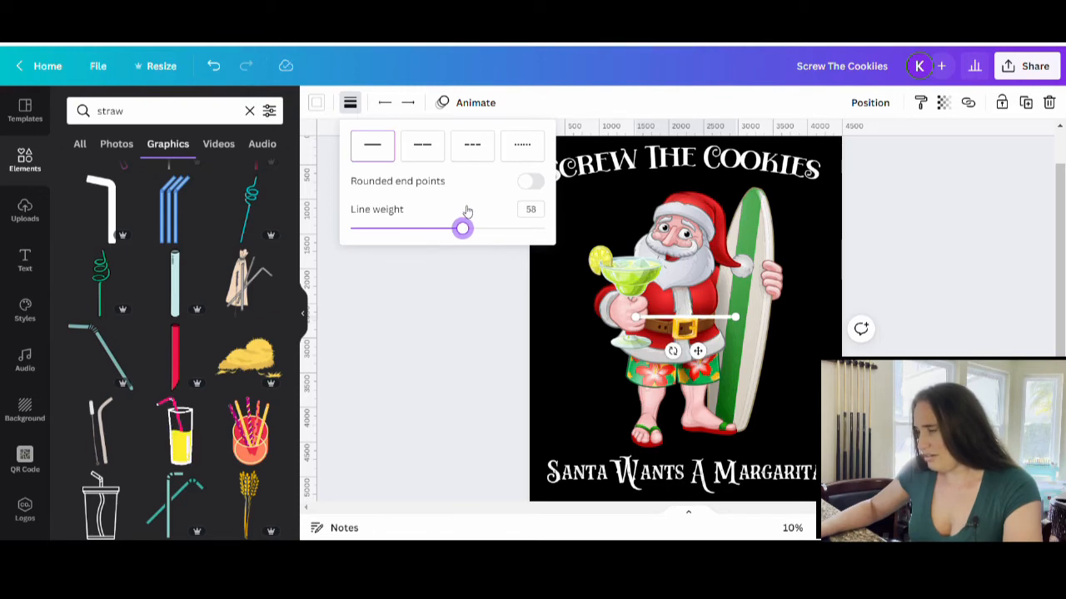
{"action": "left_click", "coordinate": [685, 317]}
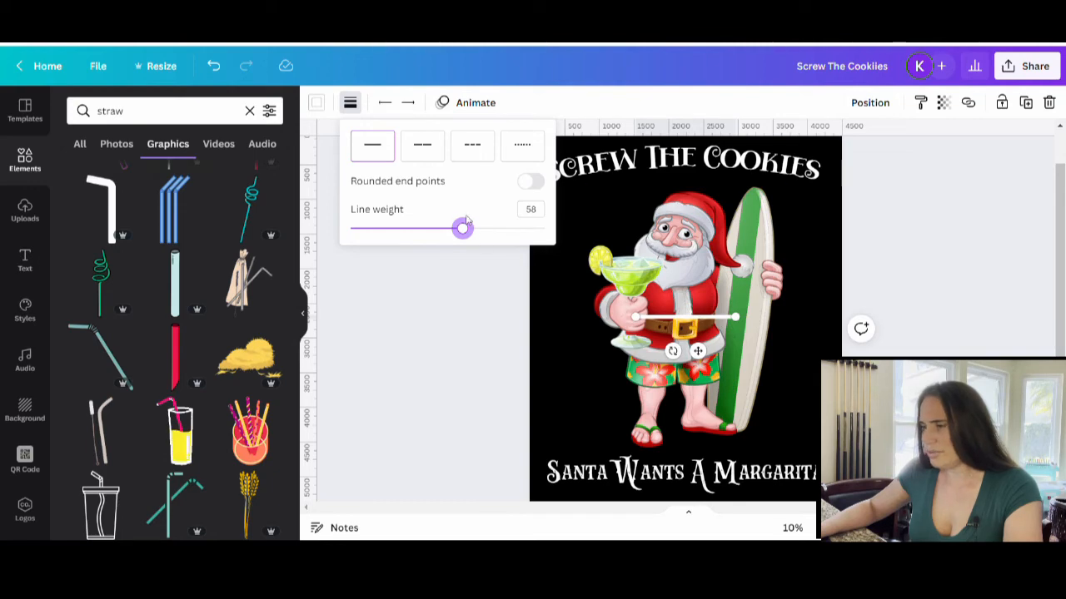
{"action": "left_click_drag", "start_coordinate": [463, 226], "coordinate": [476, 227]}
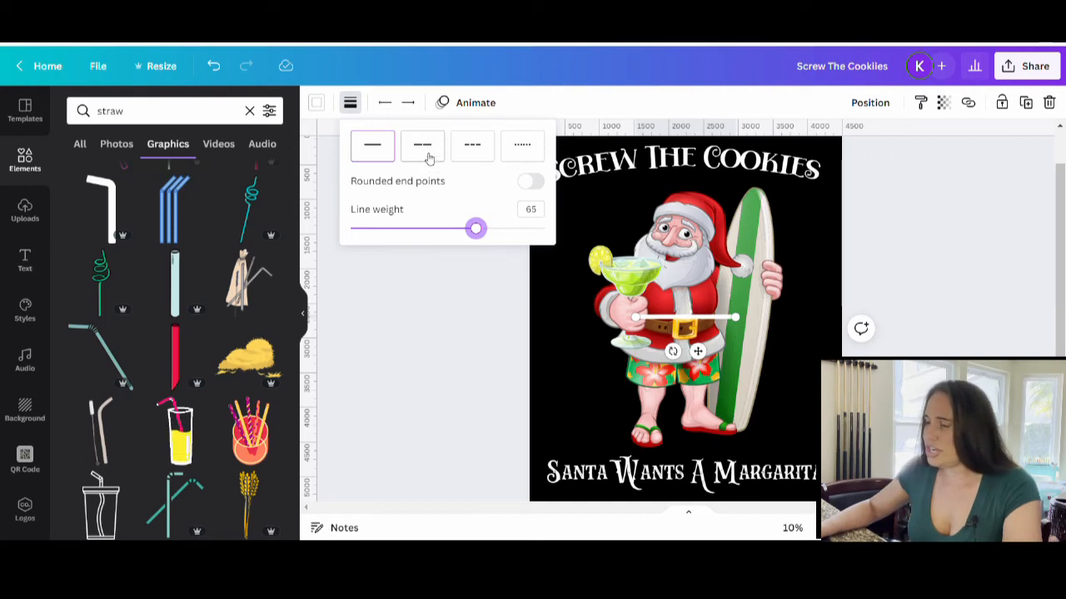
- Try dashed and dotted styles, return to solid, and switch on rounded end points for the straw
{"action": "left_click", "coordinate": [473, 147]}
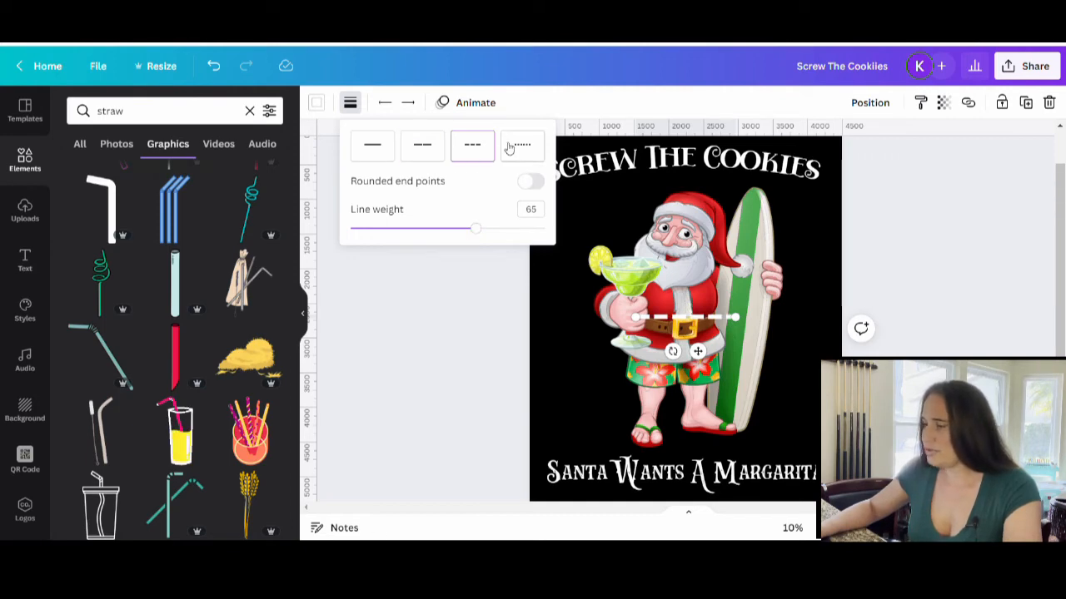
{"action": "left_click", "coordinate": [373, 146]}
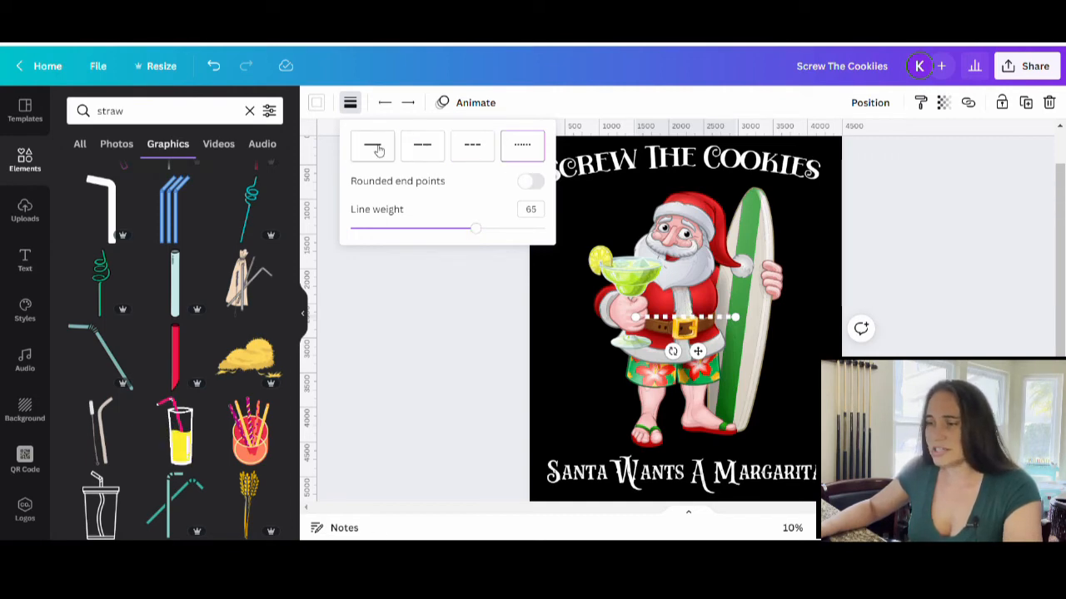
{"action": "left_click", "coordinate": [373, 145]}
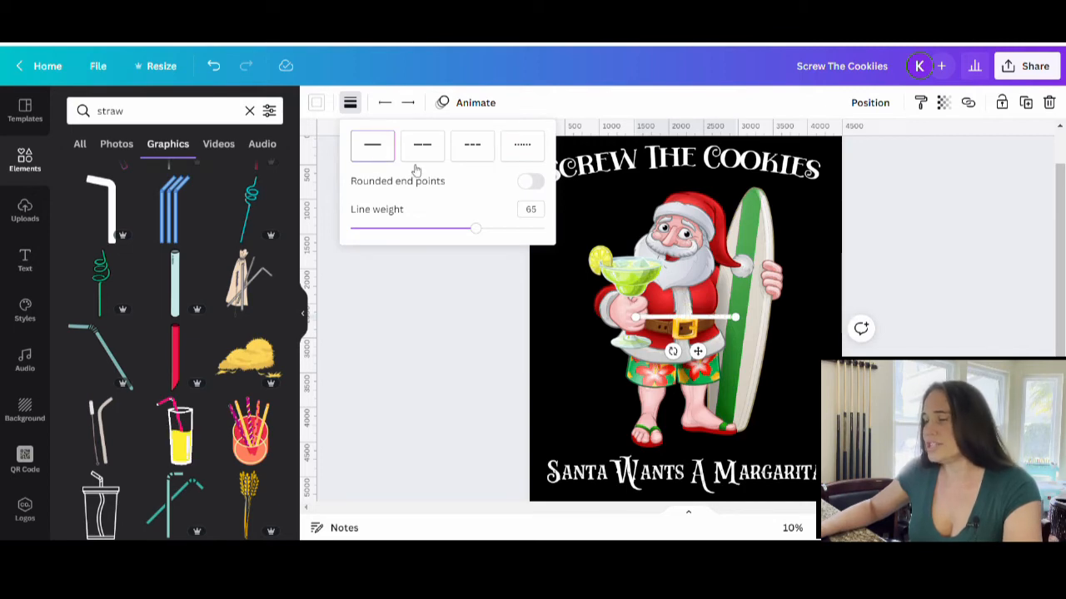
{"action": "mouse_move", "coordinate": [513, 187]}
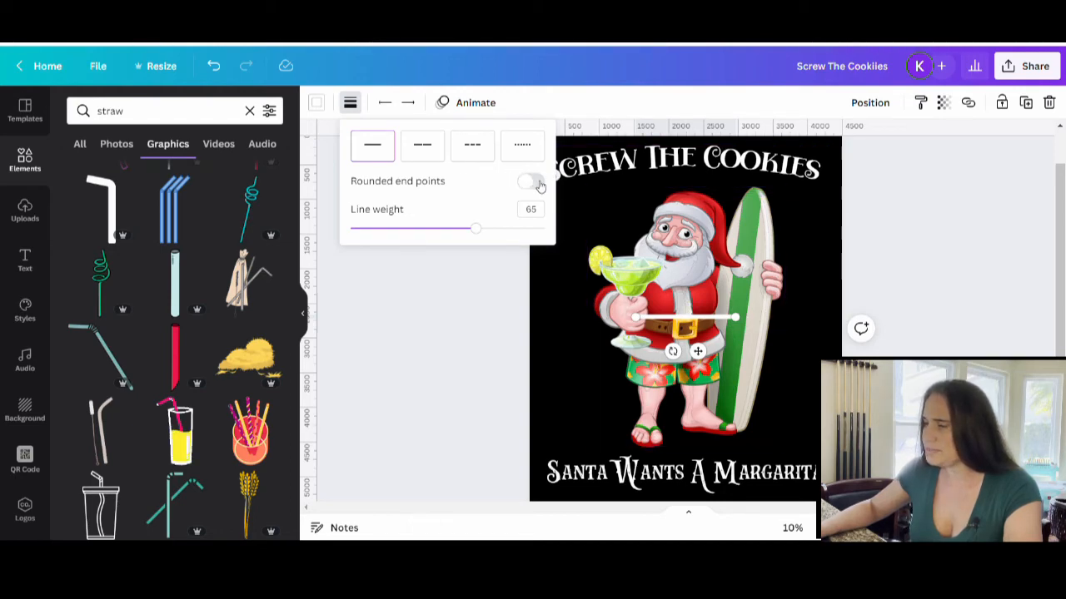
{"action": "left_click", "coordinate": [529, 182]}
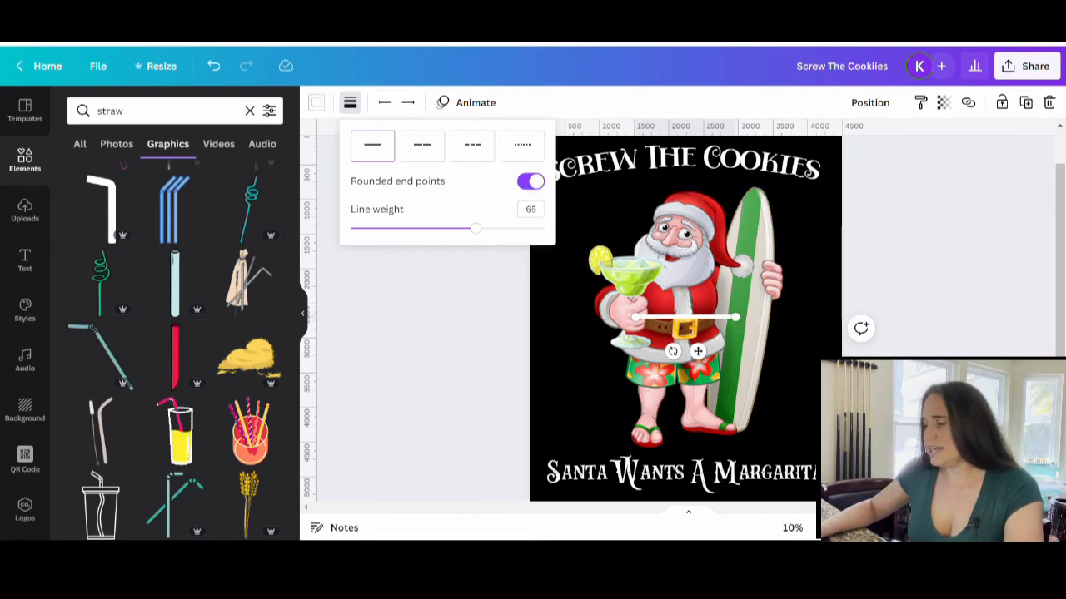
{"action": "left_click", "coordinate": [682, 316]}
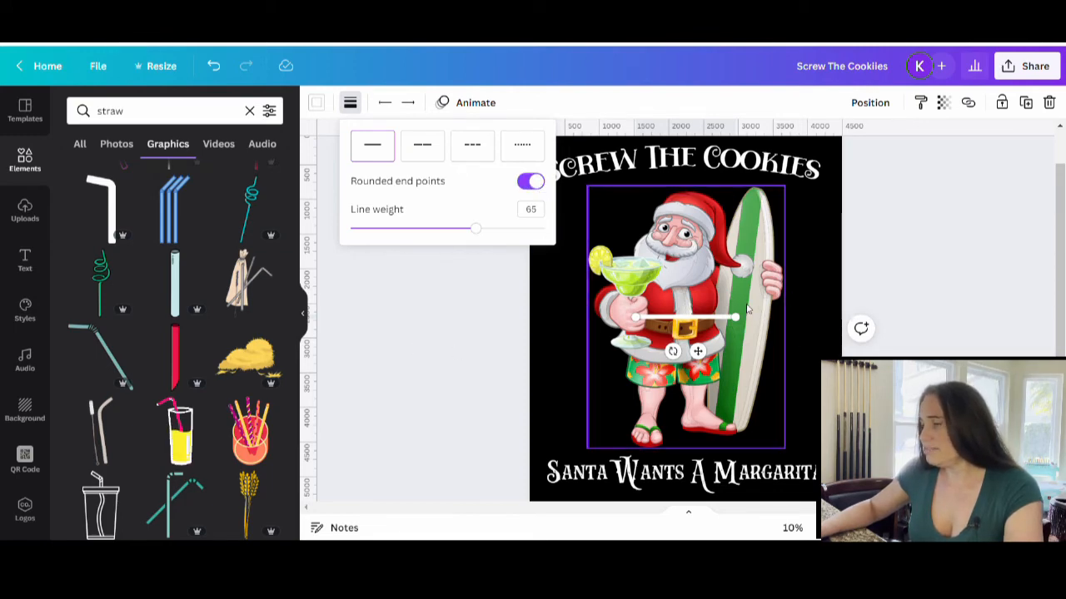
{"action": "left_click", "coordinate": [579, 206]}
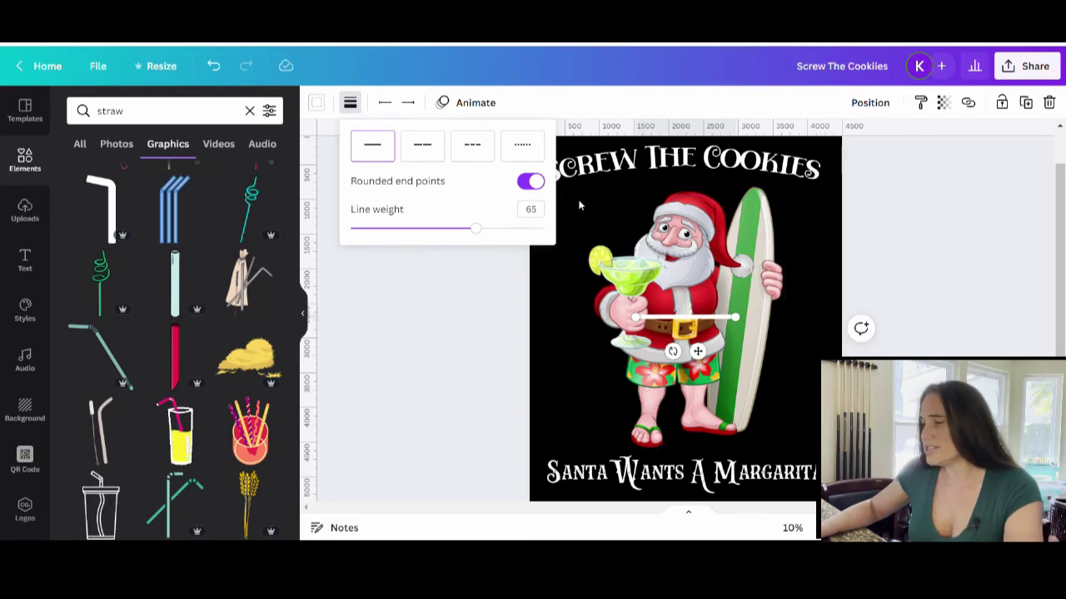
{"action": "left_click", "coordinate": [529, 181]}
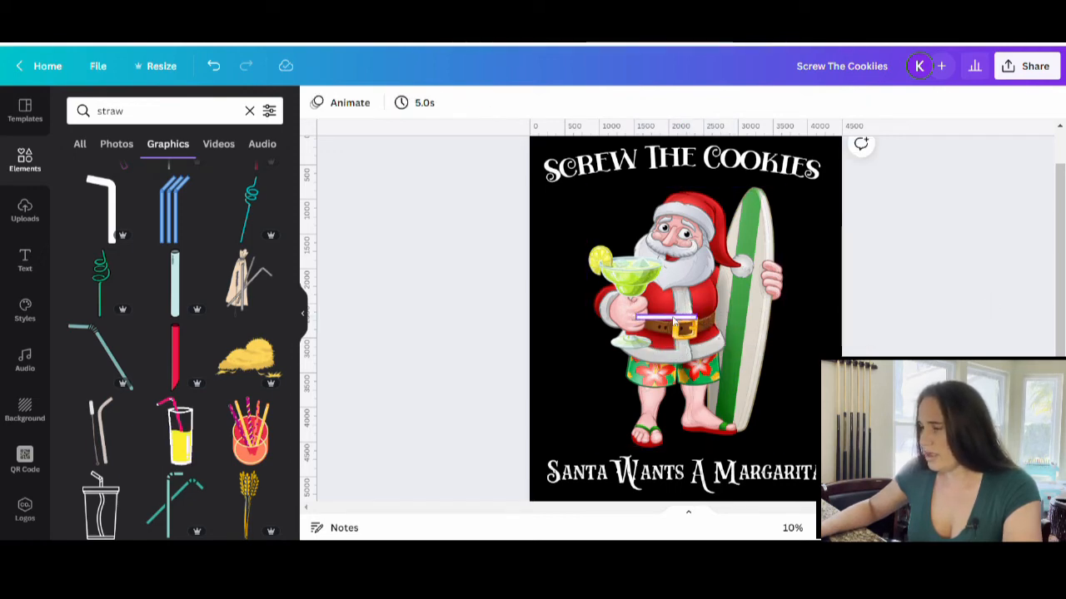
- Rotate the straw line so it tilts from the margarita glass up toward Santa's mouth
{"action": "left_click", "coordinate": [658, 317]}
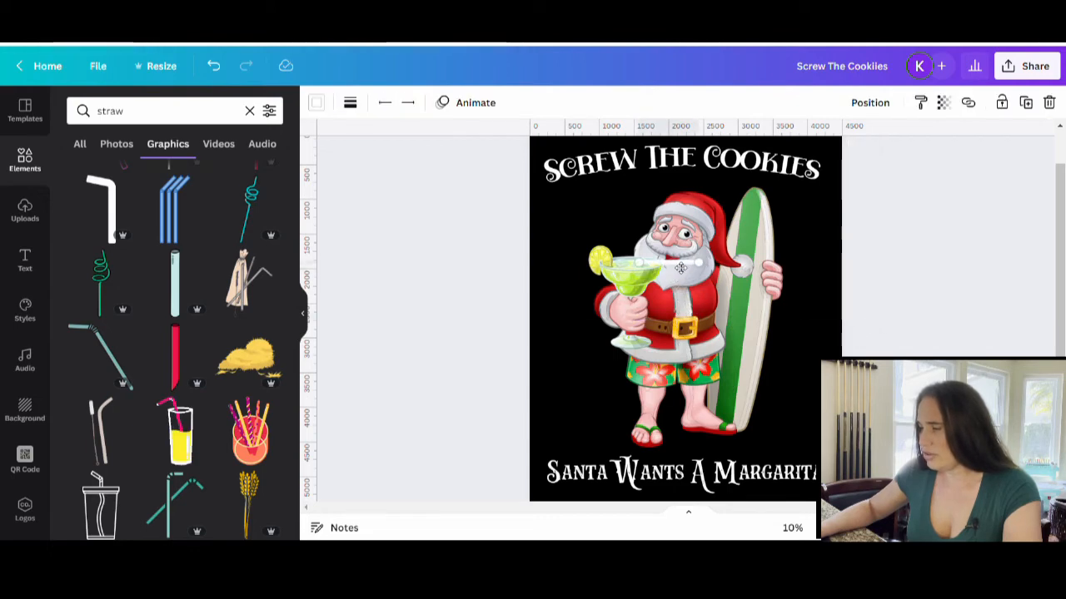
{"action": "left_click", "coordinate": [681, 300]}
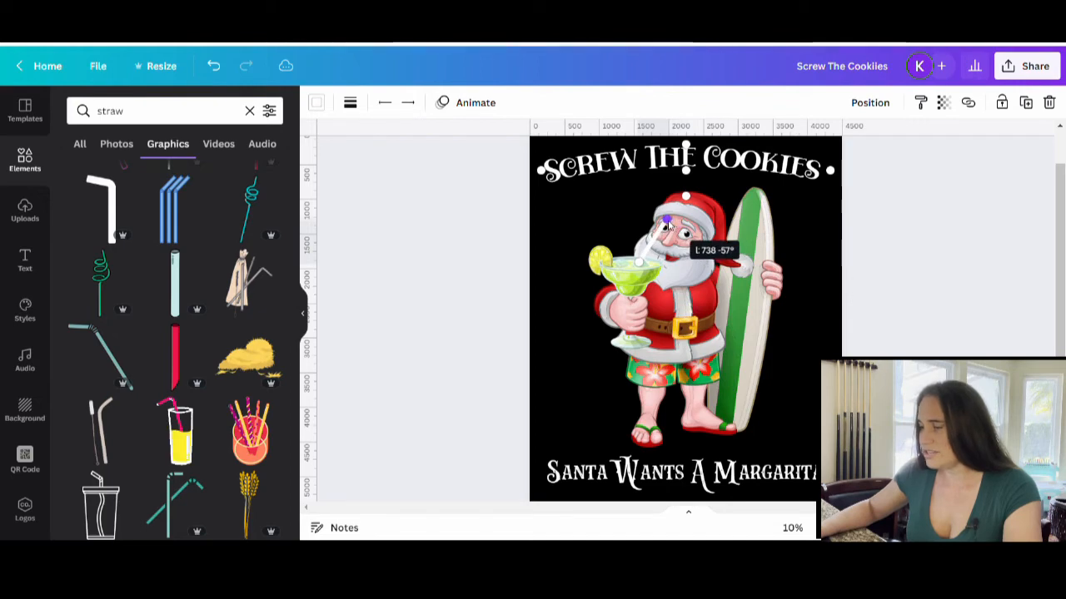
{"action": "left_click_drag", "start_coordinate": [666, 220], "coordinate": [666, 253]}
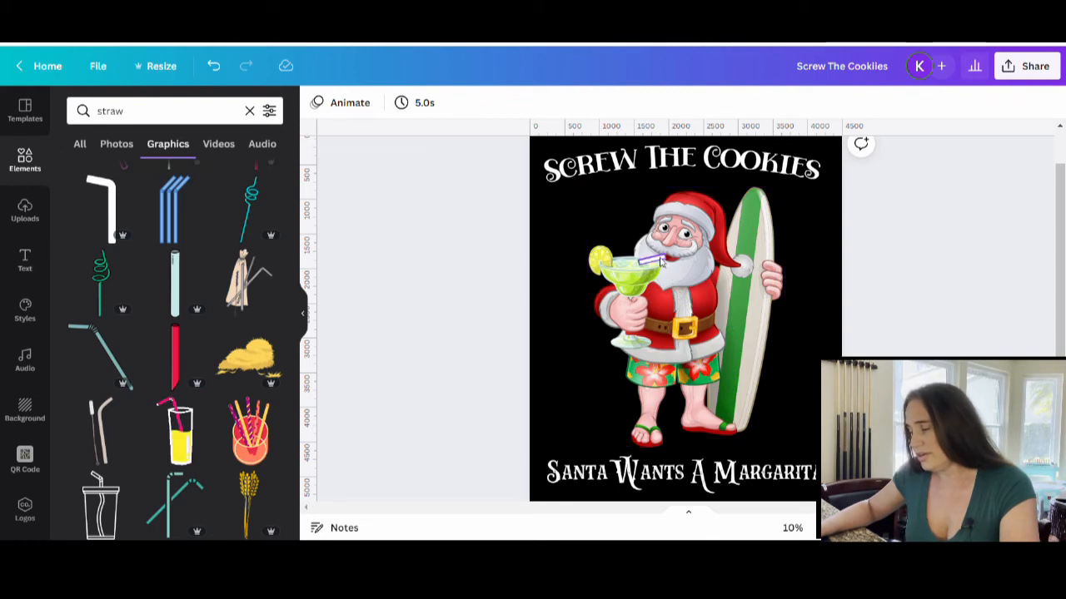
{"action": "left_click", "coordinate": [659, 260]}
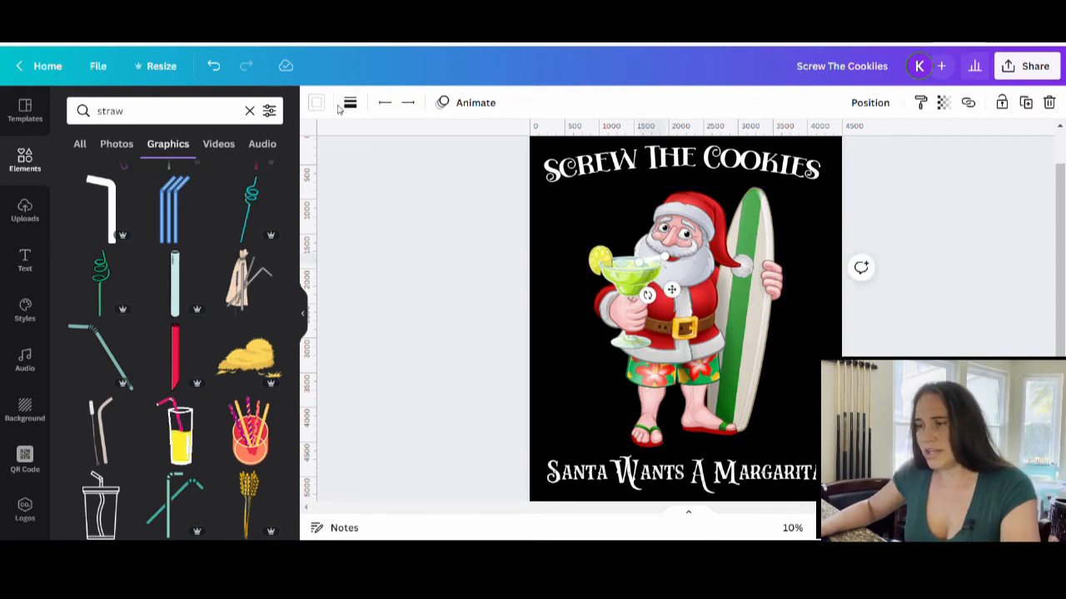
- Recolour the straw line red from the default colour swatches
{"action": "left_click", "coordinate": [316, 103]}
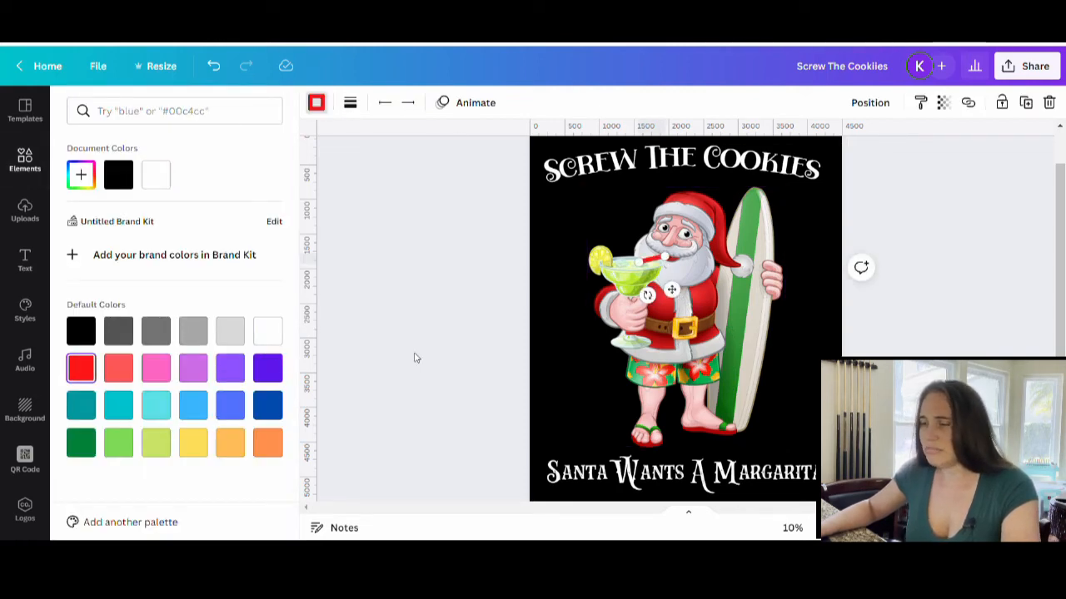
{"action": "type", "text": "straw"}
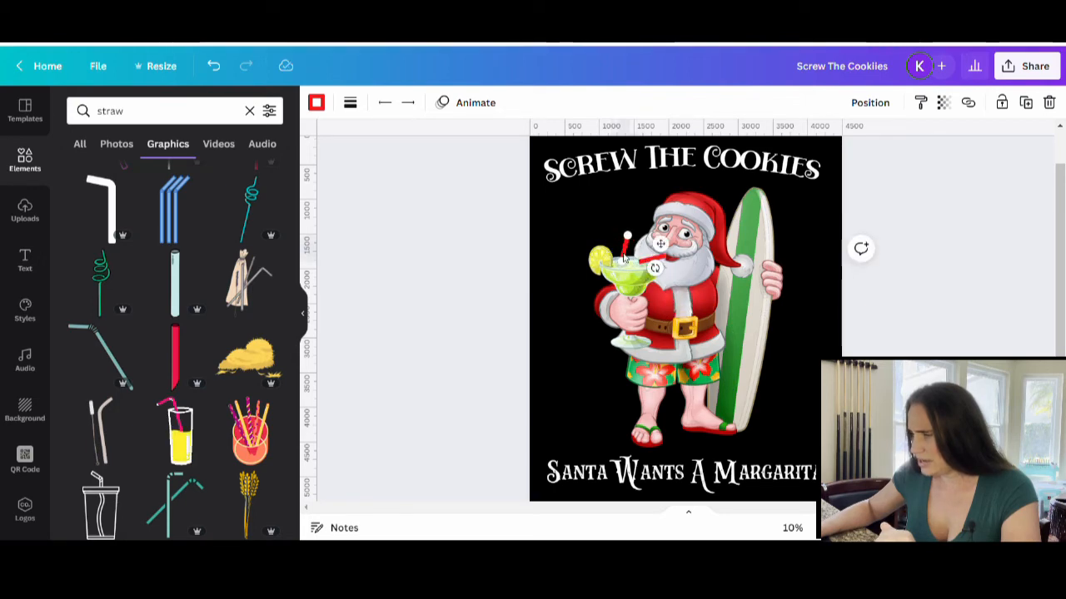
{"action": "left_click", "coordinate": [675, 316]}
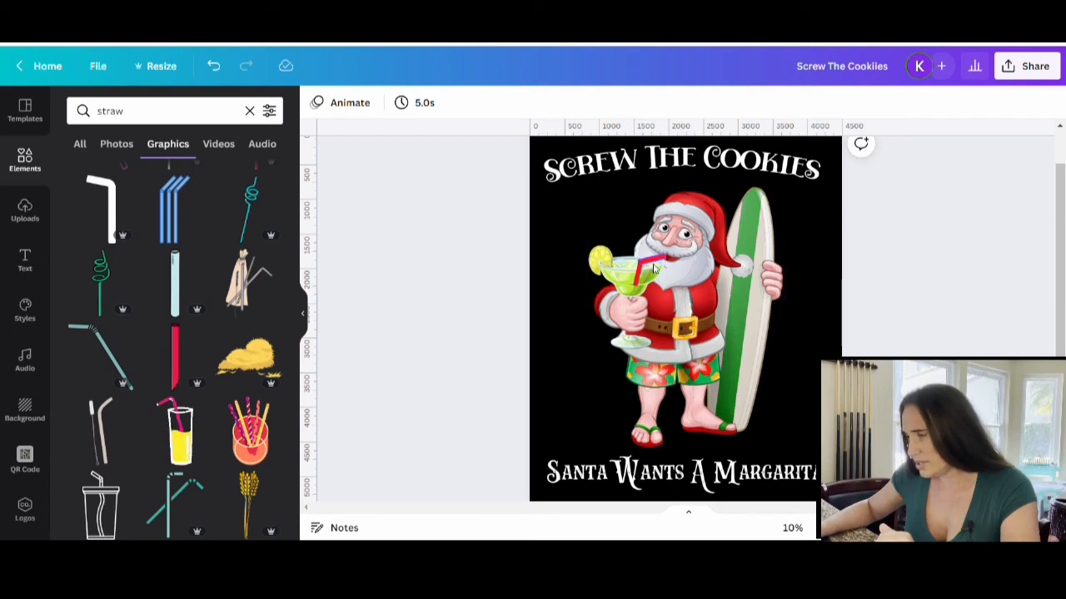
{"action": "left_click", "coordinate": [653, 267]}
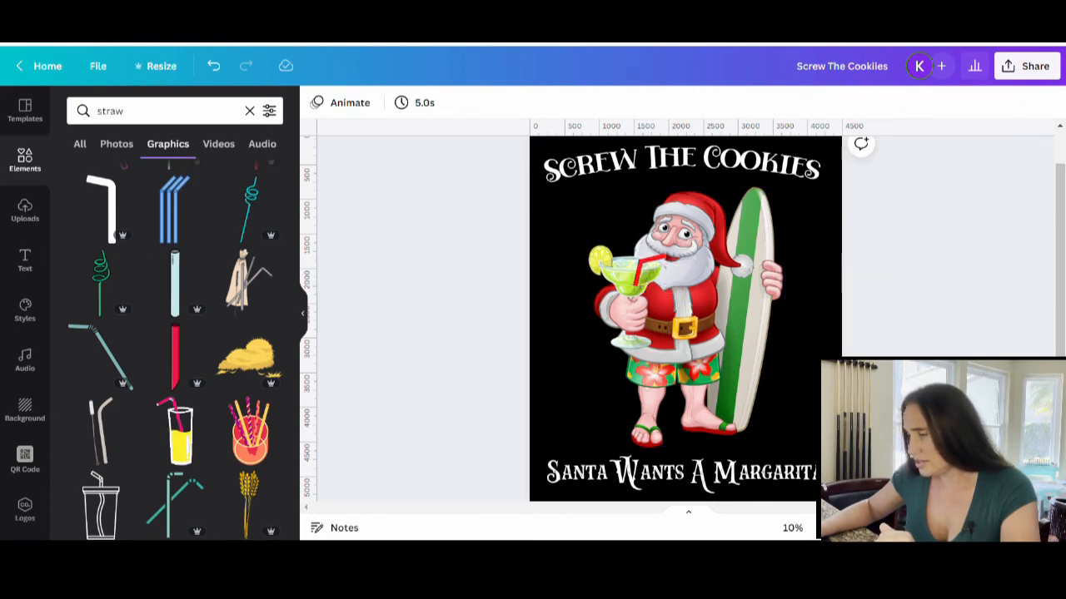
- Send the red straw backward behind the glass rim and verify the layering against the Santa artwork
{"action": "left_click", "coordinate": [683, 316]}
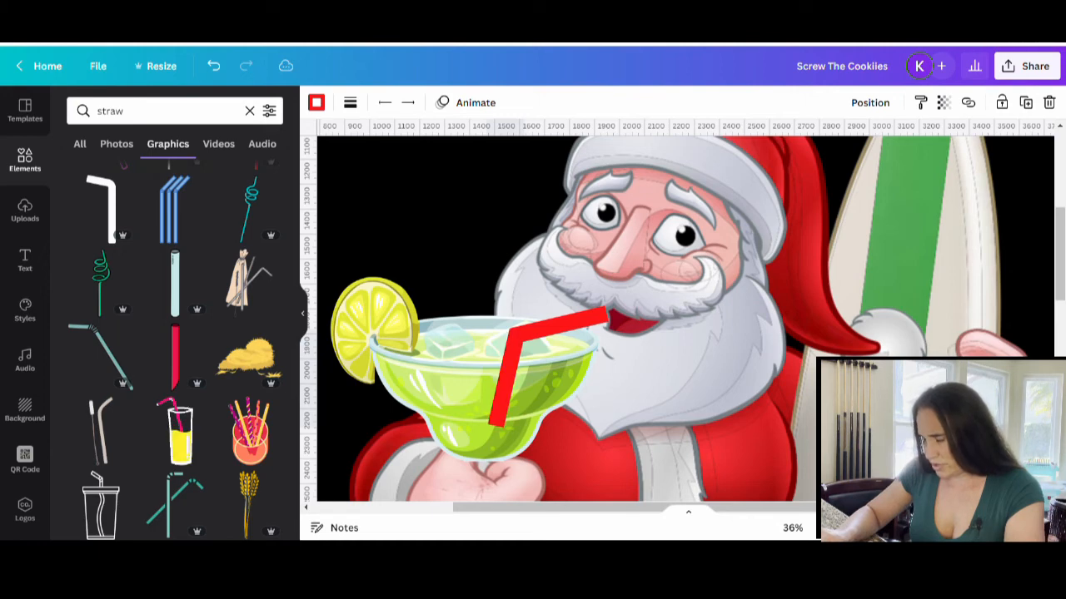
{"action": "left_click", "coordinate": [541, 366]}
{"action": "type", "text": "margarita"}
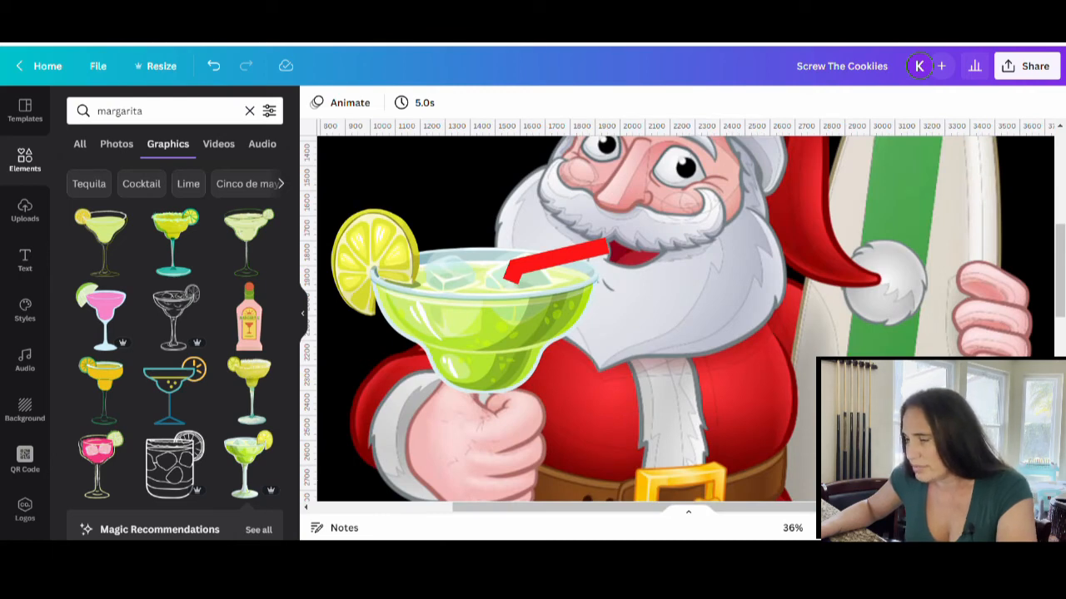
{"action": "left_click", "coordinate": [550, 258]}
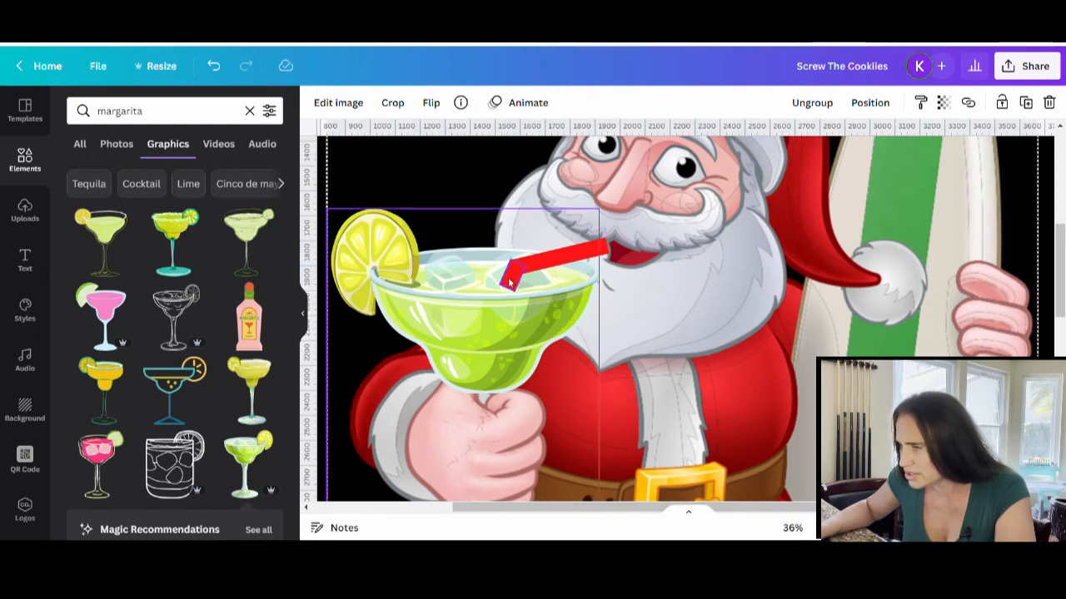
{"action": "left_click", "coordinate": [550, 266]}
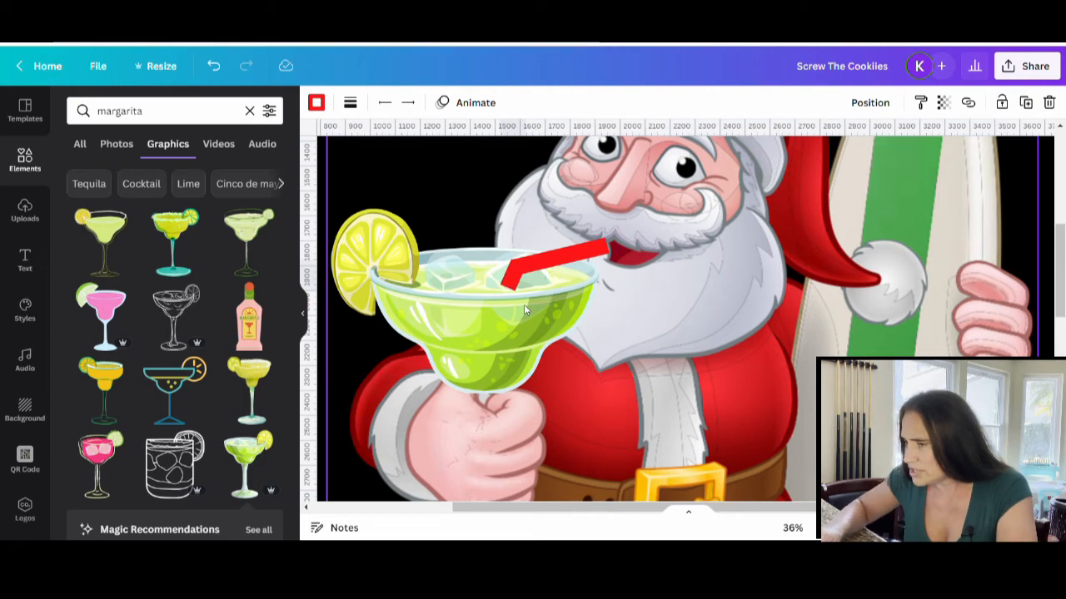
{"action": "left_click", "coordinate": [550, 266]}
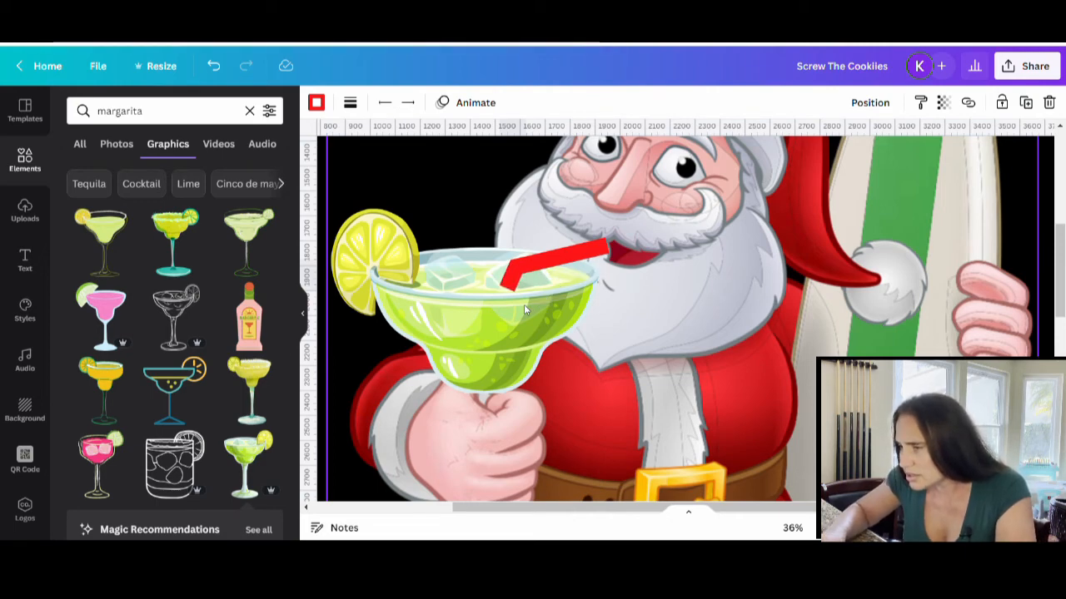
{"action": "left_click", "coordinate": [483, 333]}
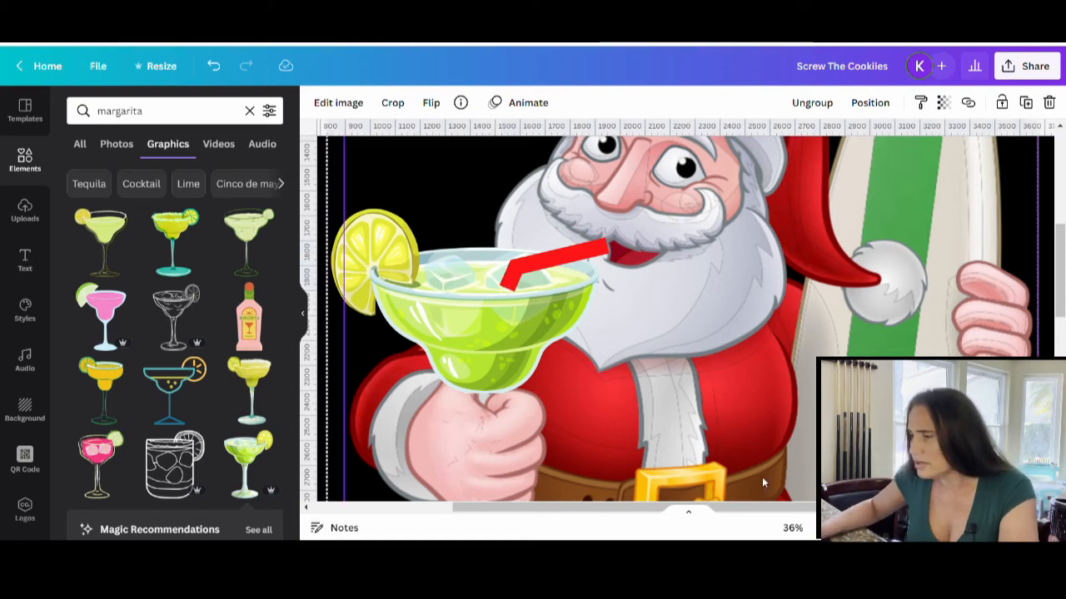
{"action": "mouse_move", "coordinate": [800, 319]}
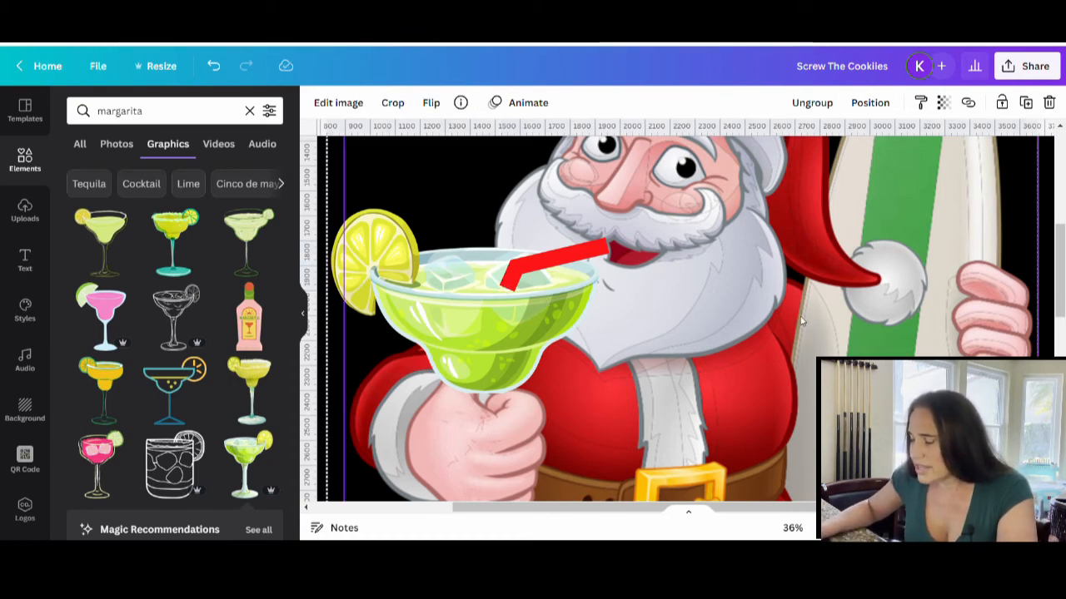
{"action": "mouse_move", "coordinate": [620, 427]}
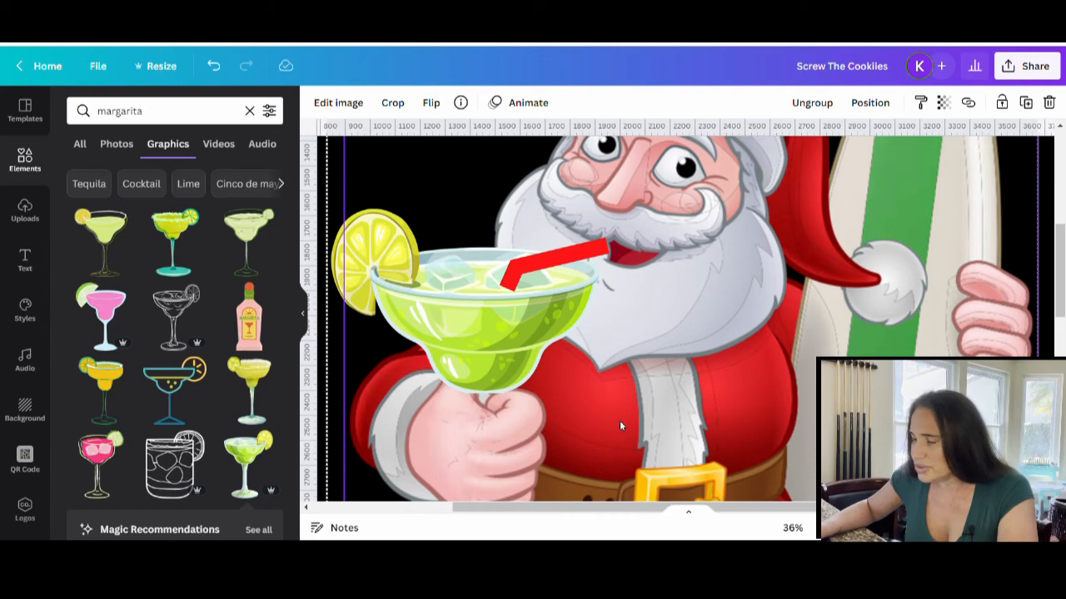
{"action": "mouse_move", "coordinate": [740, 419]}
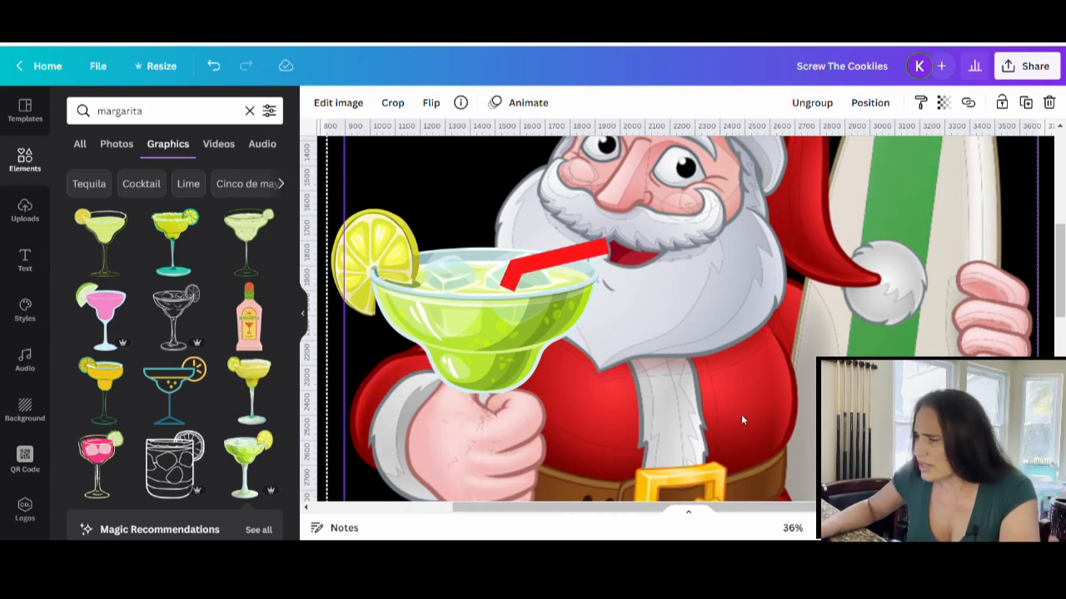
{"action": "mouse_move", "coordinate": [508, 293]}
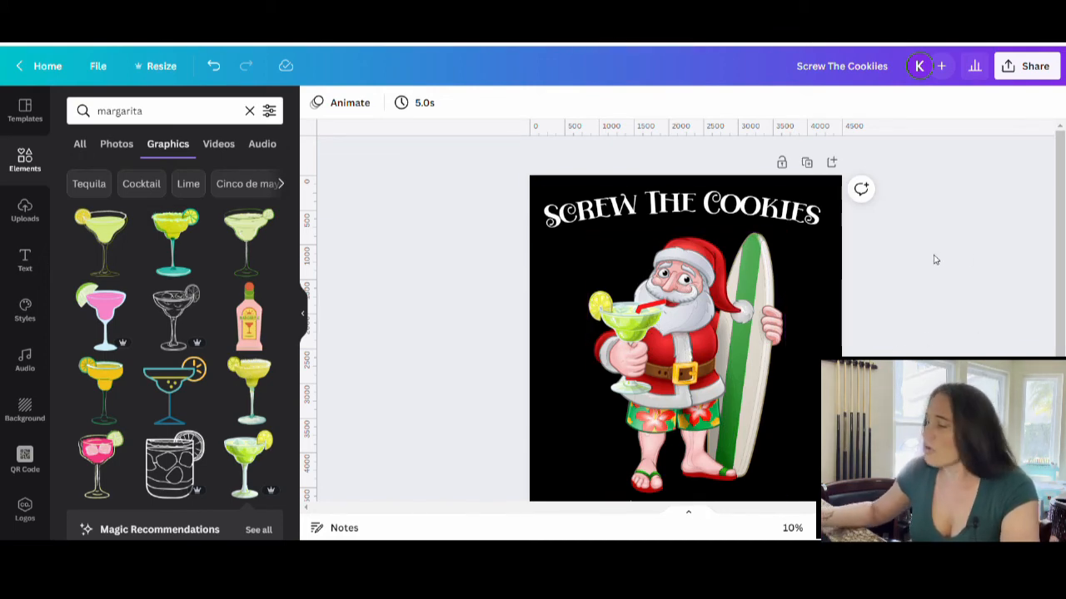
{"action": "mouse_move", "coordinate": [855, 329]}
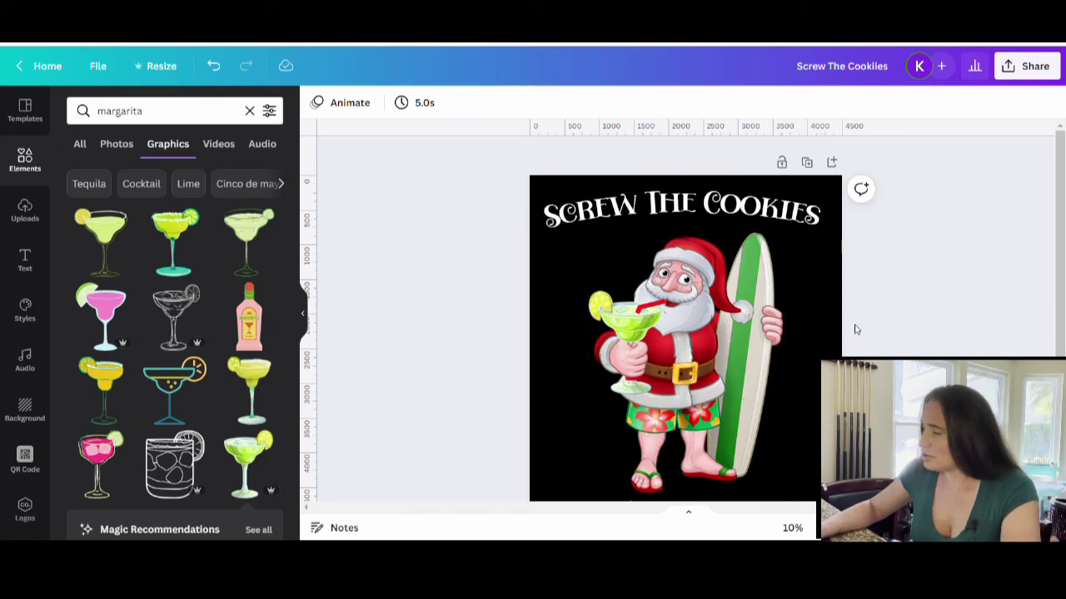
{"action": "mouse_move", "coordinate": [580, 190]}
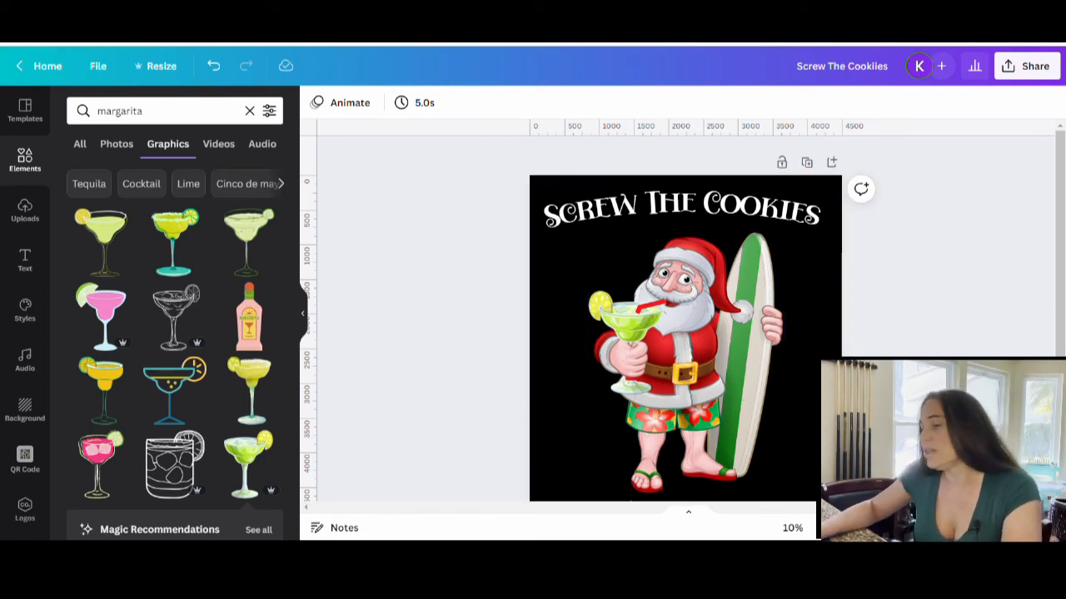
- Zoom out and collapse the side panel to view the whole T-shirt design
{"action": "left_click", "coordinate": [685, 358]}
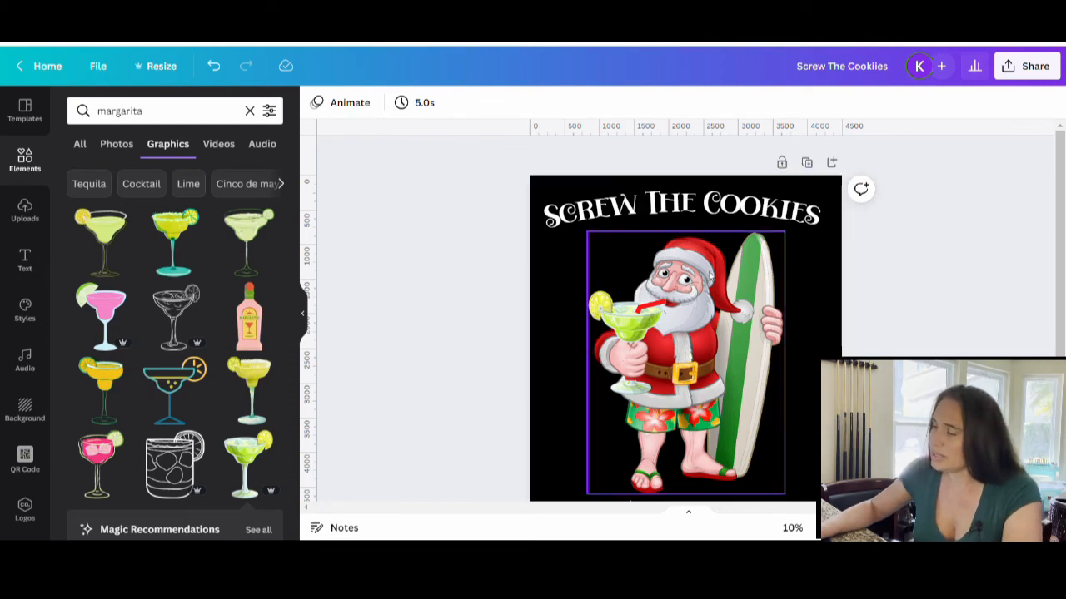
{"action": "scroll", "scroll_direction": "down", "scroll_amount": 3}
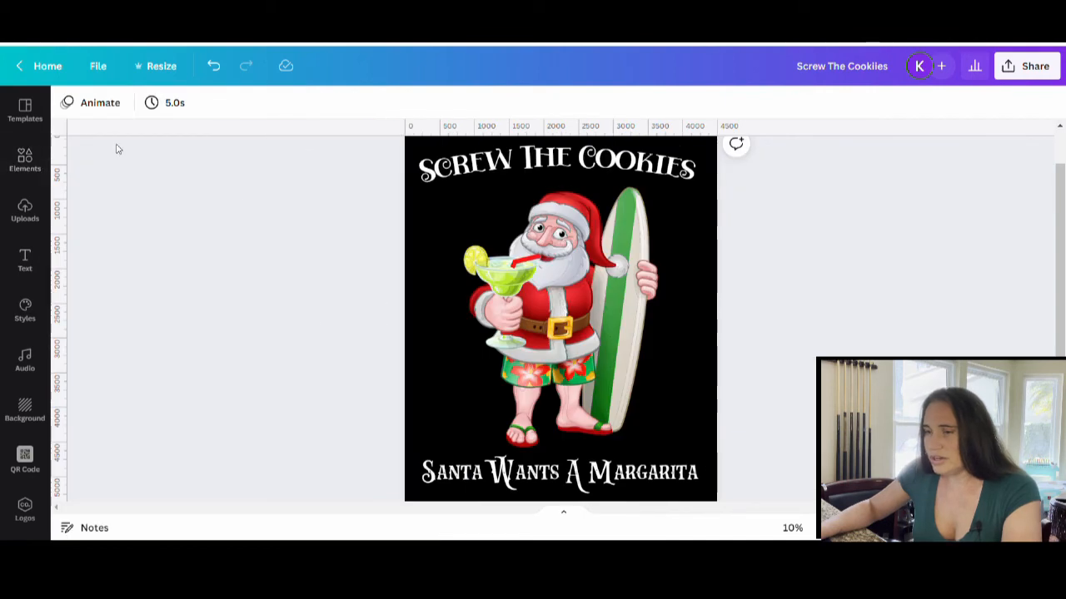
{"action": "mouse_move", "coordinate": [899, 300]}
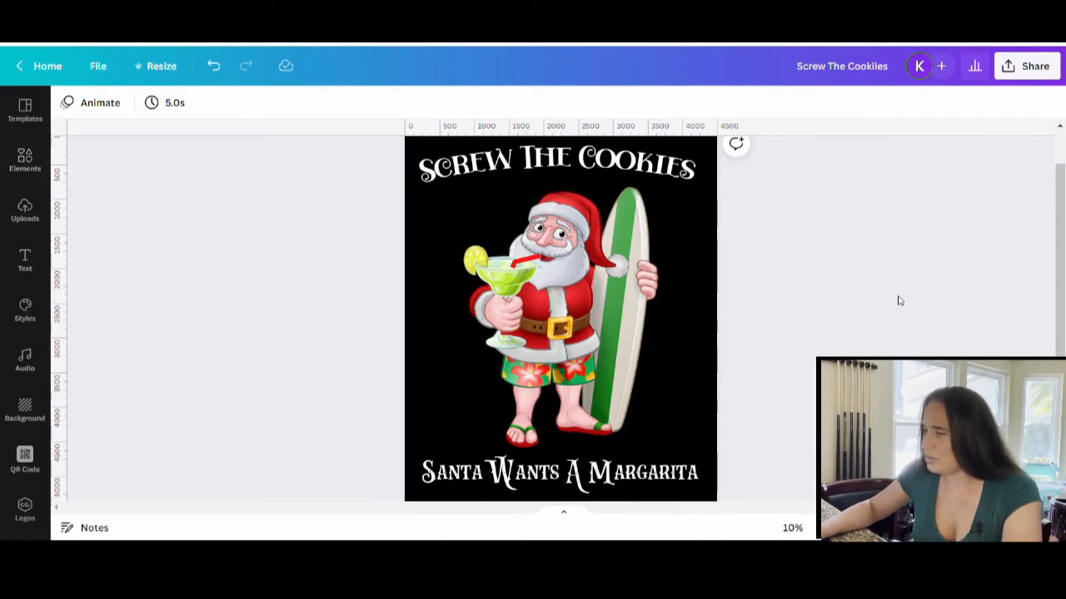
{"action": "left_click", "coordinate": [563, 320]}
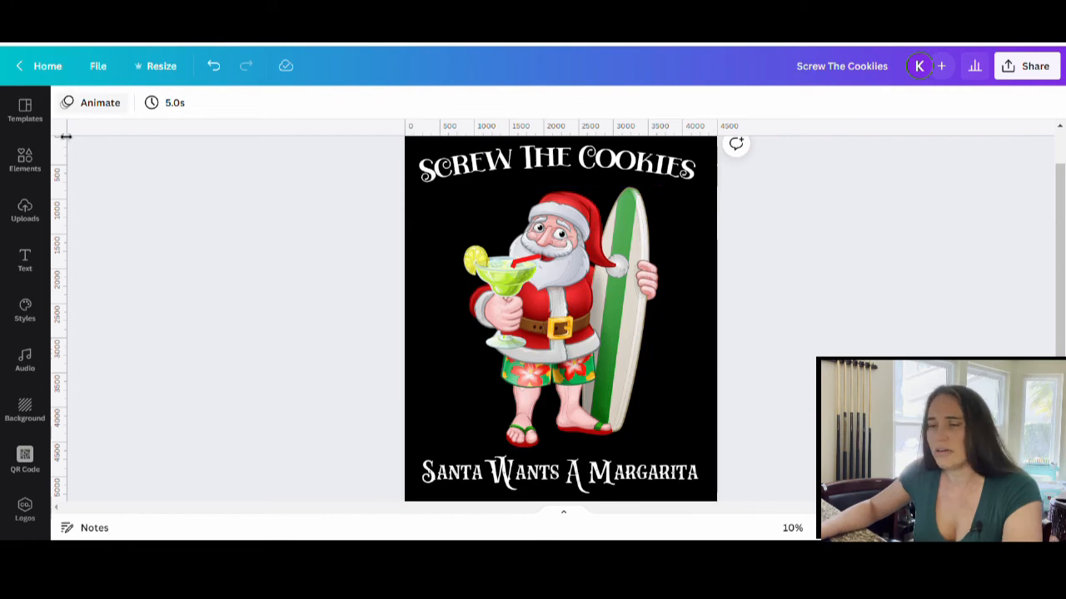
- Search Elements for 'palm tree' graphics and browse the results for a green palm tree
{"action": "left_click", "coordinate": [25, 160]}
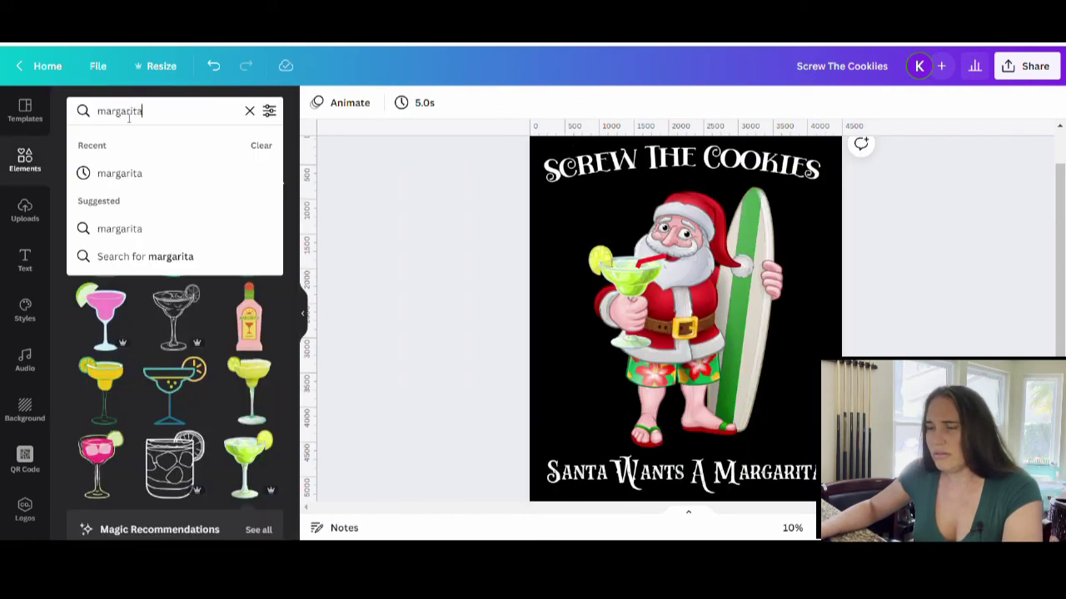
{"action": "type", "text": "palm tr"}
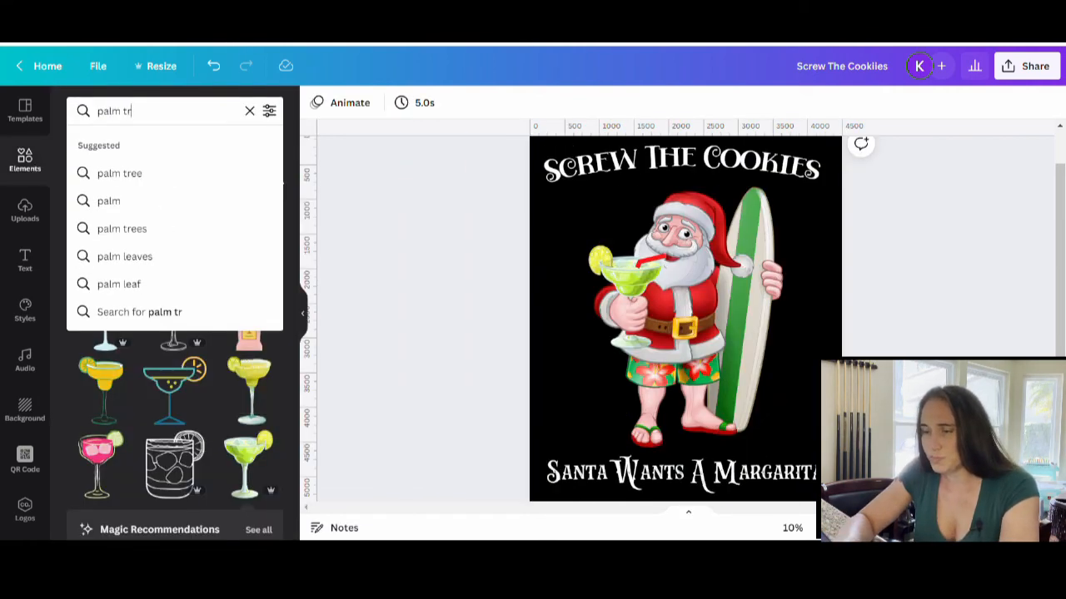
{"action": "left_click", "coordinate": [119, 173]}
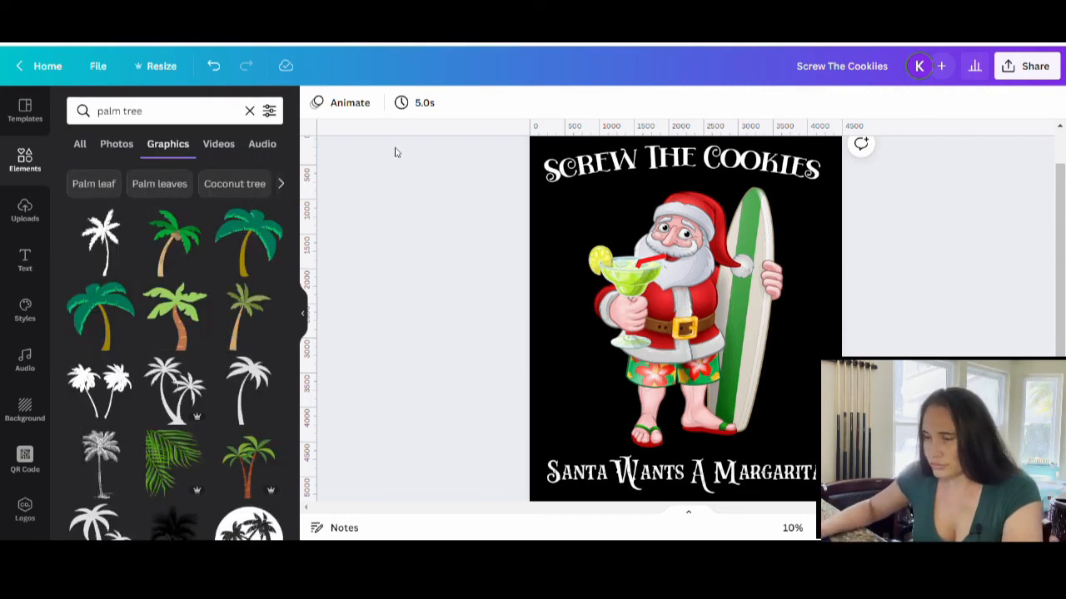
{"action": "mouse_move", "coordinate": [180, 396]}
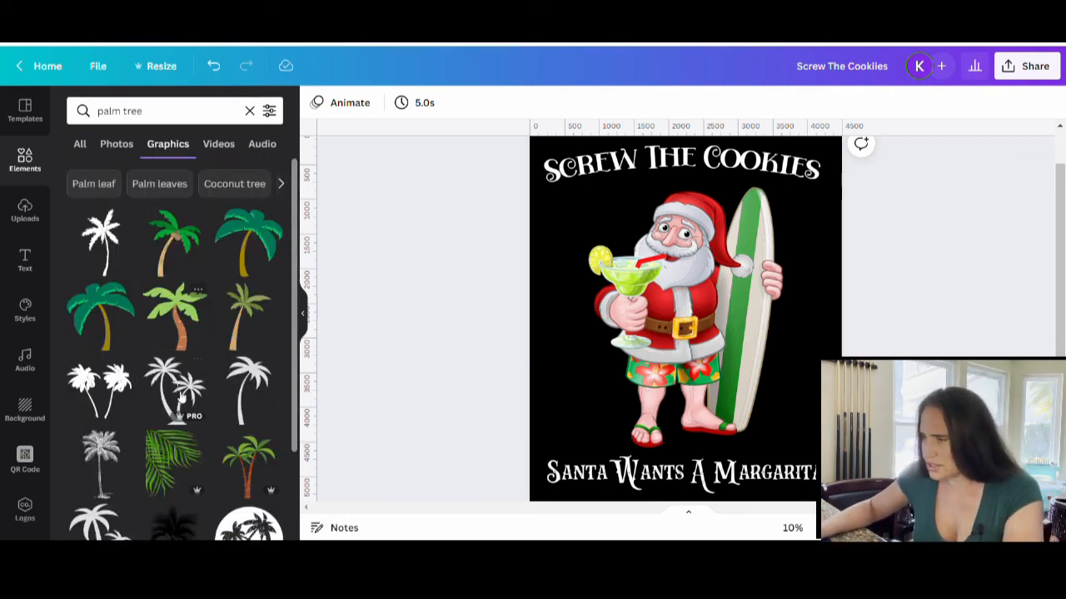
{"action": "mouse_move", "coordinate": [174, 265]}
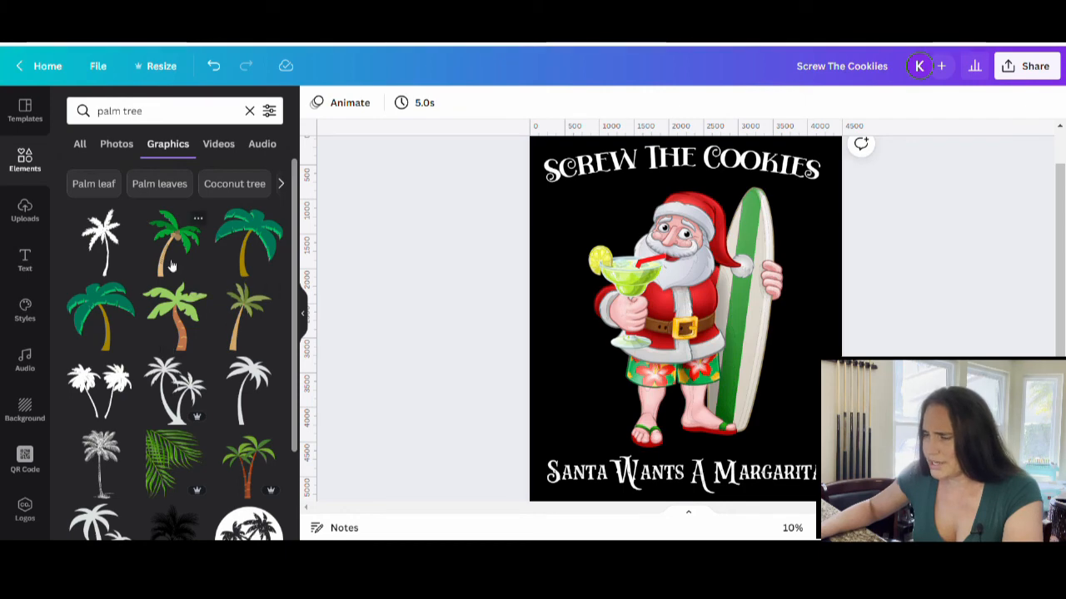
{"action": "mouse_move", "coordinate": [213, 246]}
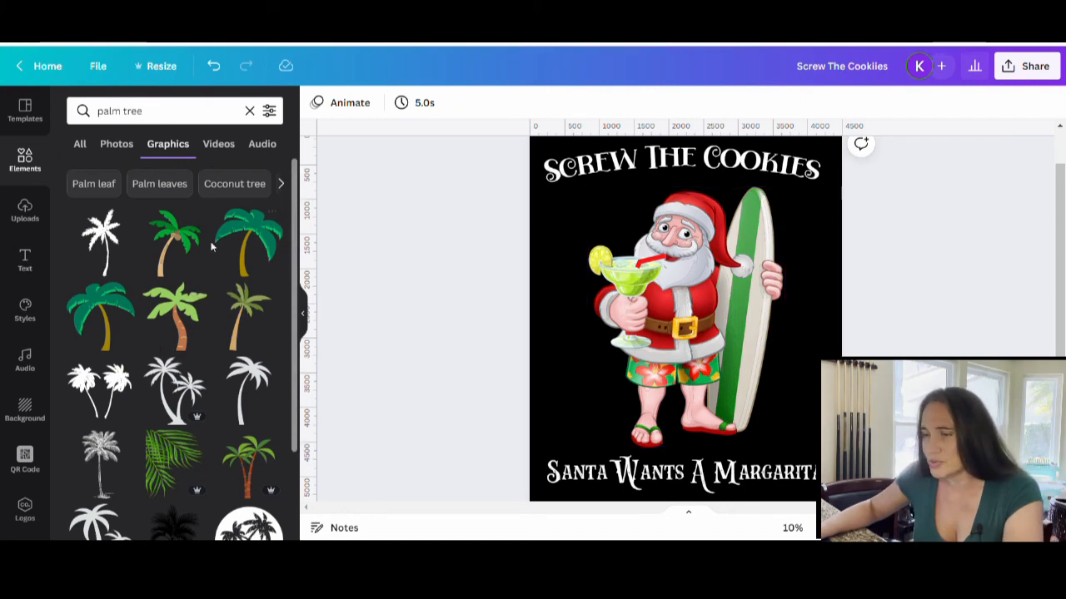
{"action": "scroll", "scroll_direction": "down", "scroll_amount": 3}
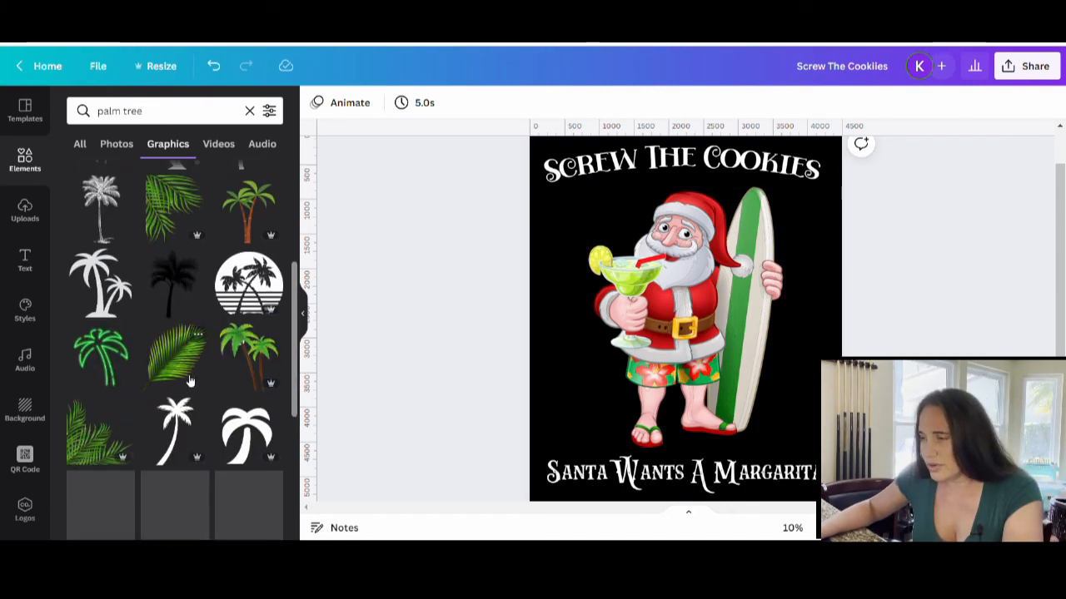
{"action": "scroll", "scroll_direction": "down", "scroll_amount": 3}
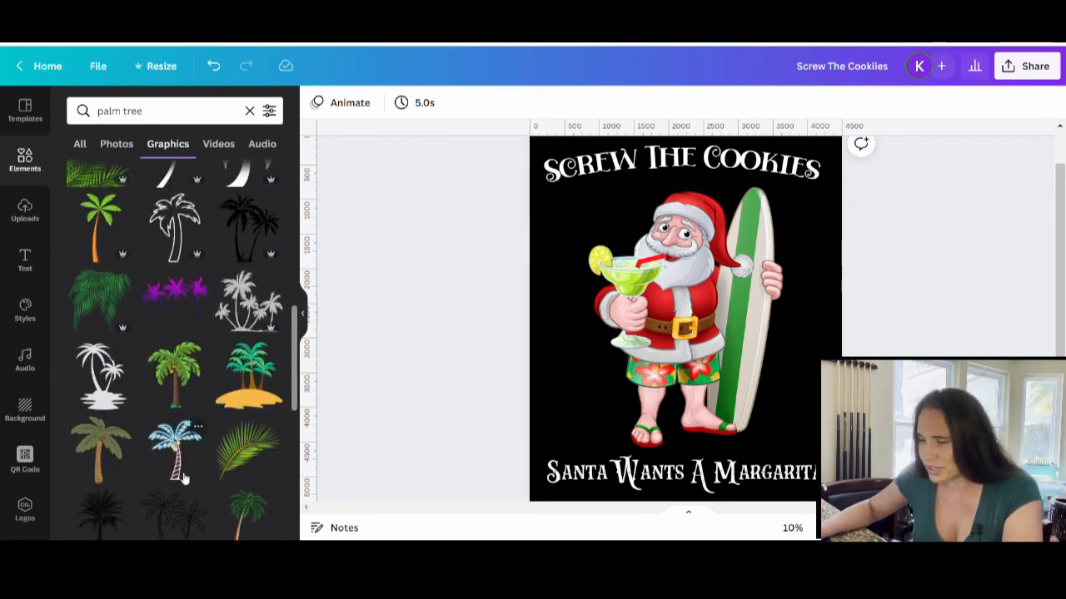
{"action": "scroll", "scroll_direction": "down", "scroll_amount": 3}
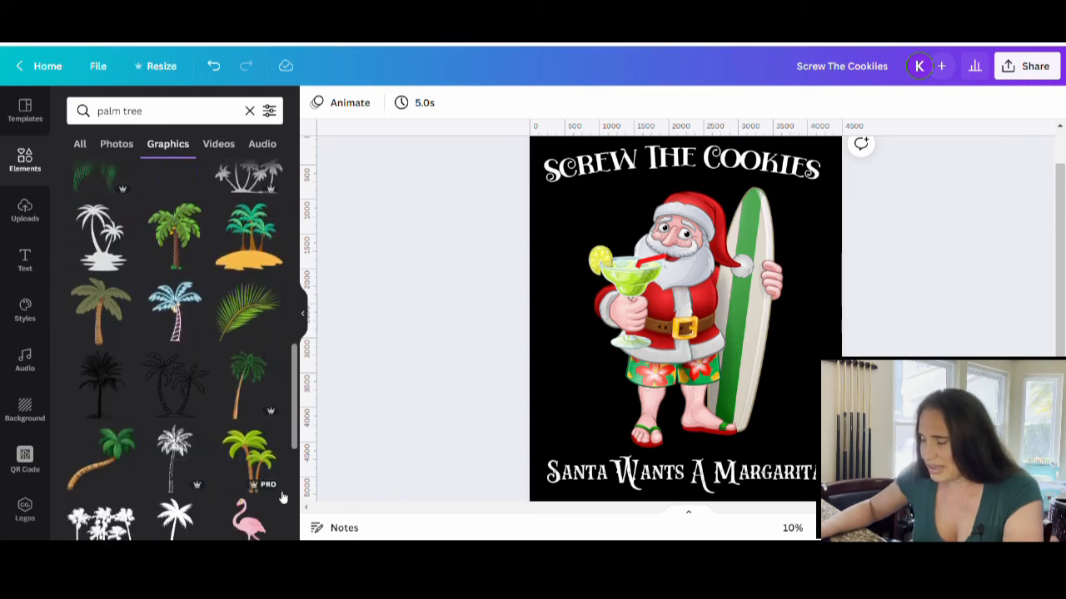
{"action": "mouse_move", "coordinate": [286, 476]}
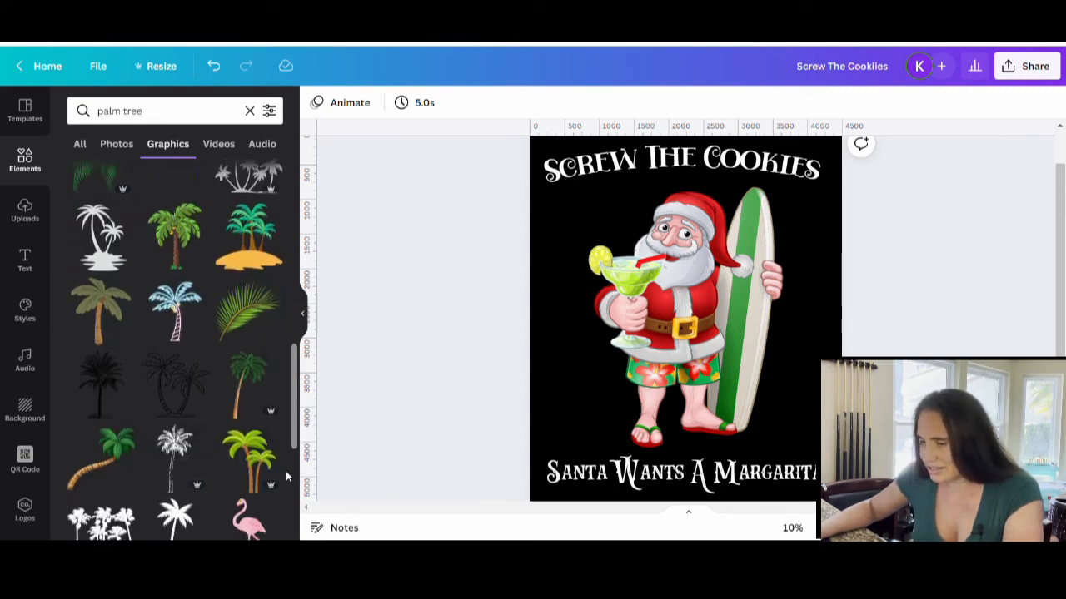
{"action": "scroll", "scroll_direction": "down", "scroll_amount": 3}
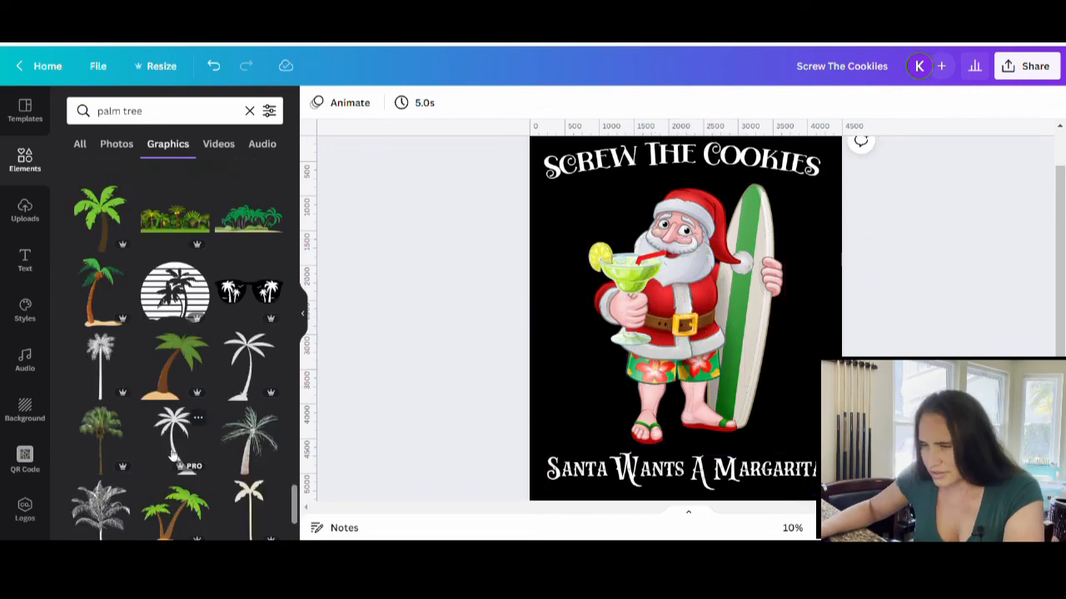
{"action": "mouse_move", "coordinate": [100, 291]}
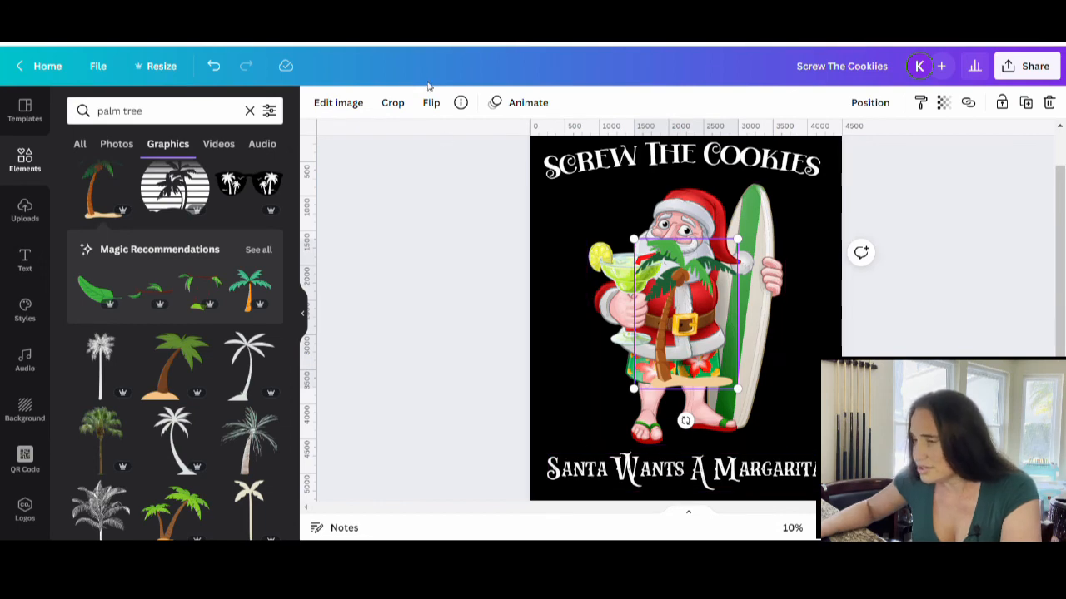
- Flip the palm tree horizontally, enlarge it with the trunk on the right, and send it backward behind Santa
{"action": "left_click", "coordinate": [430, 103]}
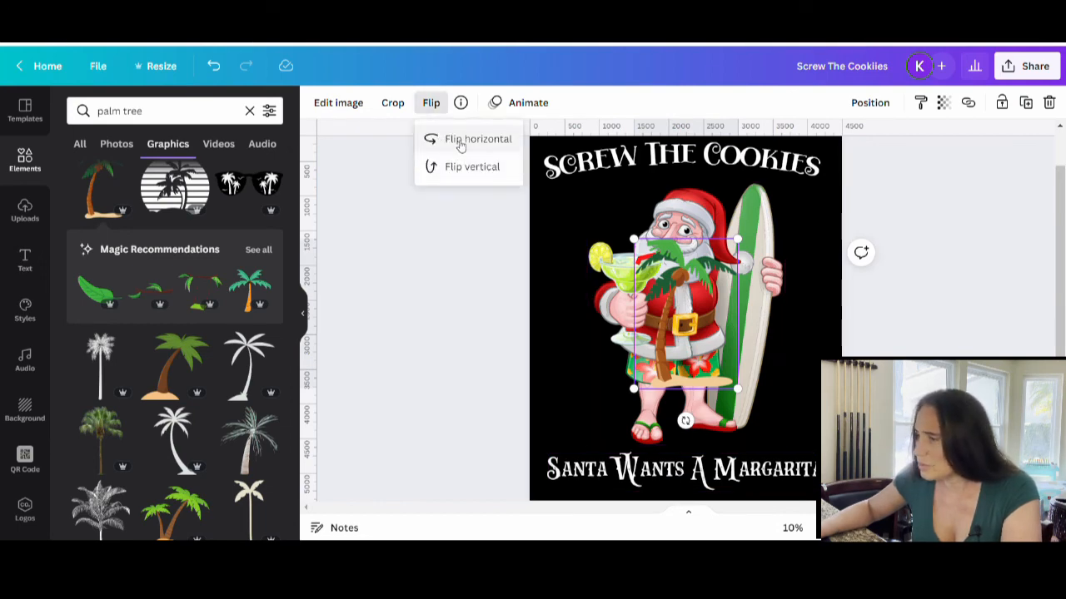
{"action": "left_click", "coordinate": [478, 138]}
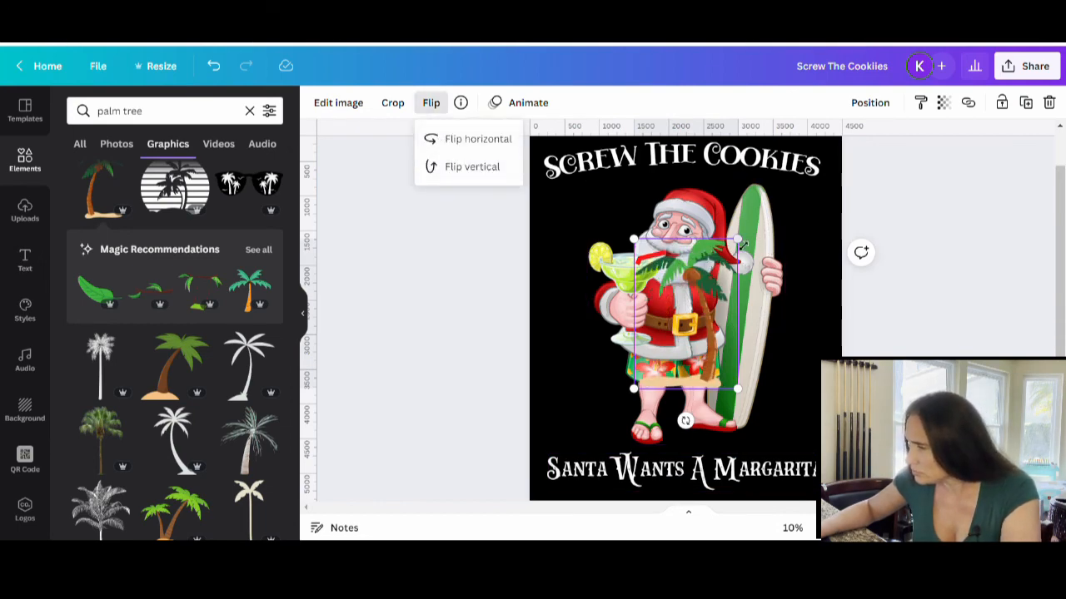
{"action": "left_click", "coordinate": [477, 138]}
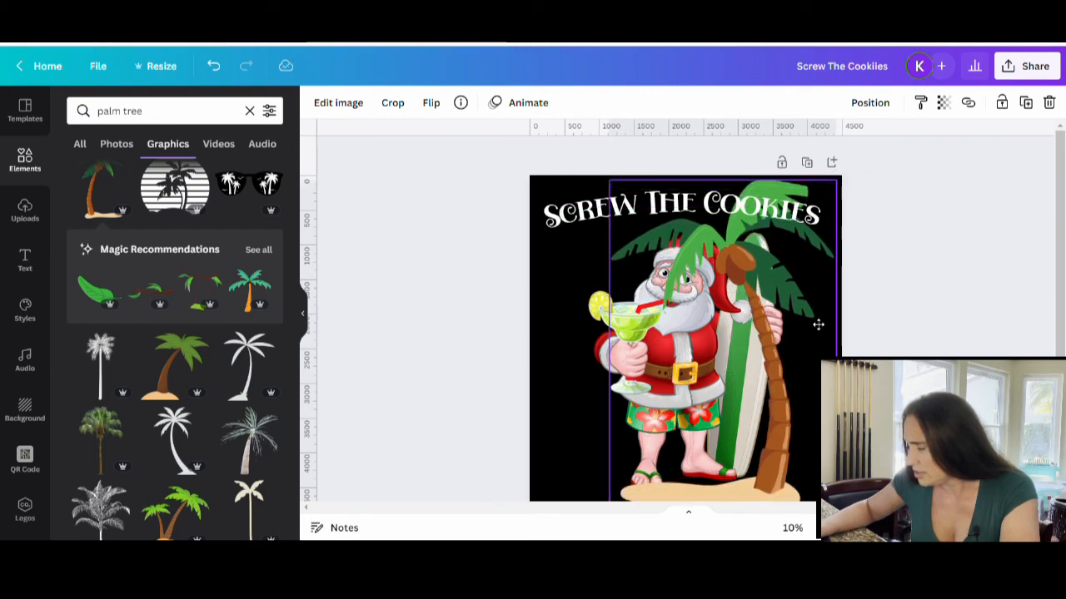
{"action": "scroll", "scroll_direction": "down", "scroll_amount": 3}
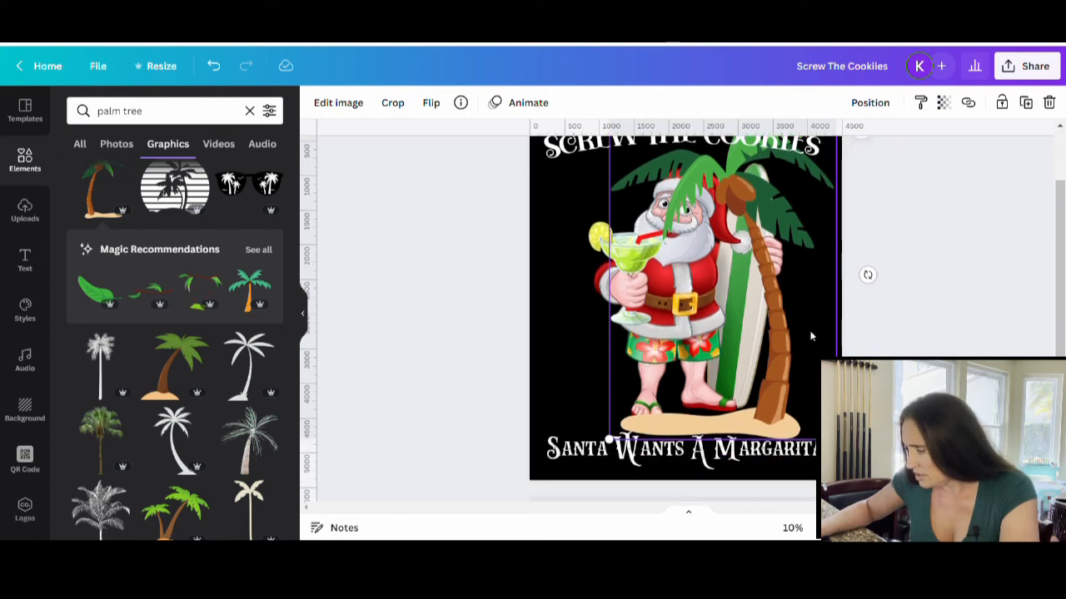
{"action": "mouse_move", "coordinate": [783, 360]}
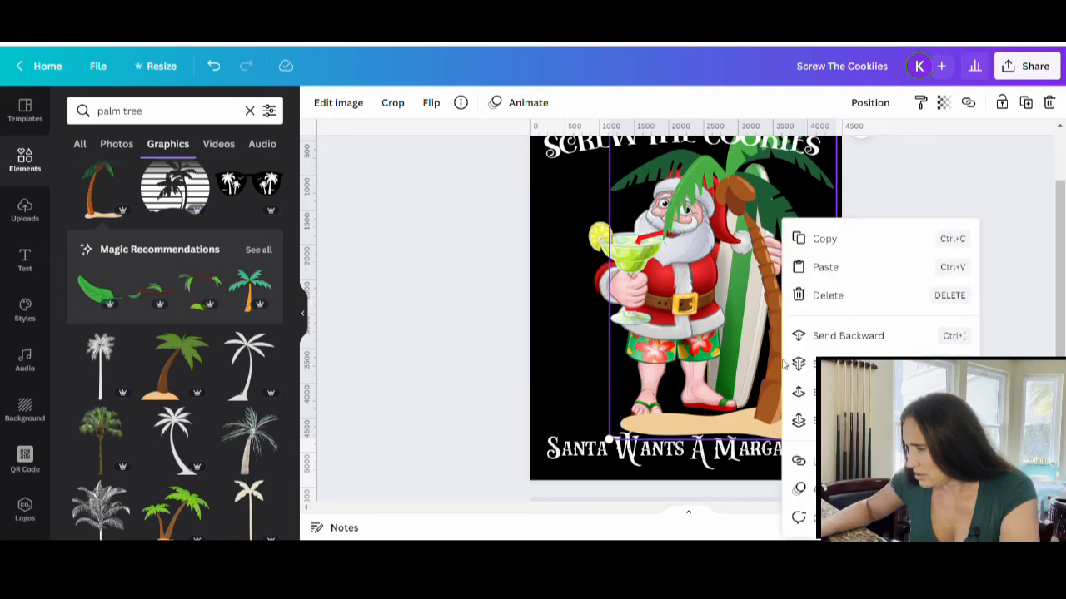
{"action": "left_click", "coordinate": [828, 296]}
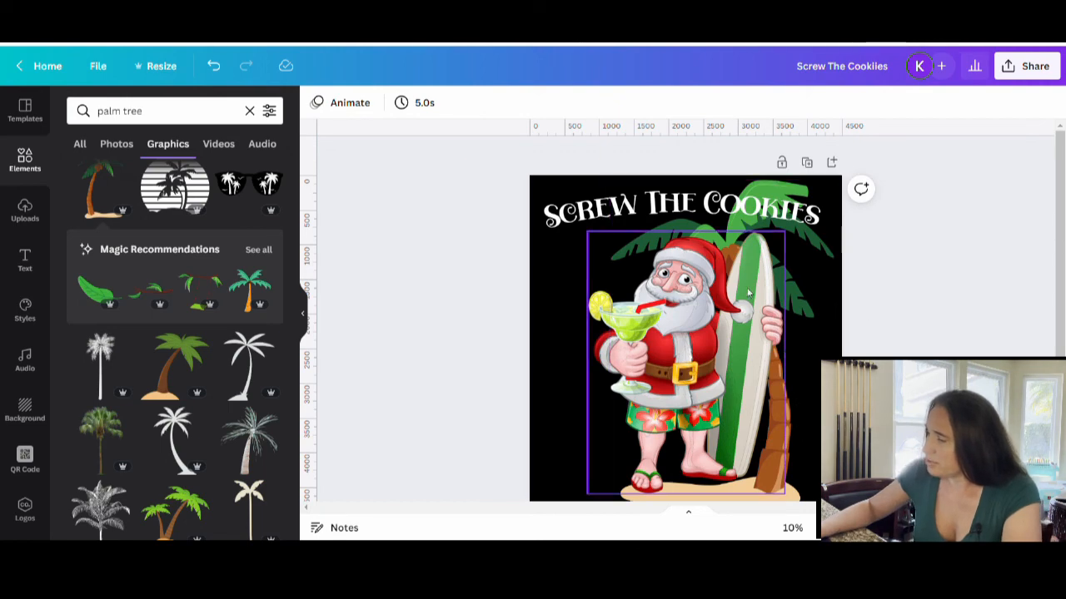
{"action": "scroll", "scroll_direction": "down", "scroll_amount": 3}
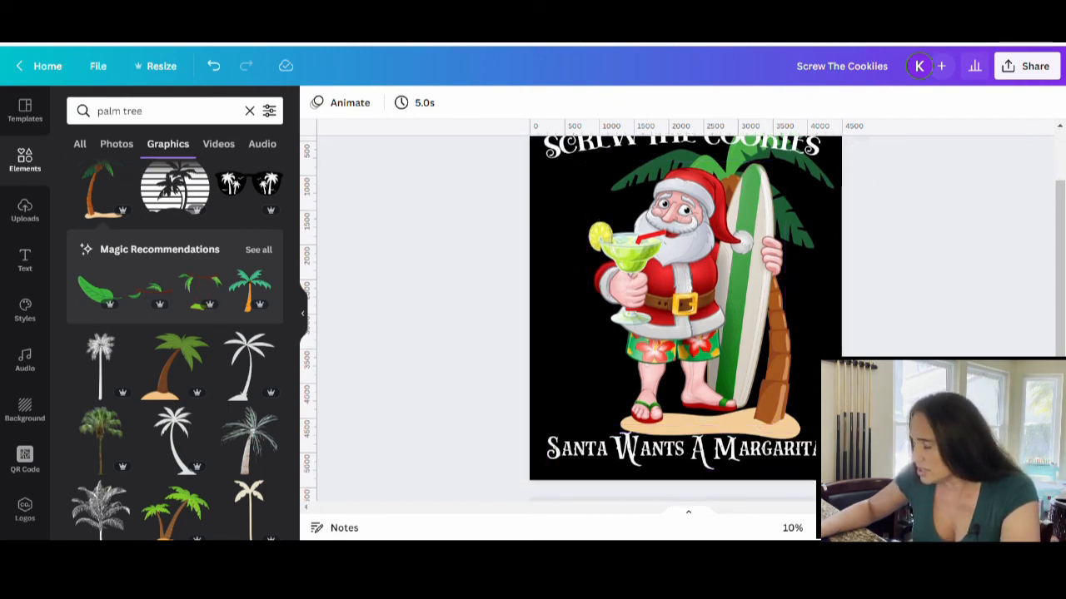
{"action": "left_click", "coordinate": [674, 300]}
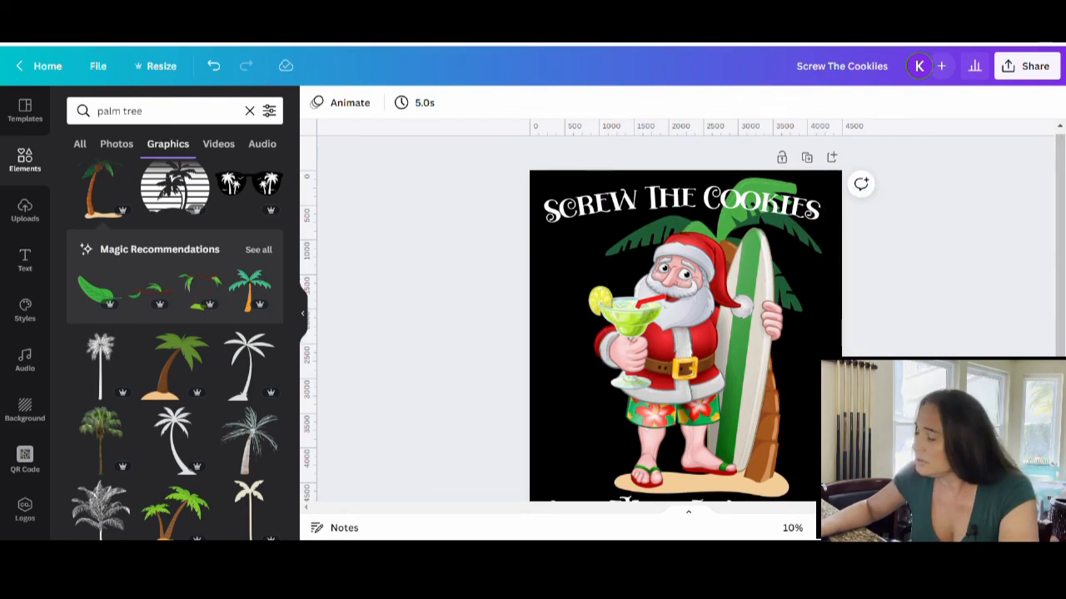
{"action": "scroll", "scroll_direction": "down", "scroll_amount": 3}
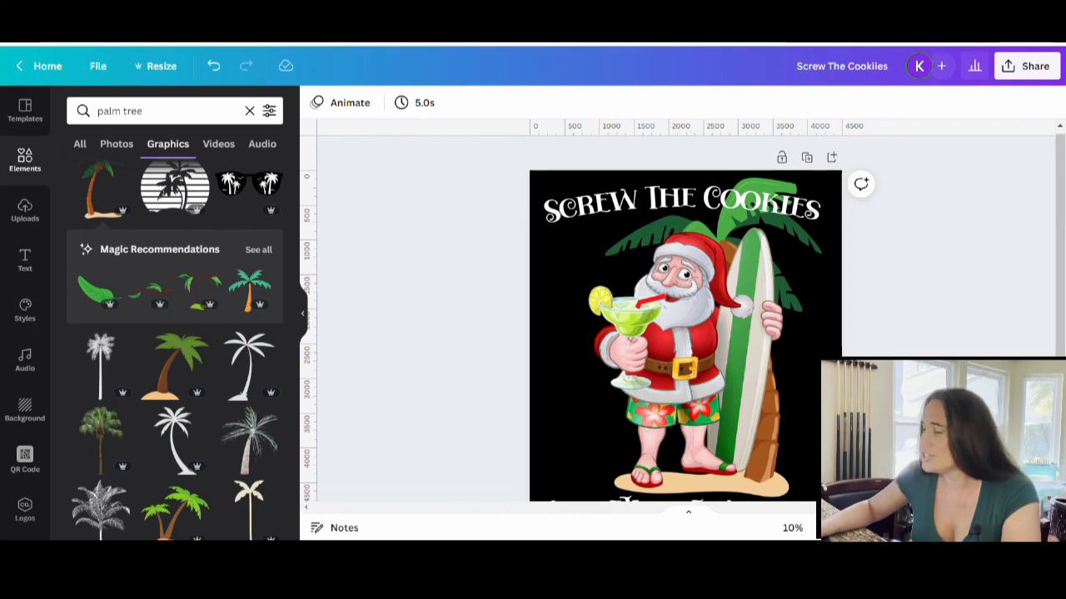
{"action": "left_click", "coordinate": [707, 333]}
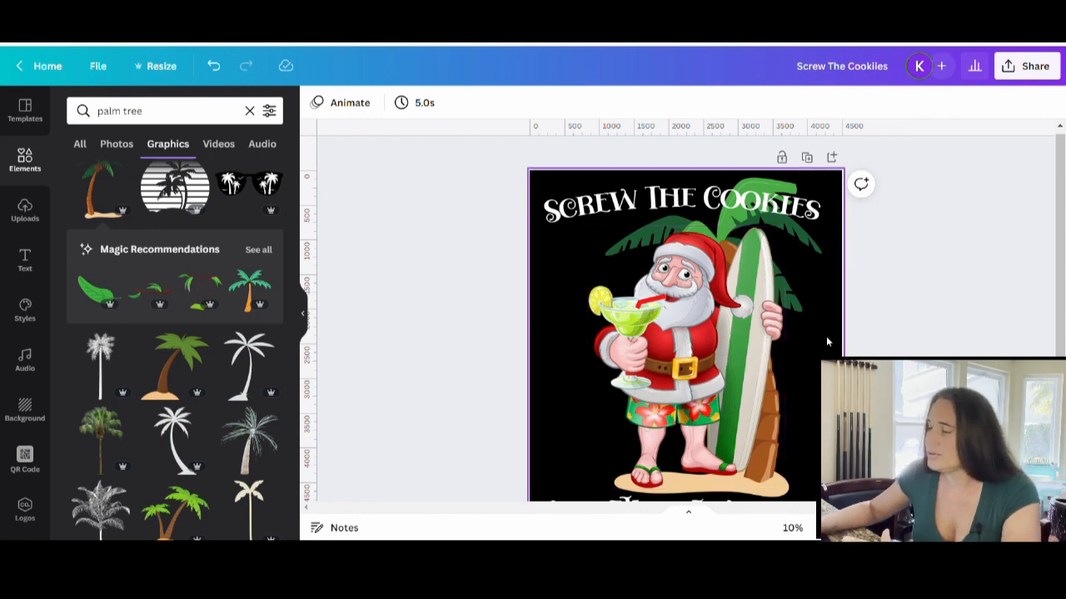
{"action": "scroll", "scroll_direction": "down", "scroll_amount": 3}
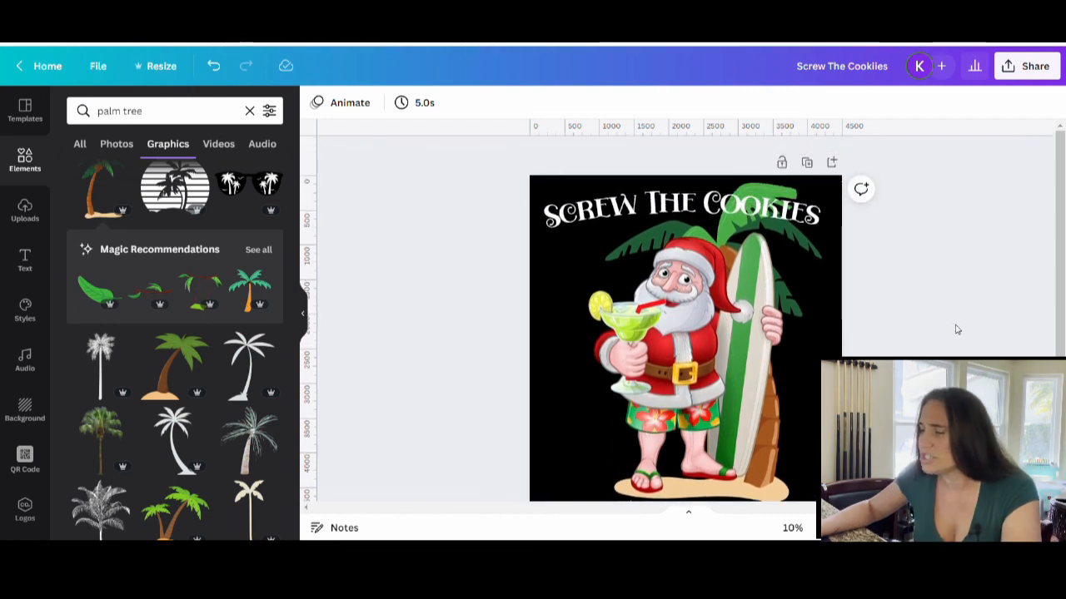
{"action": "left_click", "coordinate": [683, 374]}
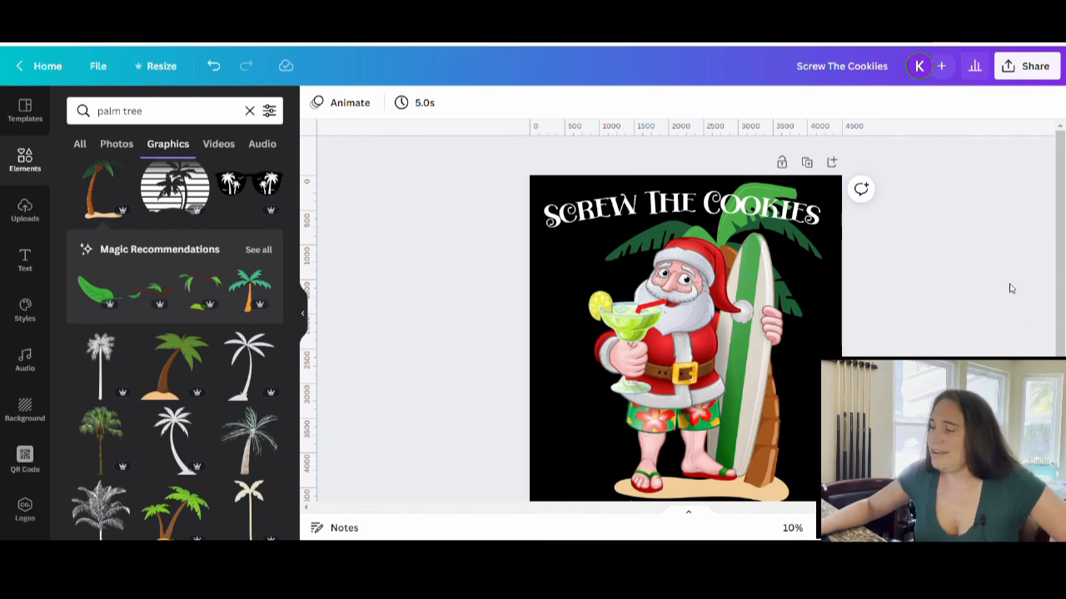
{"action": "scroll", "scroll_direction": "down", "scroll_amount": 3}
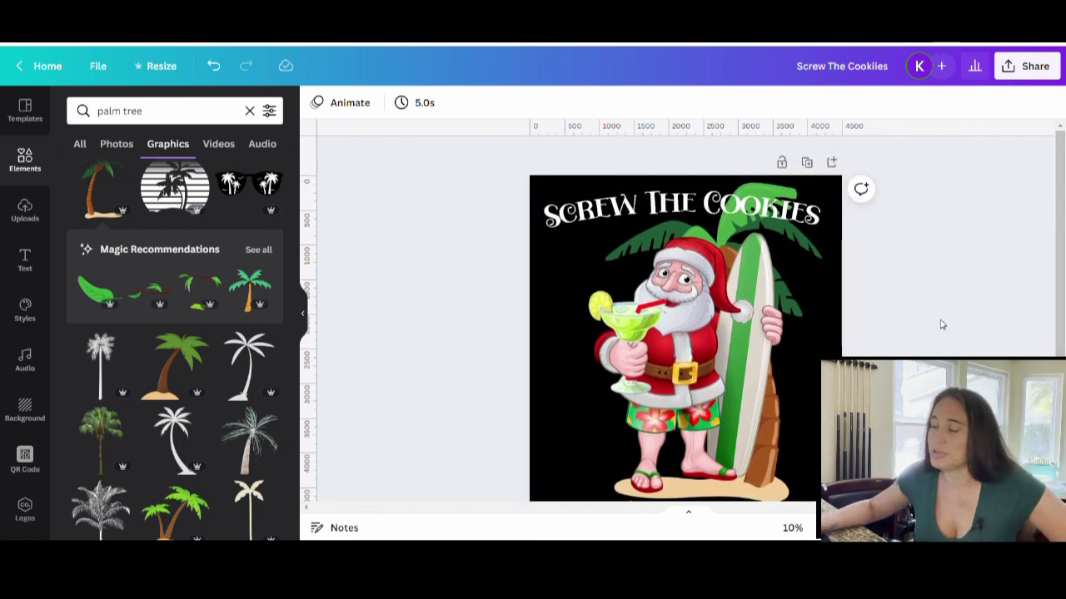
{"action": "scroll", "scroll_direction": "down", "scroll_amount": 3}
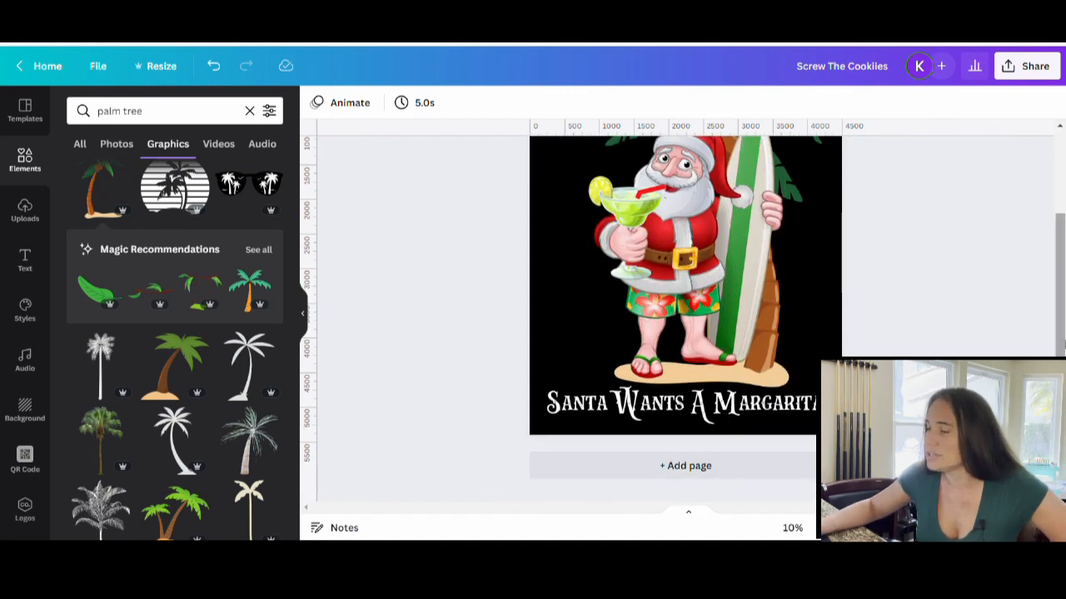
{"action": "scroll", "scroll_direction": "up", "scroll_amount": 3}
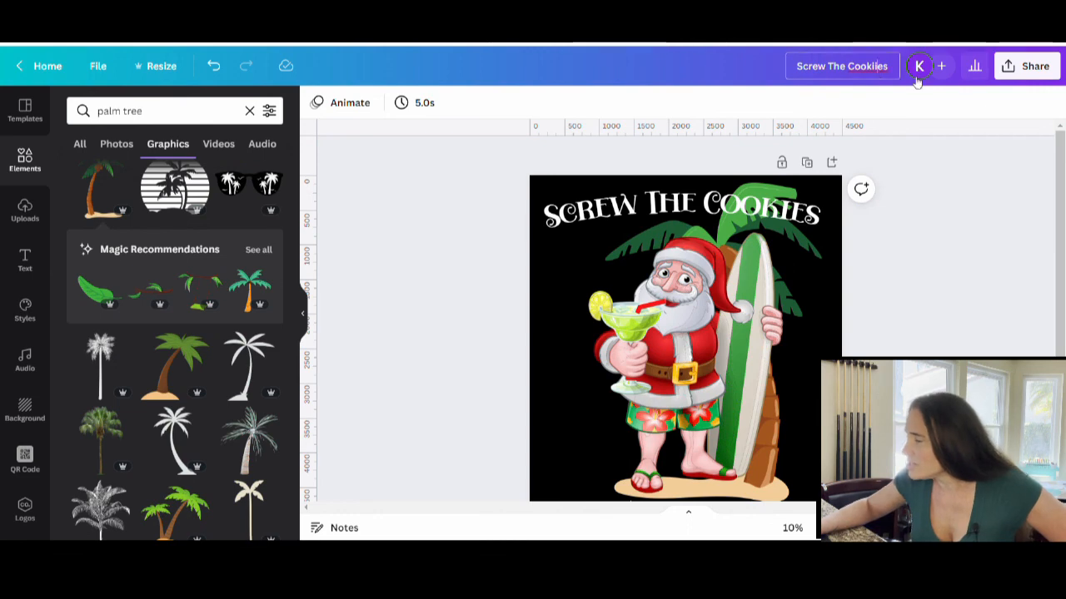
{"action": "mouse_move", "coordinate": [915, 335]}
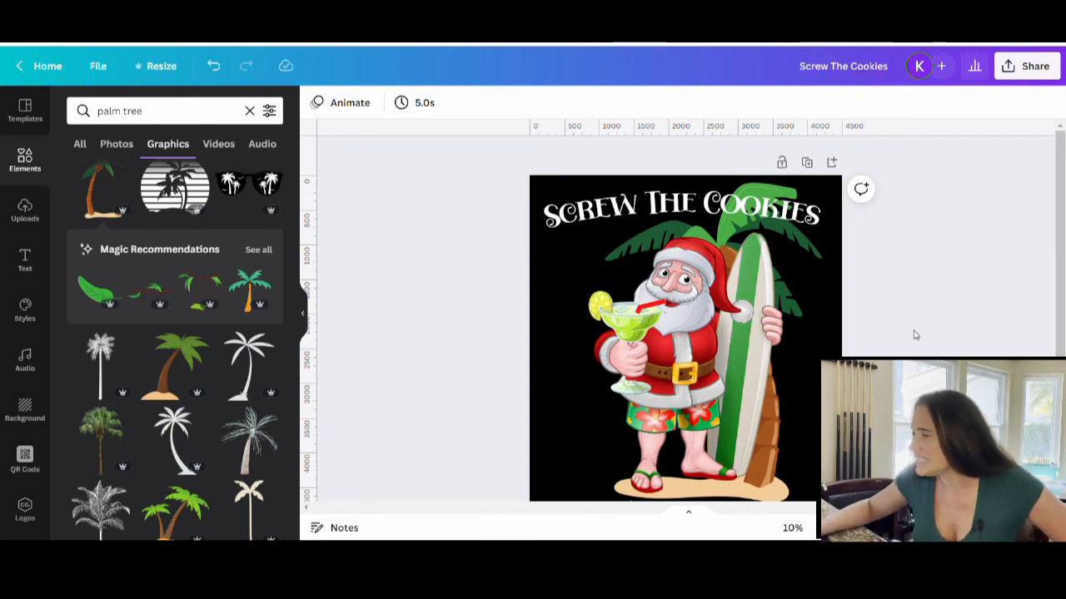
- Export the shirt artwork via Share > Download as a PNG with Transparent background enabled
{"action": "left_click", "coordinate": [1025, 67]}
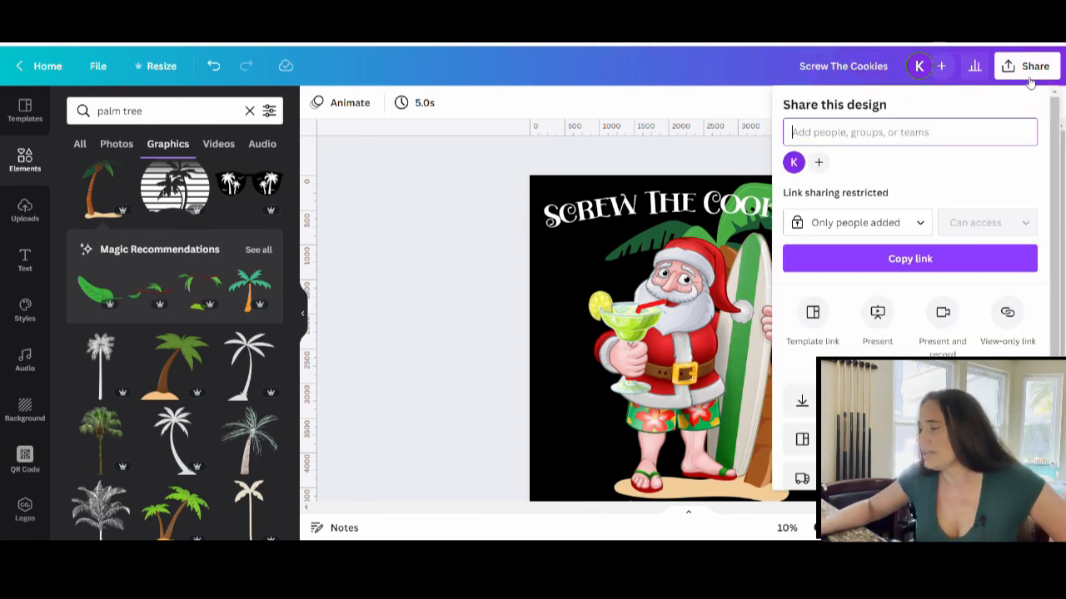
{"action": "left_click", "coordinate": [801, 400]}
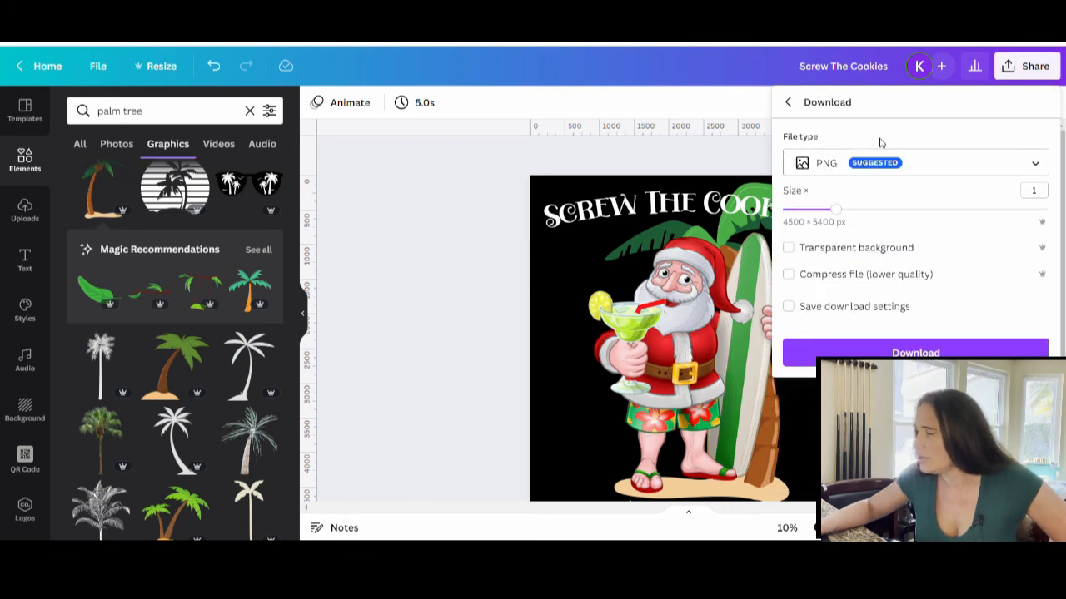
{"action": "left_click", "coordinate": [787, 246]}
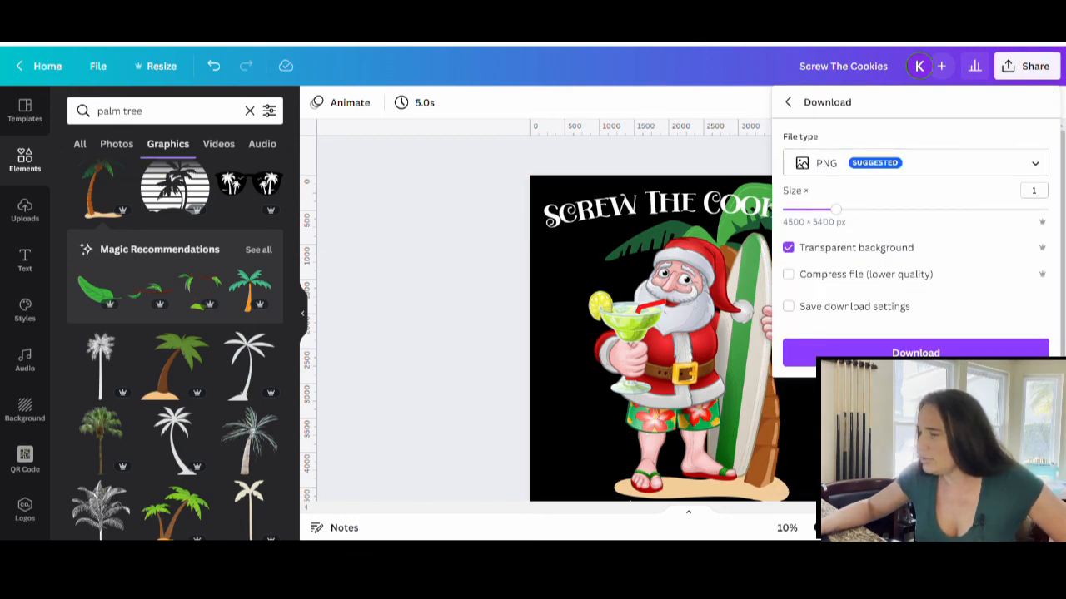
{"action": "left_click", "coordinate": [916, 353]}
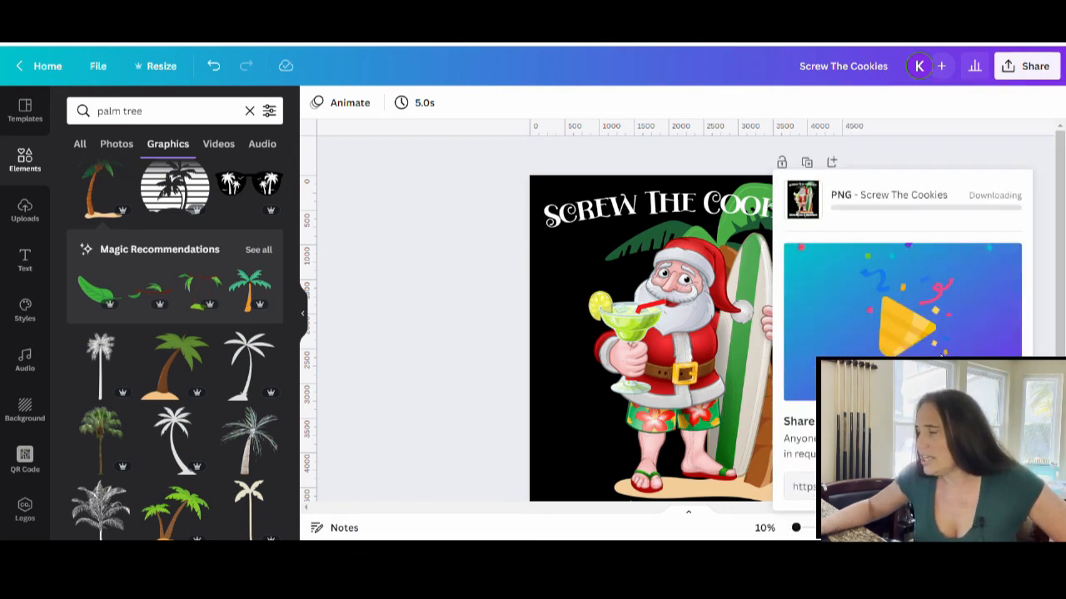
{"action": "mouse_move", "coordinate": [419, 356]}
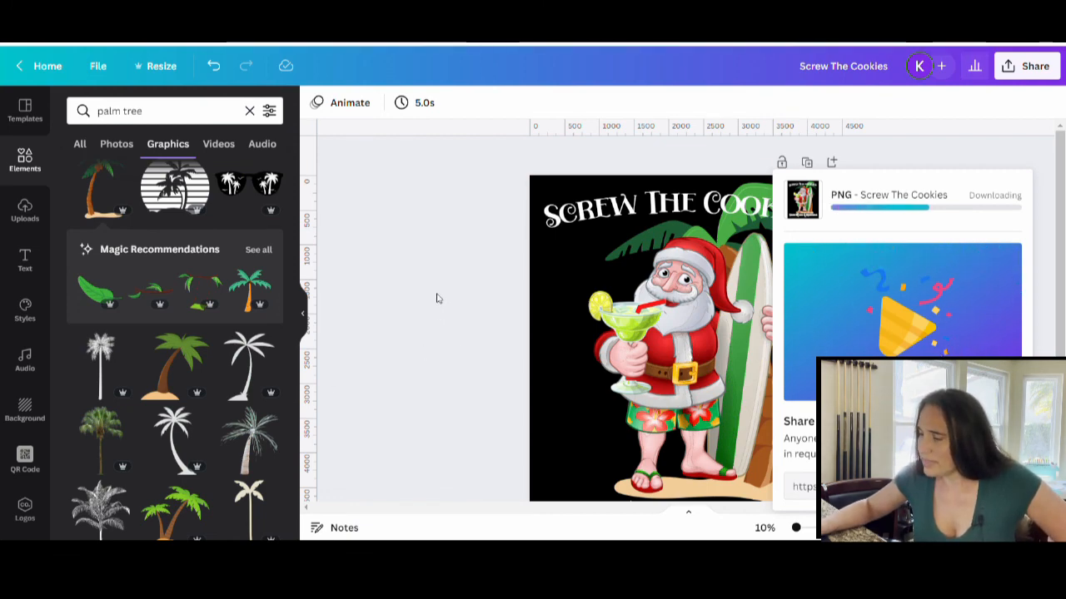
{"action": "mouse_move", "coordinate": [410, 282]}
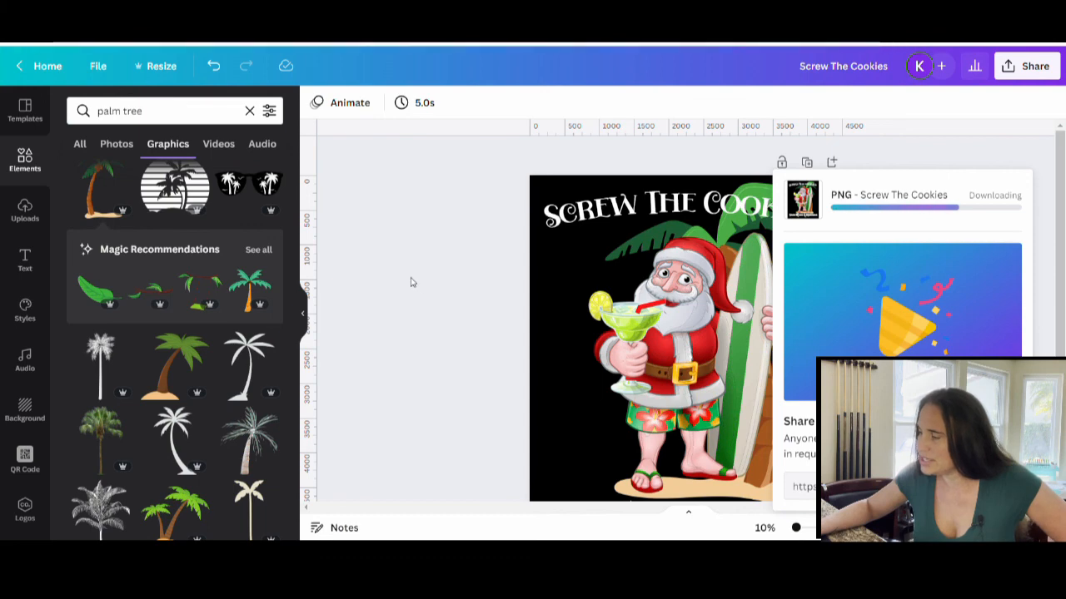
{"action": "mouse_move", "coordinate": [408, 278]}
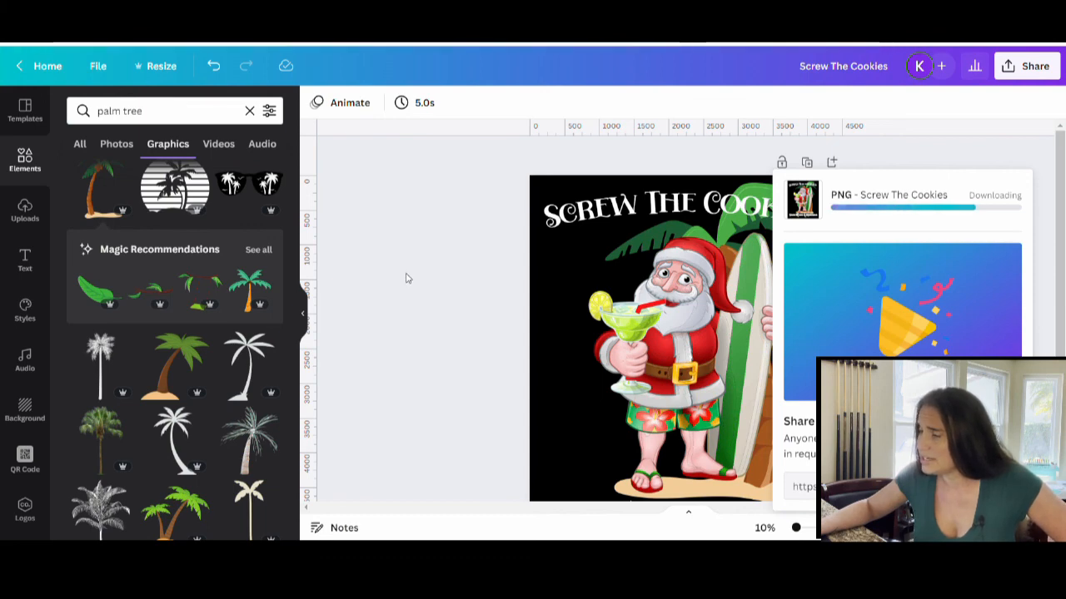